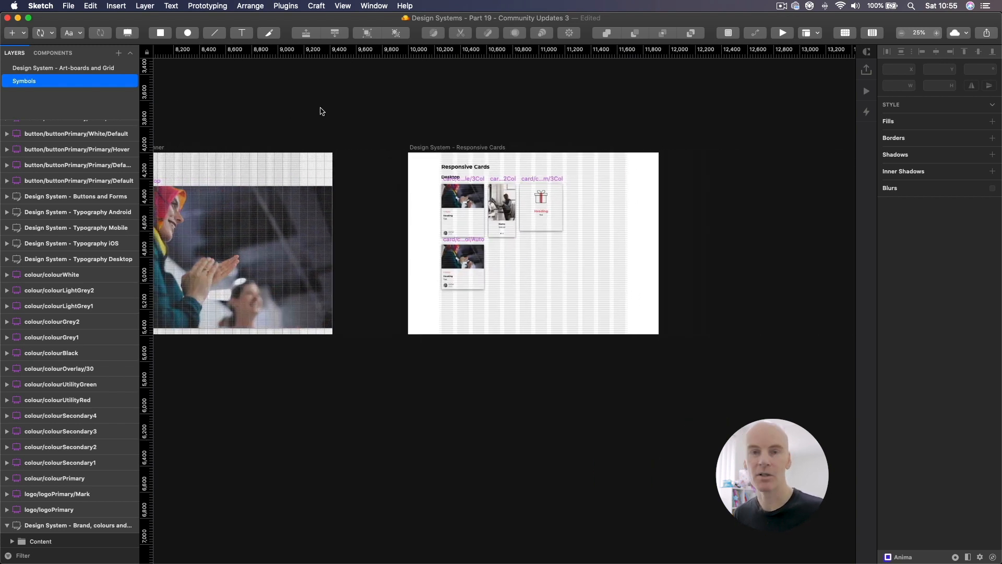
- Scroll the canvas to show the Components - Desktop buttons, tabs, accordion and breadcrumb artboards
scroll("down", 3)
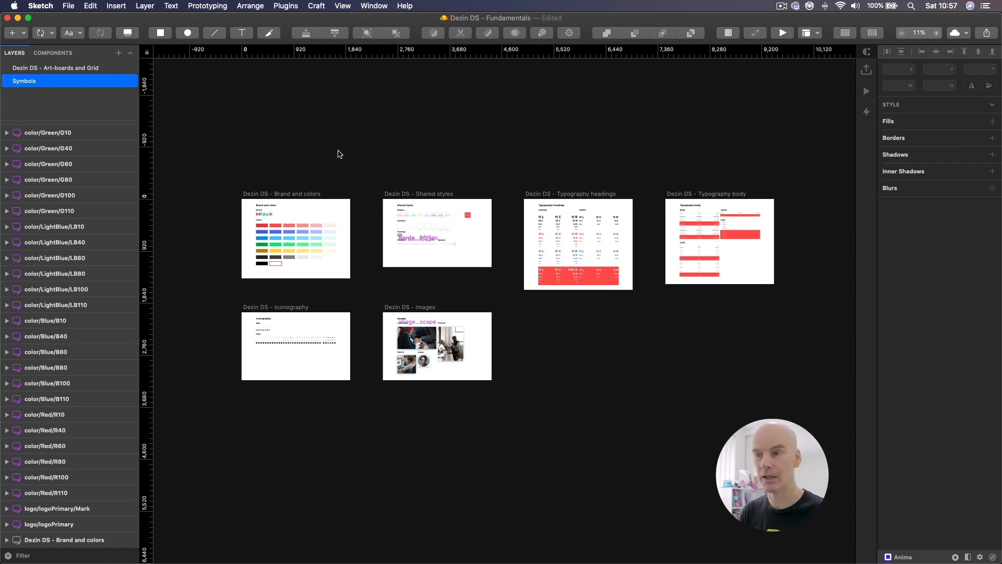
mouse_move(309, 127)
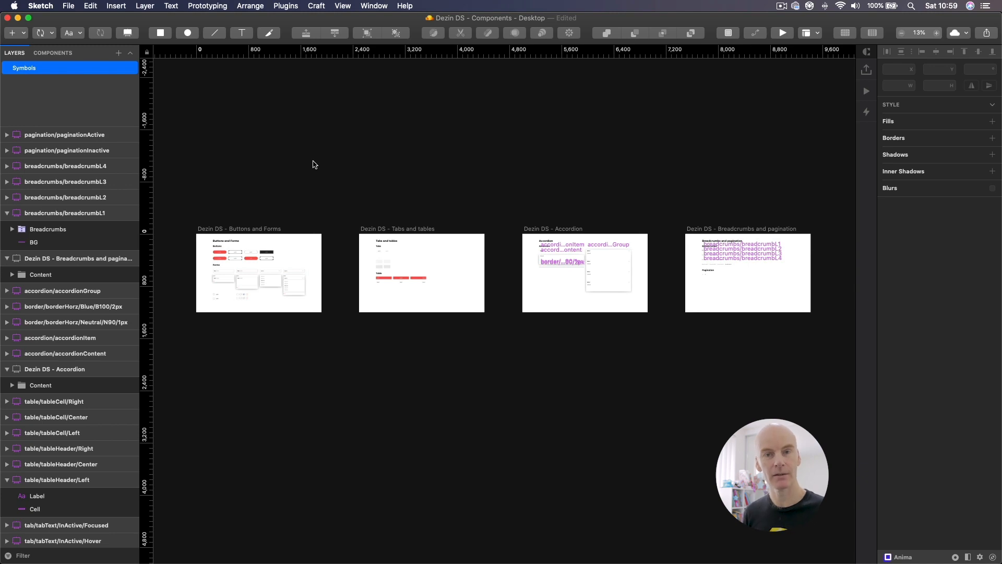
scroll("down", 3)
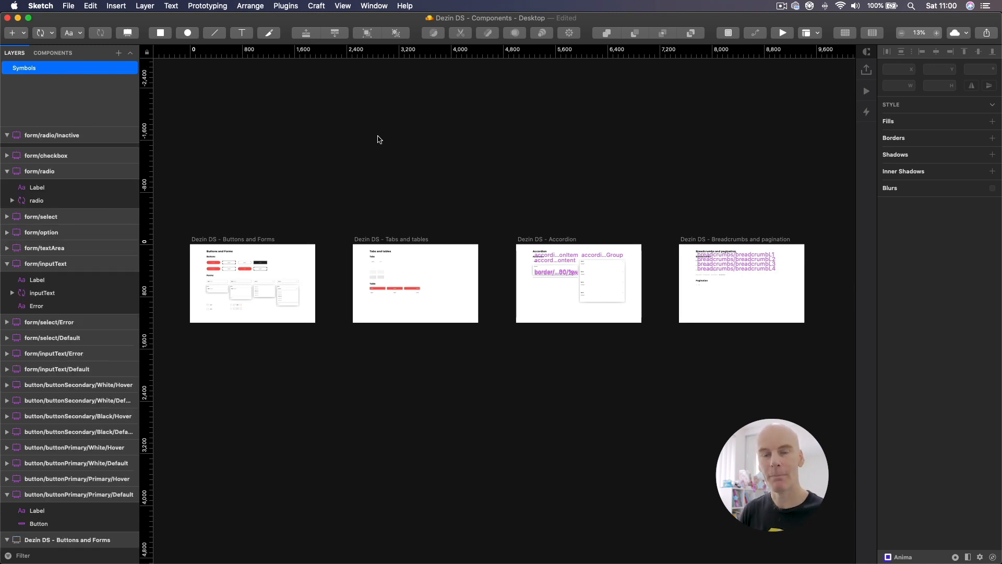
mouse_move(386, 136)
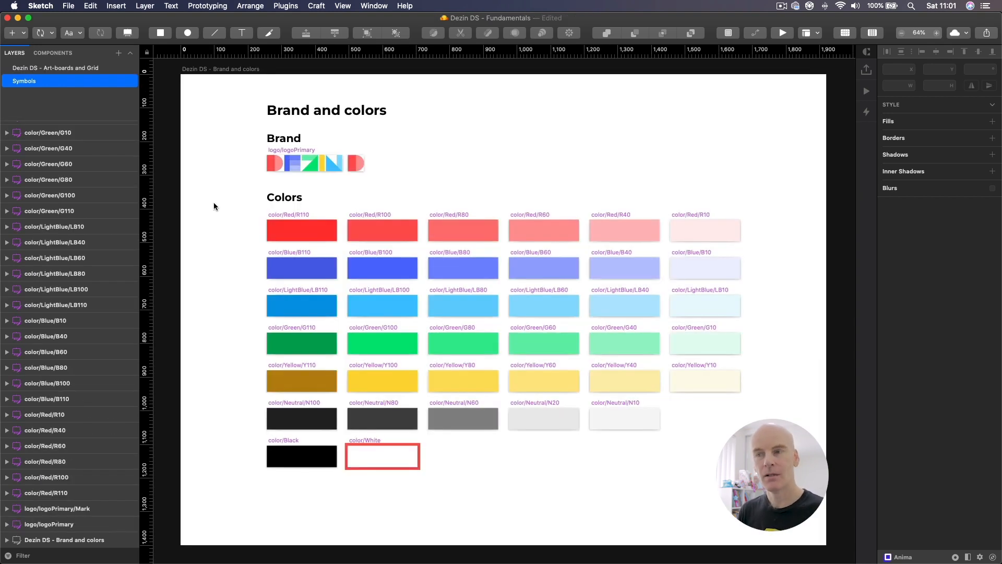
mouse_move(217, 227)
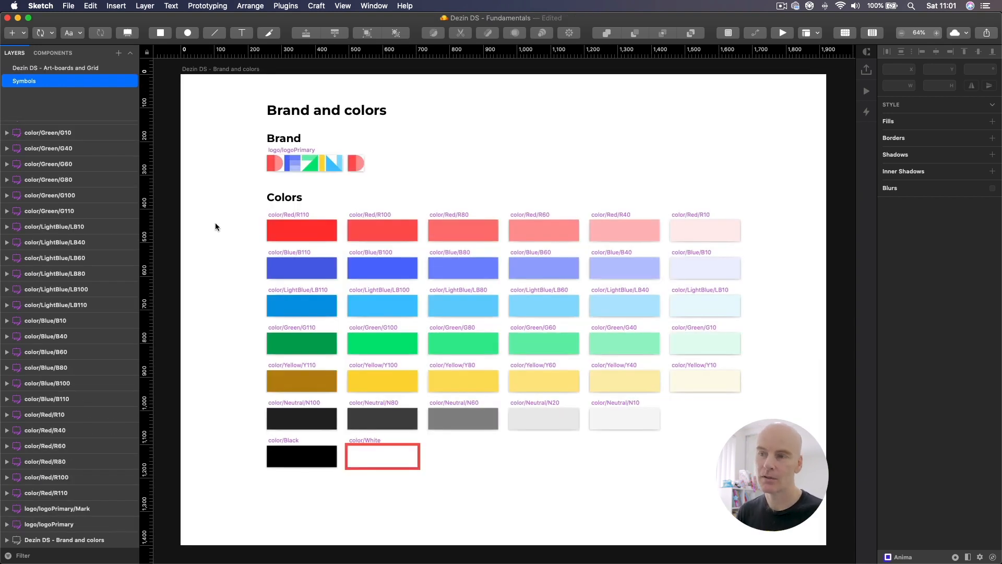
left_click(301, 230)
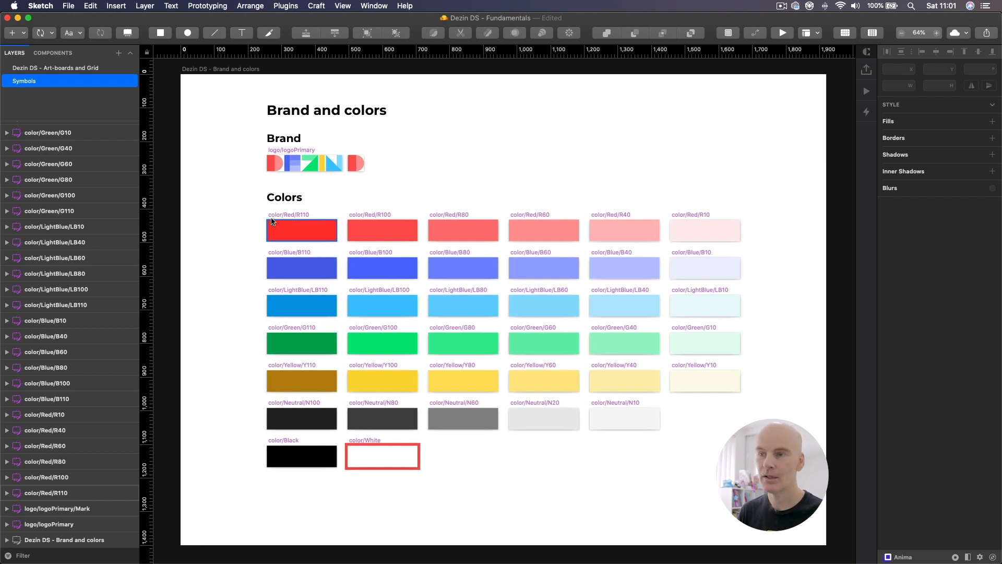
mouse_move(285, 221)
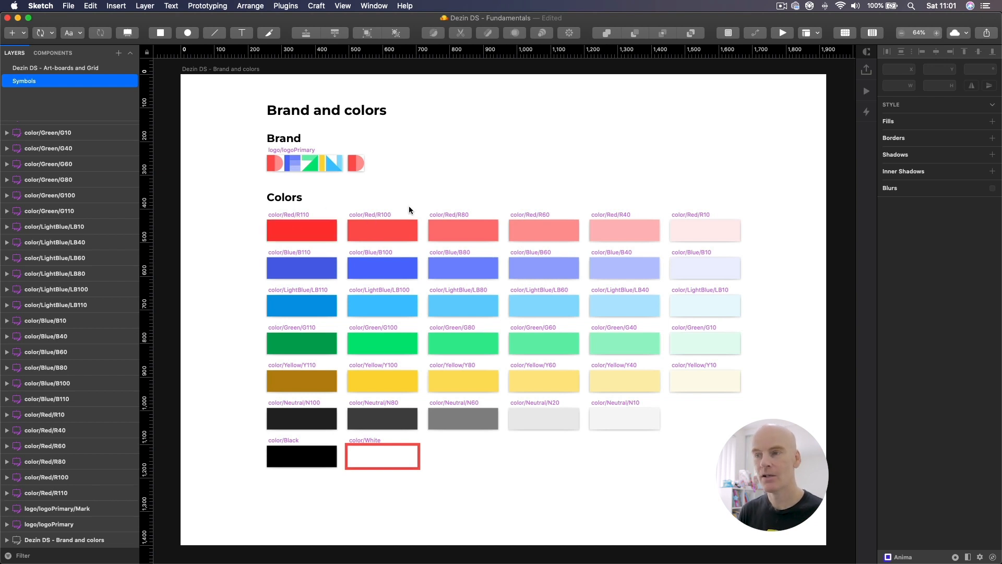
left_click(382, 229)
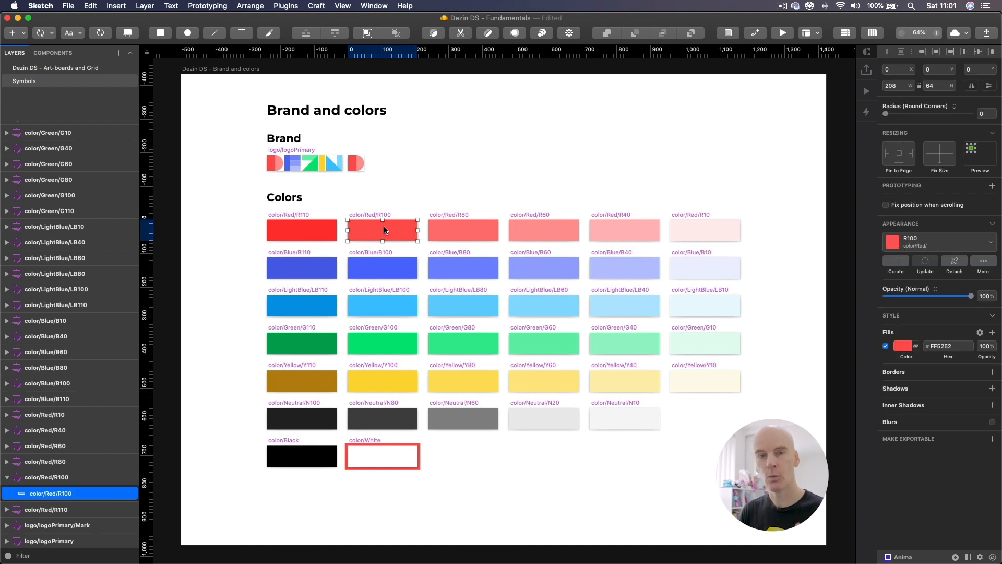
left_click(300, 230)
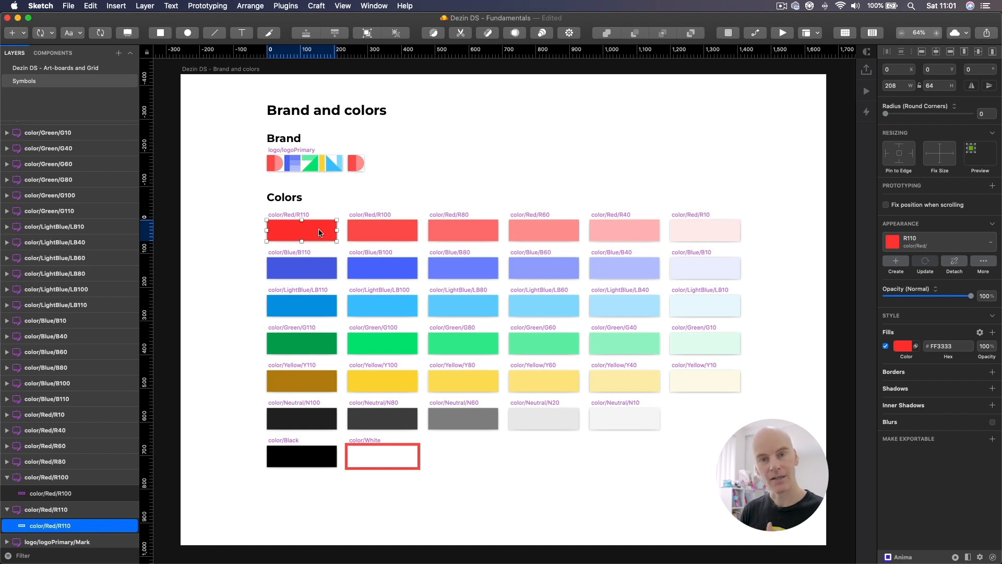
left_click(462, 230)
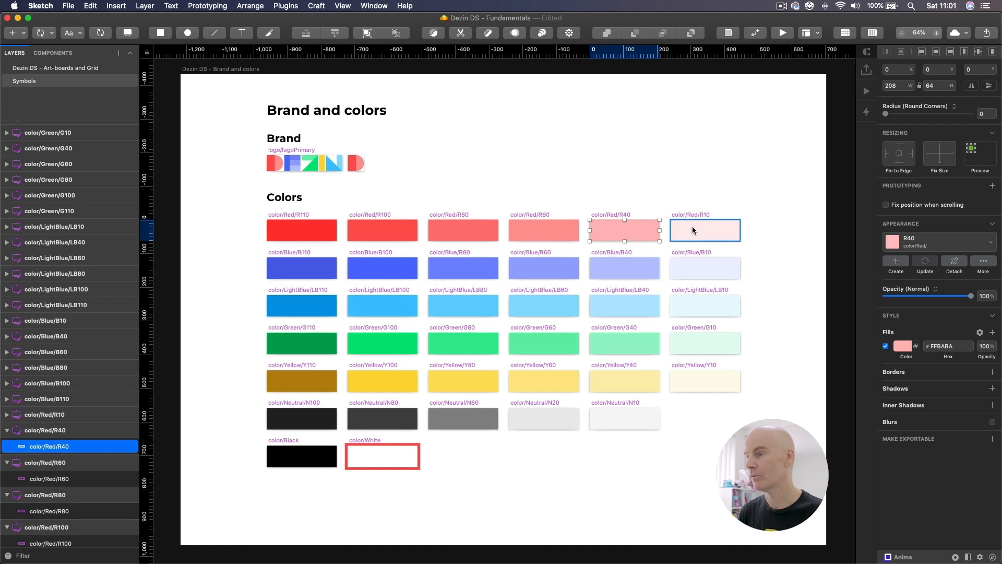
left_click(705, 229)
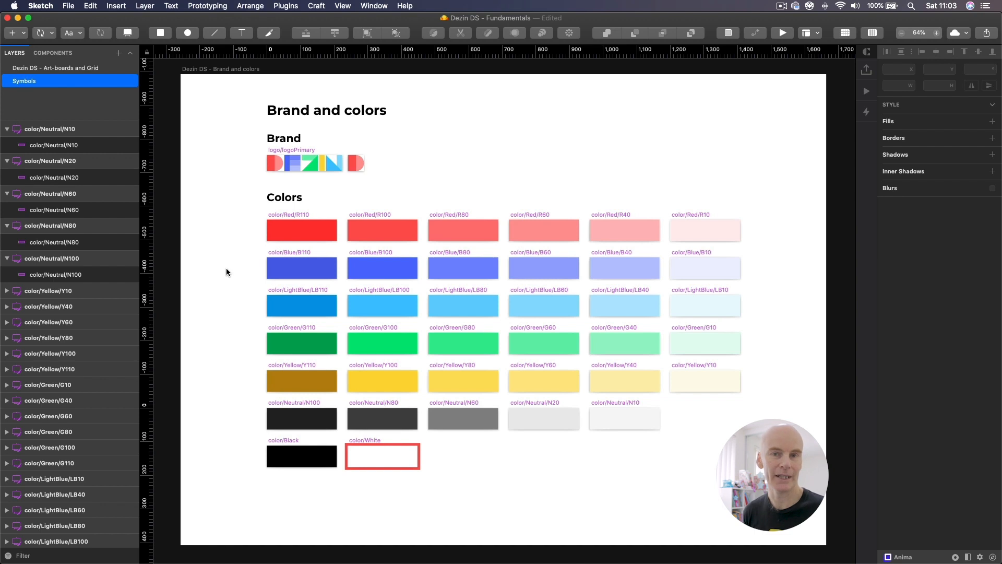
- Scroll right to the Shared styles artboard with shapes, surfaces, overlays, dividers and spacers
scroll("right", 3)
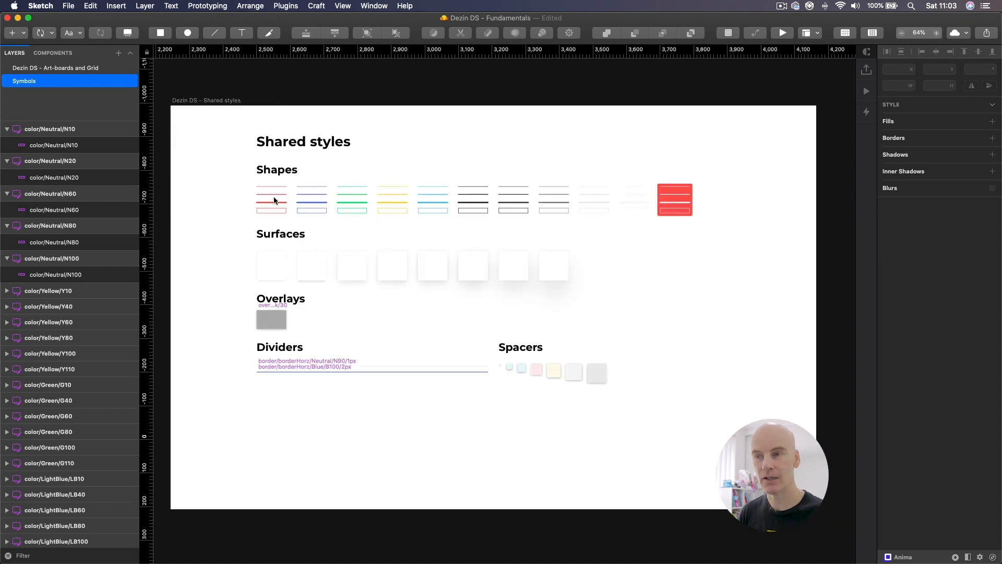
mouse_move(274, 292)
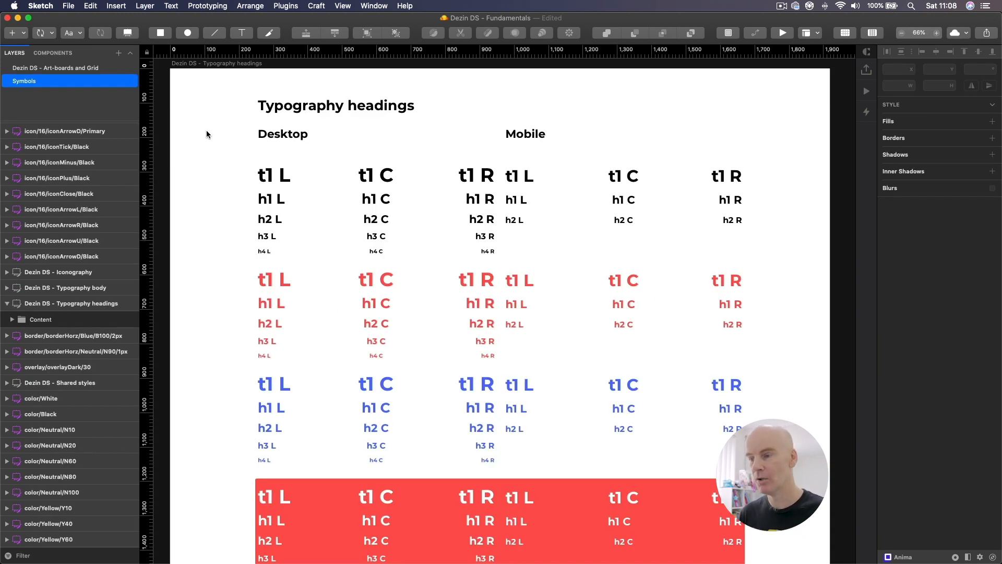
- Inspect the t1 L heading text style, then show Typography headings and body artboards side by side
left_click(271, 176)
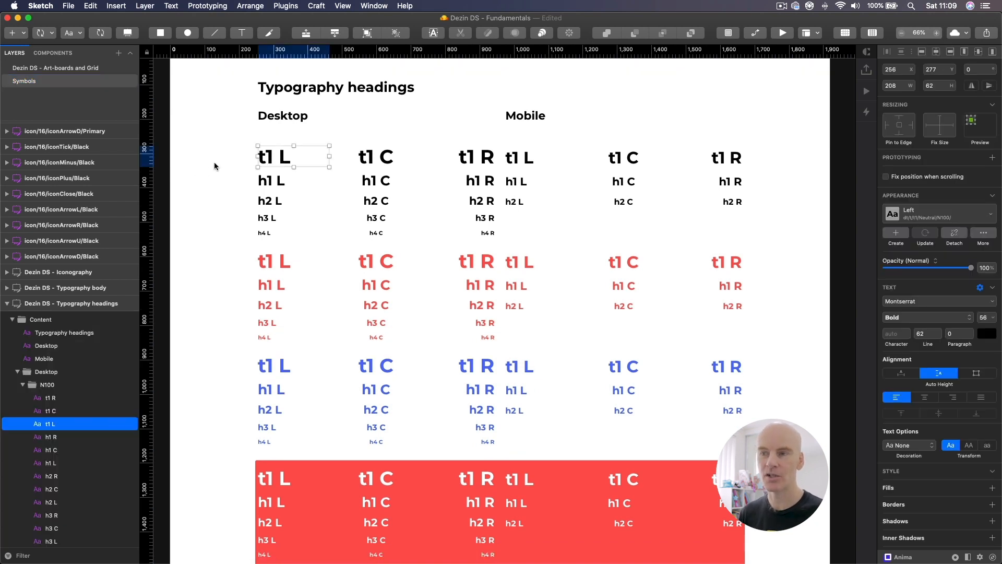
left_click(24, 80)
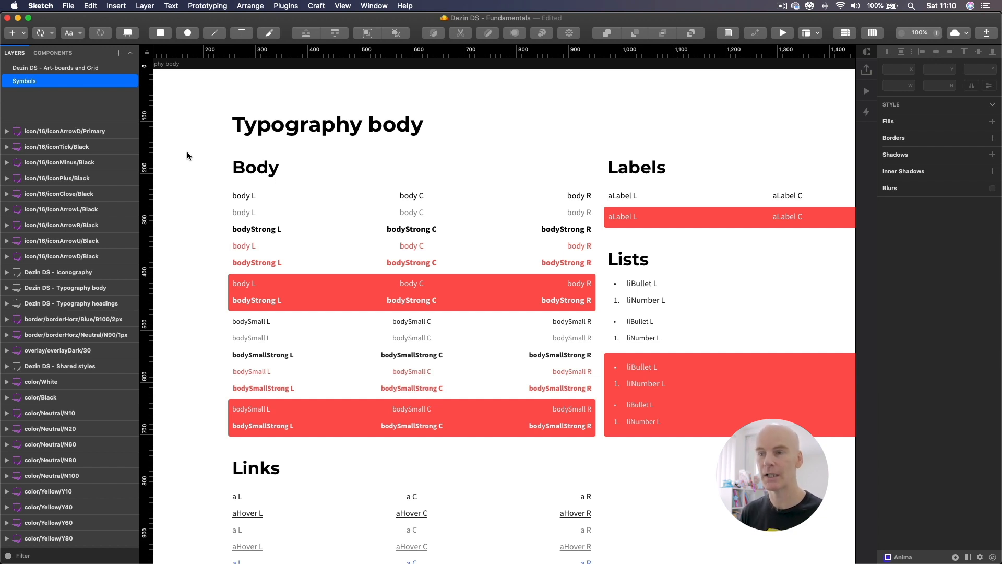
scroll("down", 3)
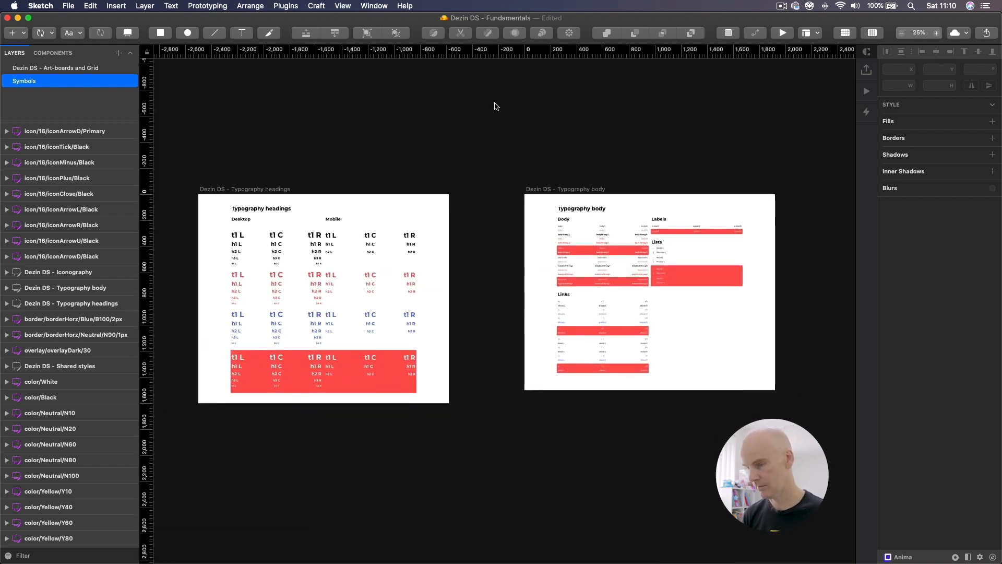
- Scroll to the Iconography artboard with its 16px and 24px icon sets
scroll("down", 3)
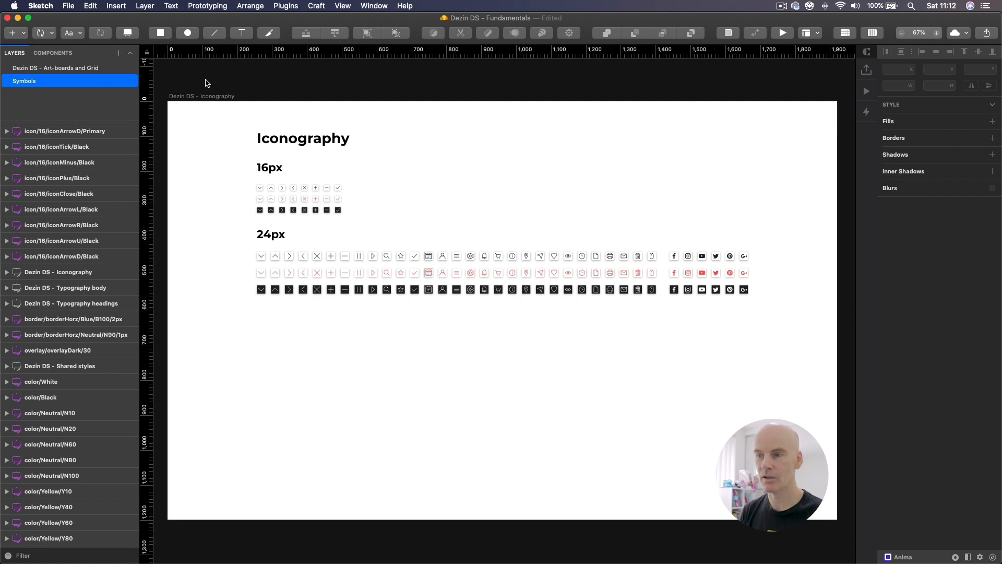
scroll("right", 3)
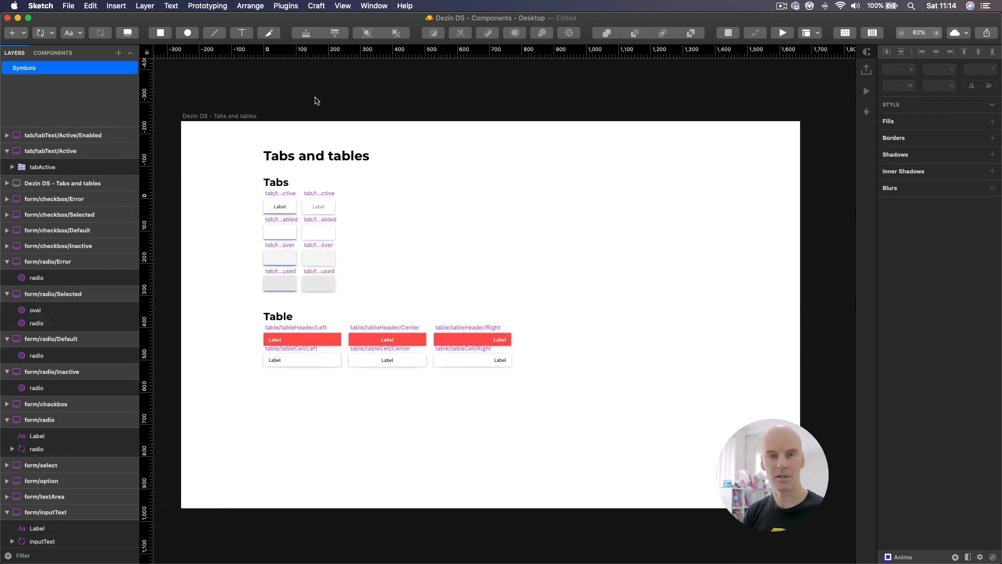
mouse_move(306, 100)
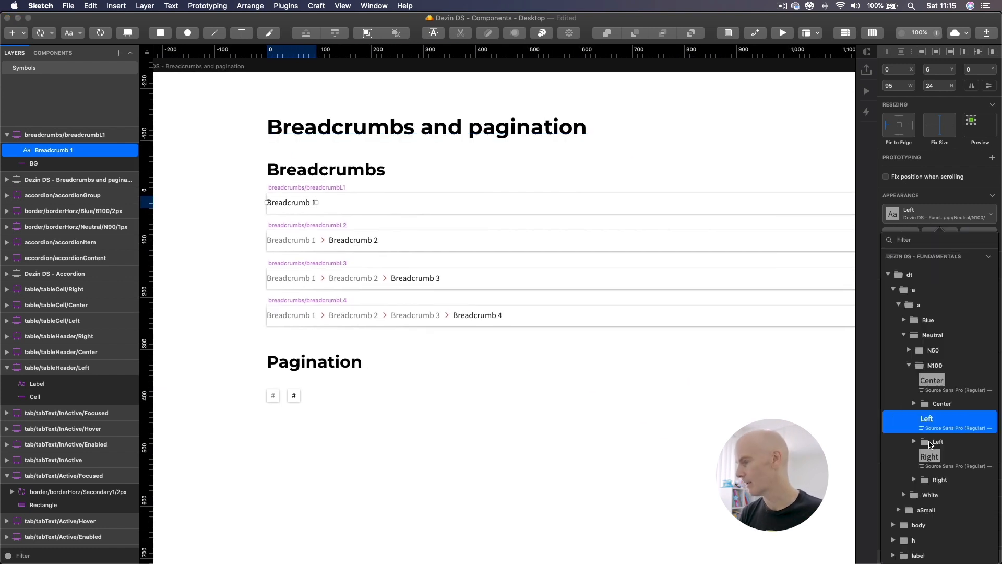
mouse_move(935, 425)
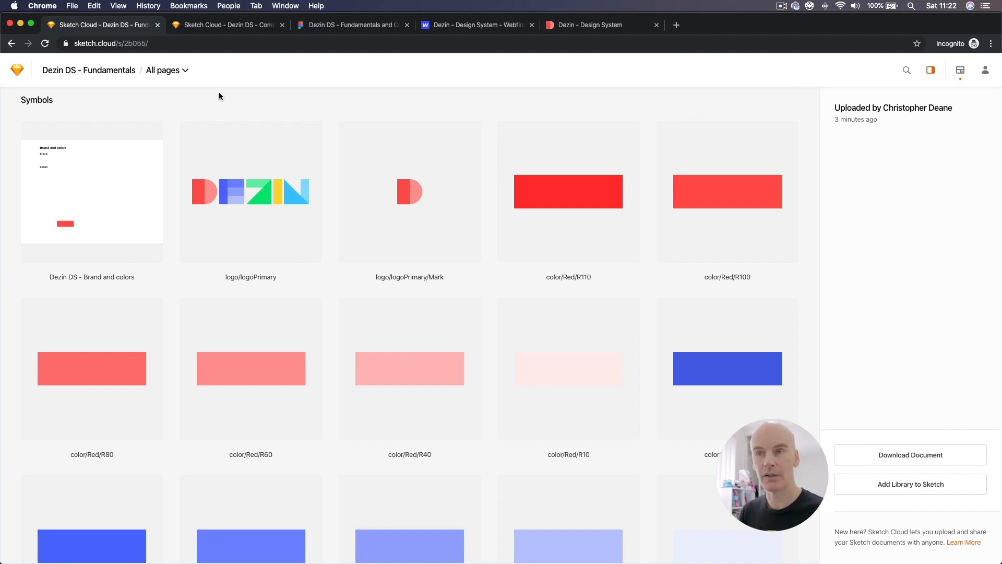
mouse_move(265, 82)
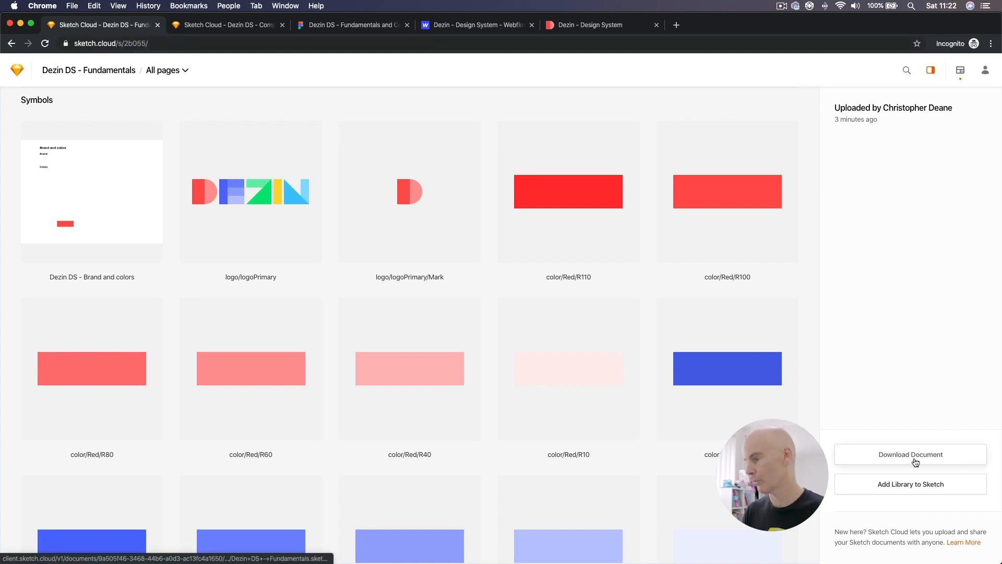
left_click(909, 454)
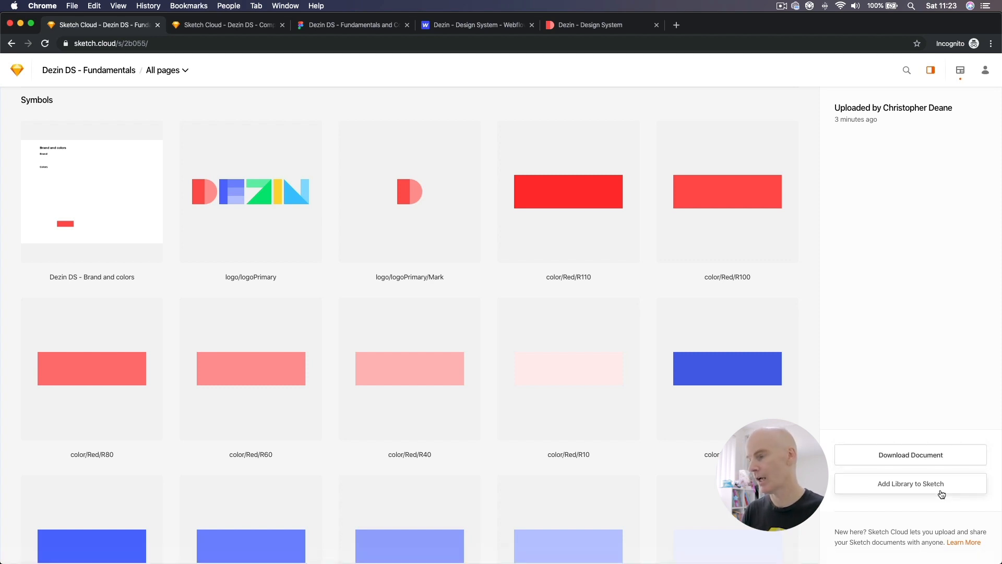
mouse_move(938, 463)
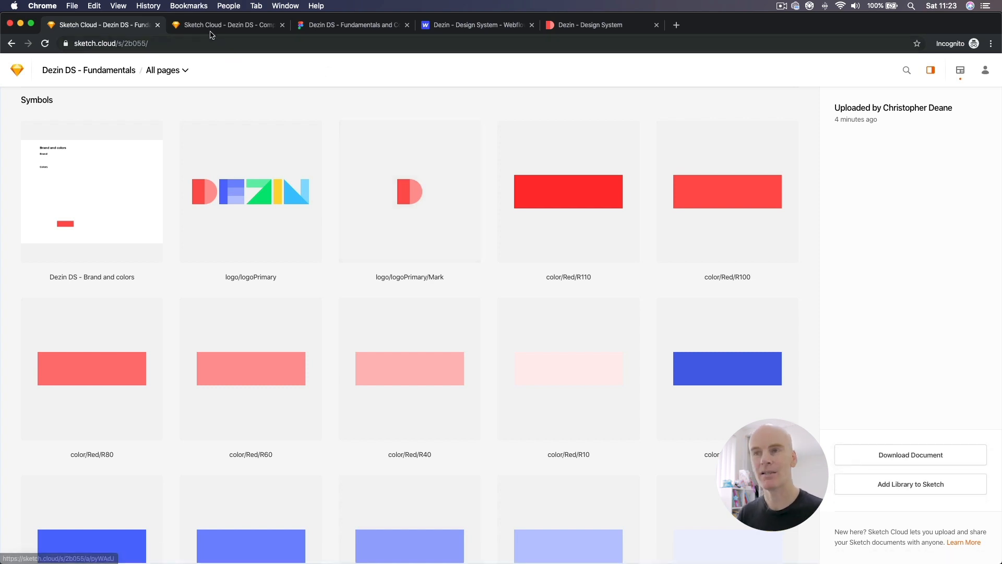
- Switch to the Sketch Cloud Components - Desktop page, then to the Figma design system tab
left_click(226, 24)
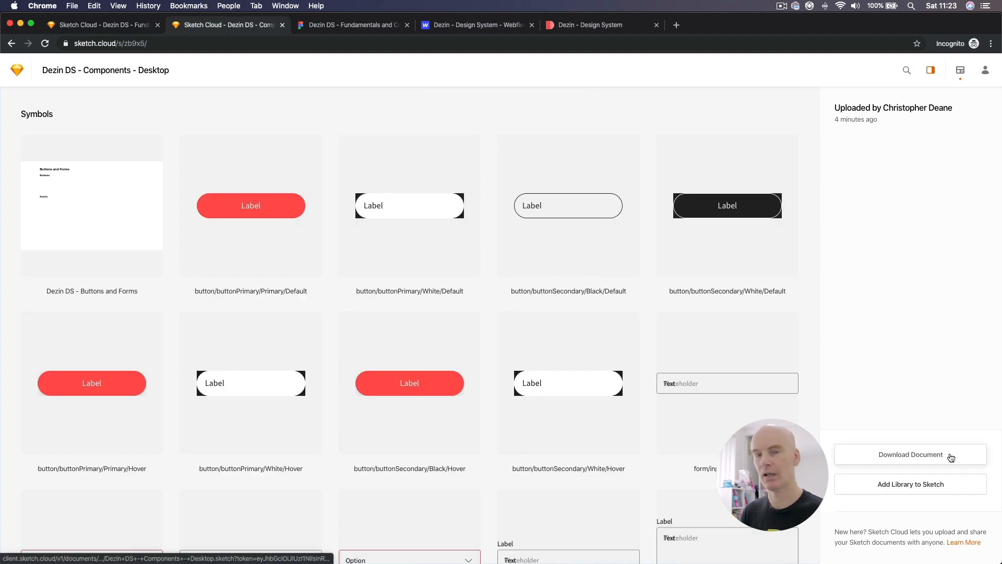
mouse_move(382, 113)
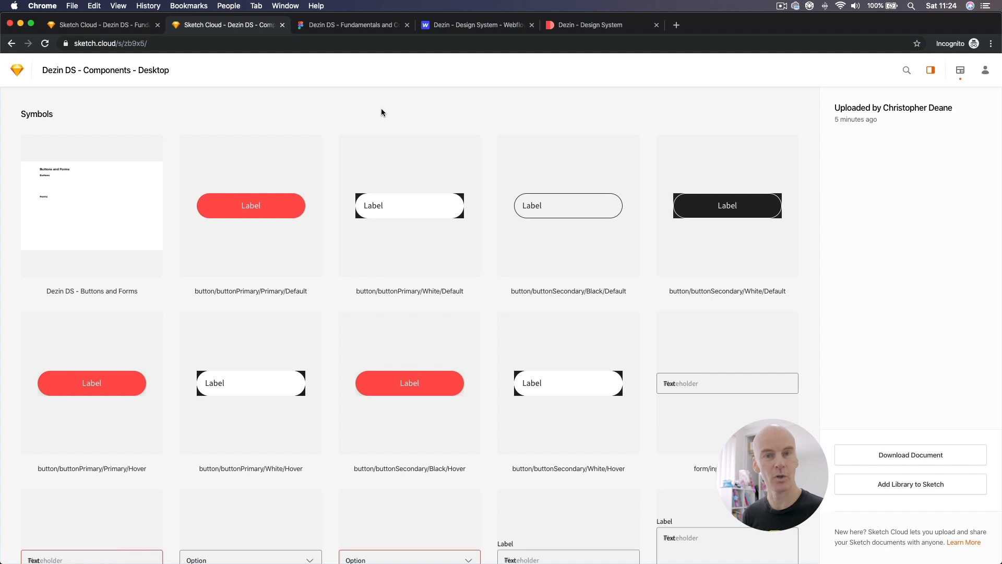
left_click(350, 25)
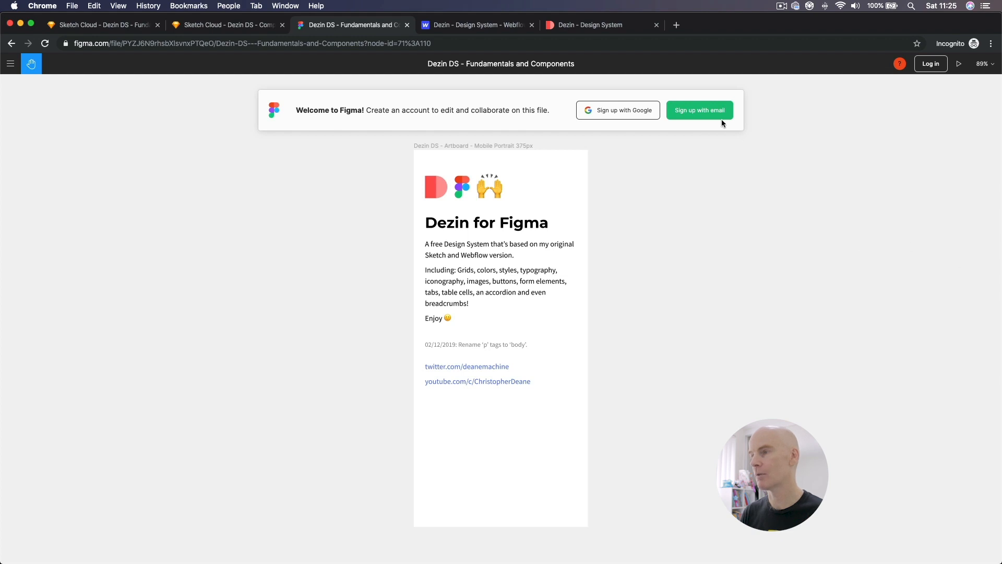
left_click(698, 110)
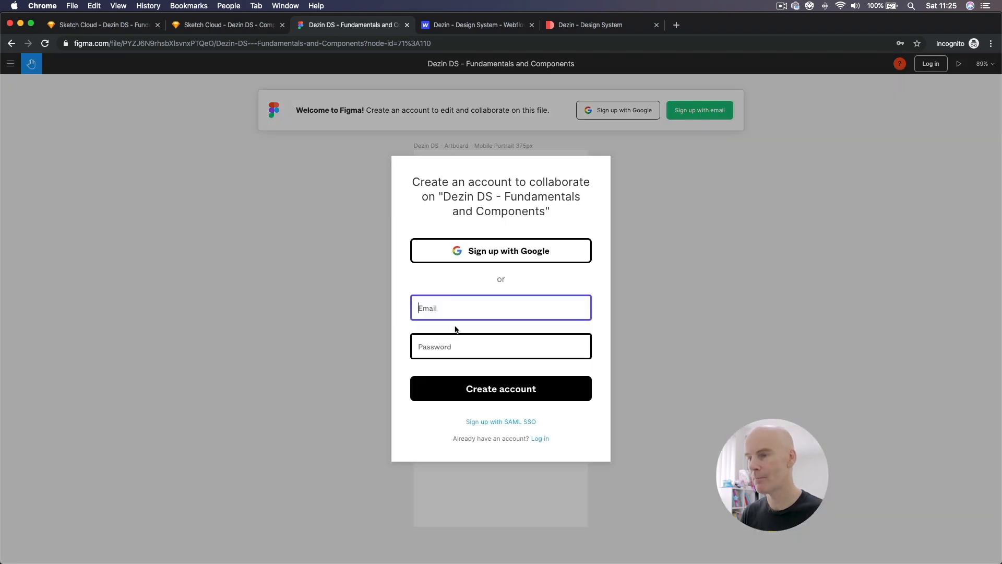
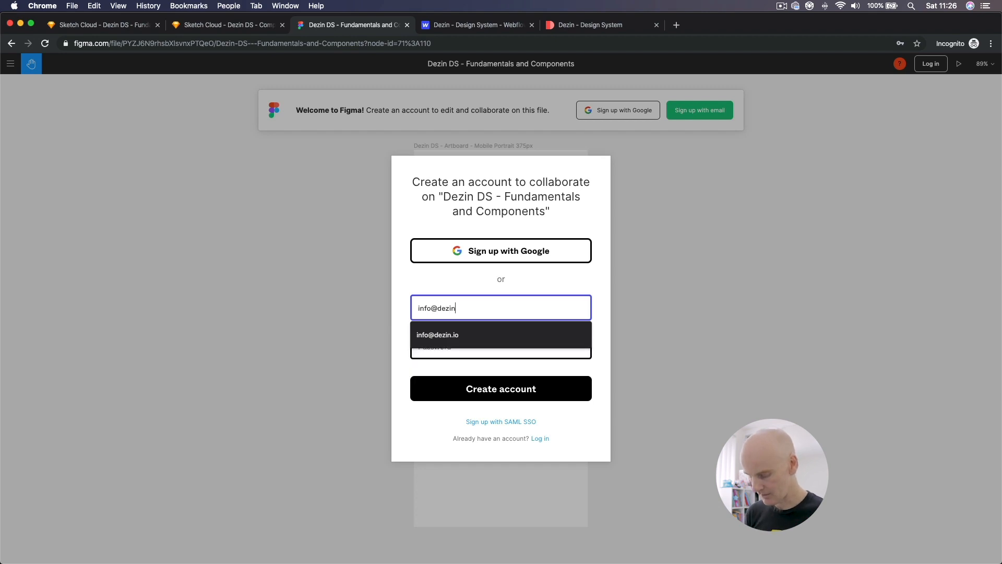
left_click(501, 334)
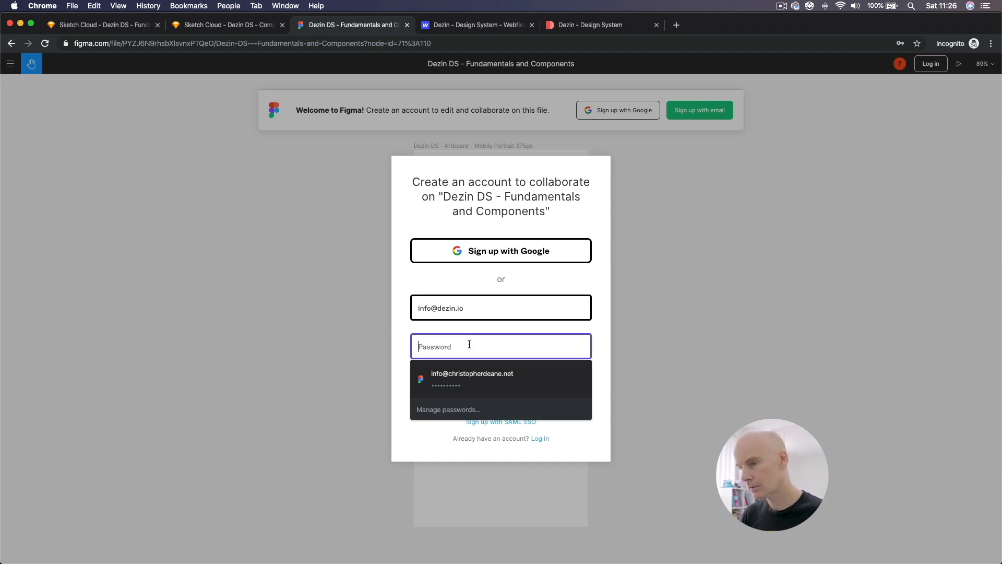
type("•••••")
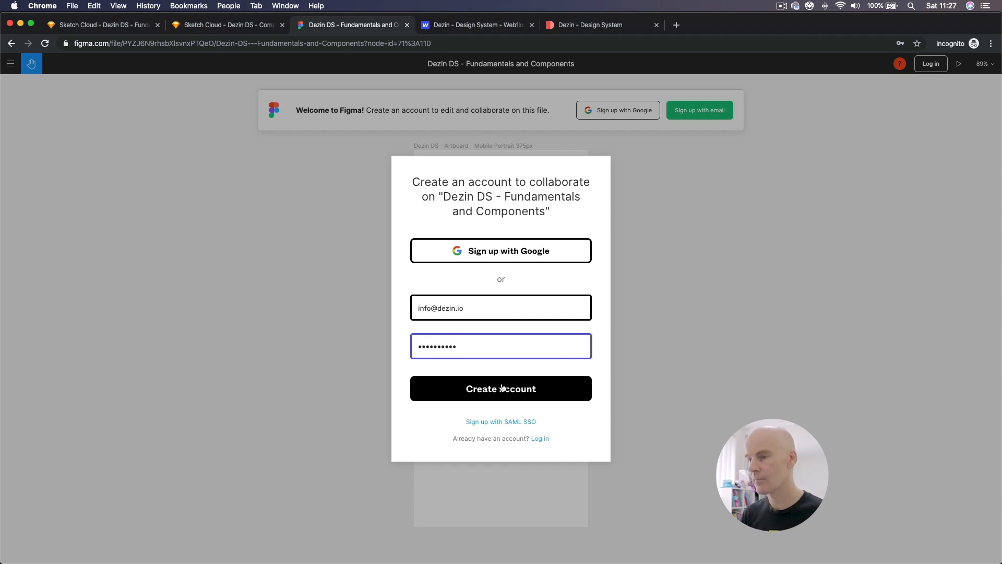
type("Christopher Deane")
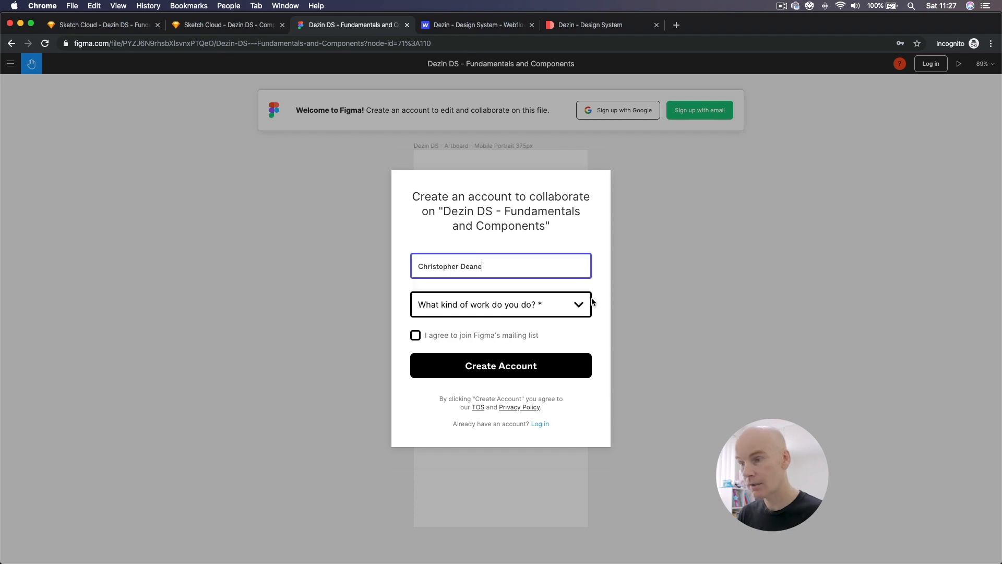
- Choose Design as the kind of work, opt into the mailing list and create the account
left_click(500, 304)
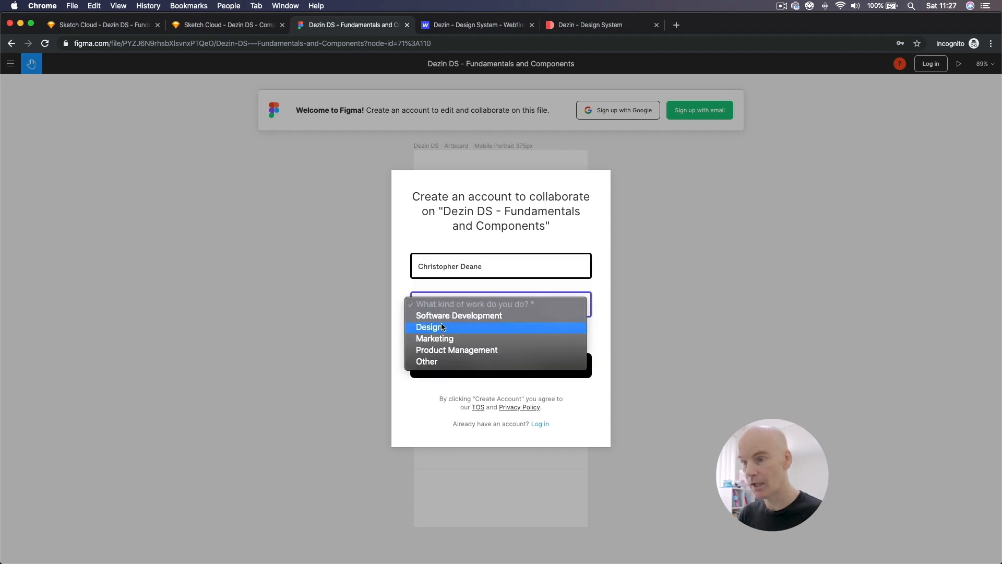
mouse_move(465, 327)
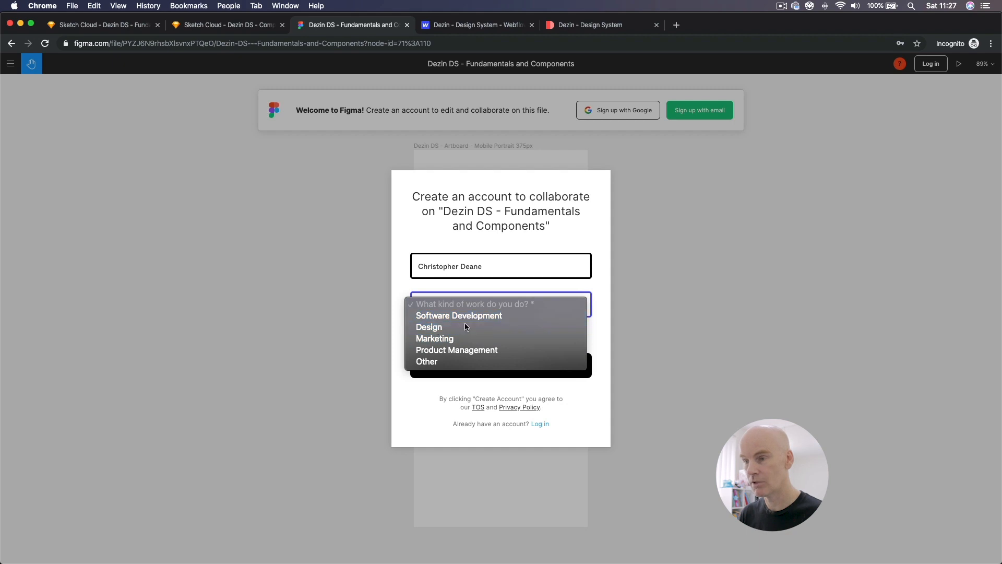
left_click(429, 327)
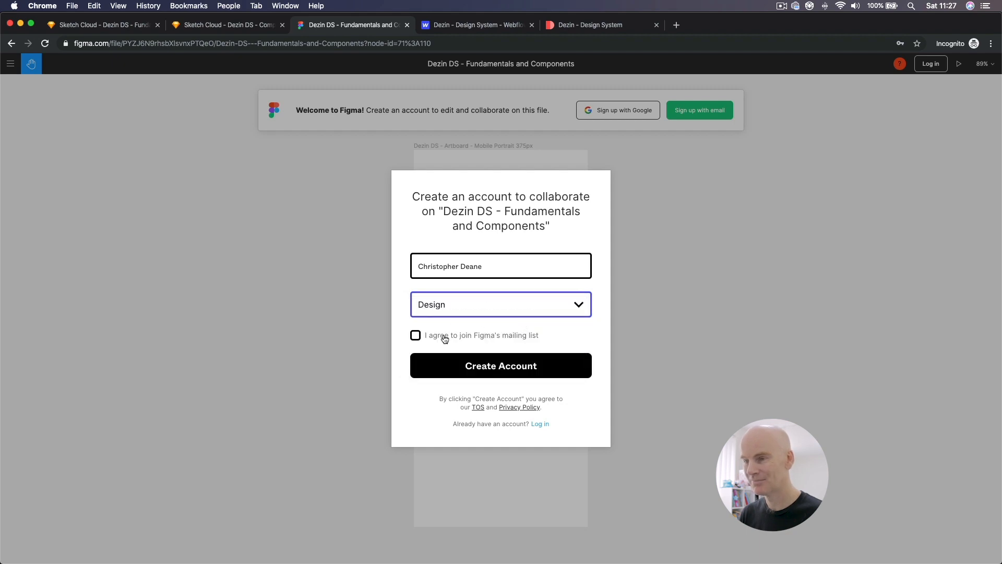
left_click(415, 335)
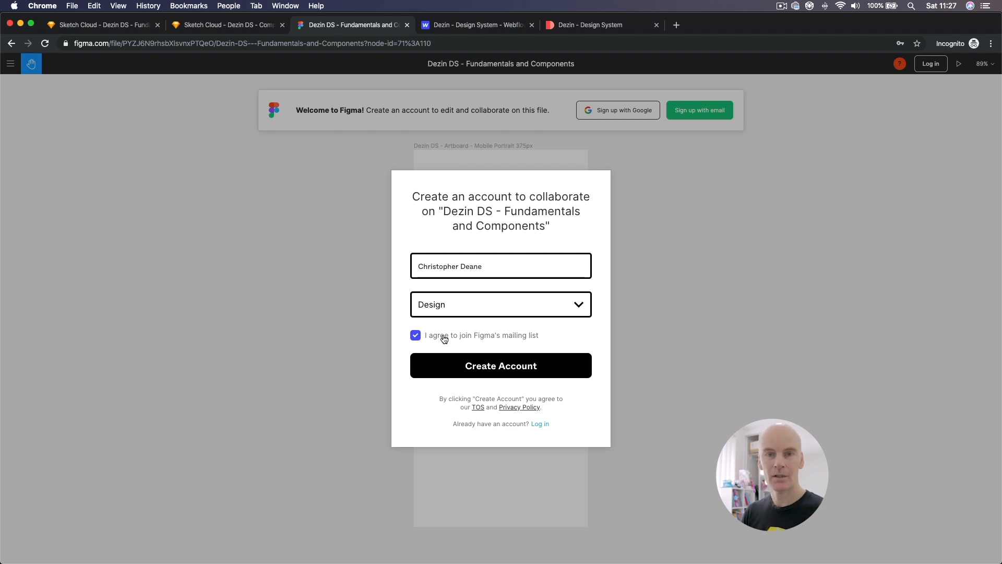
mouse_move(491, 362)
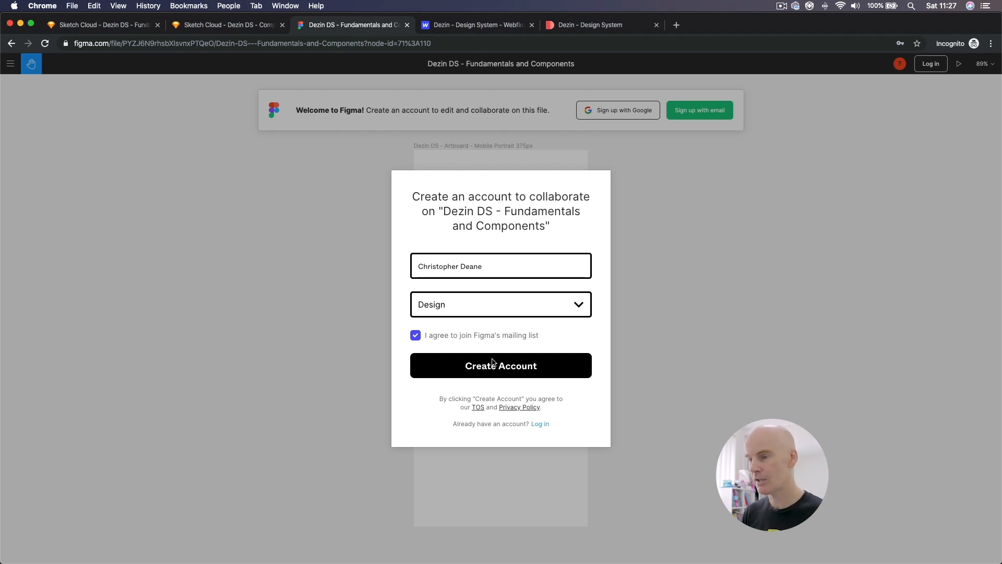
left_click(500, 366)
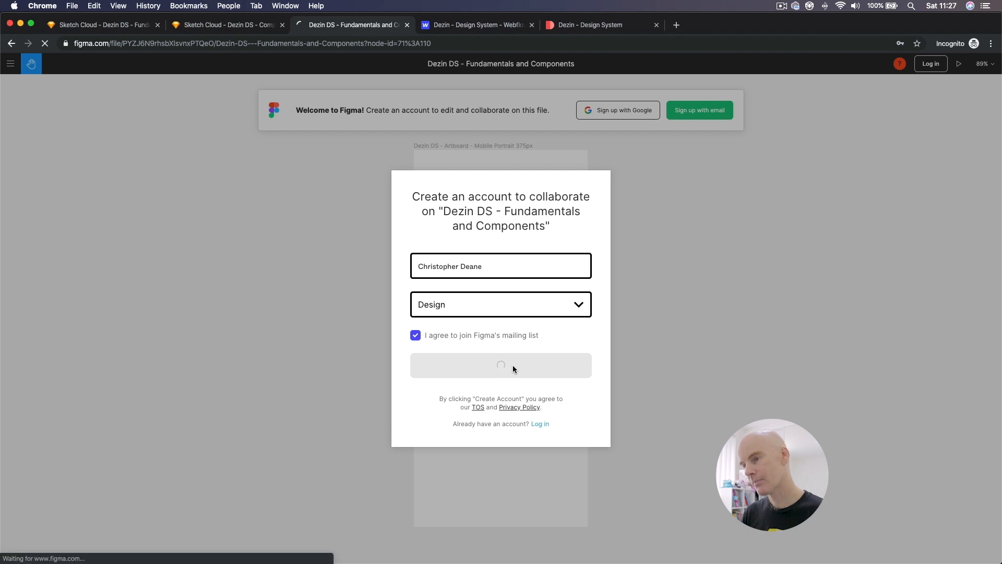
left_click(500, 365)
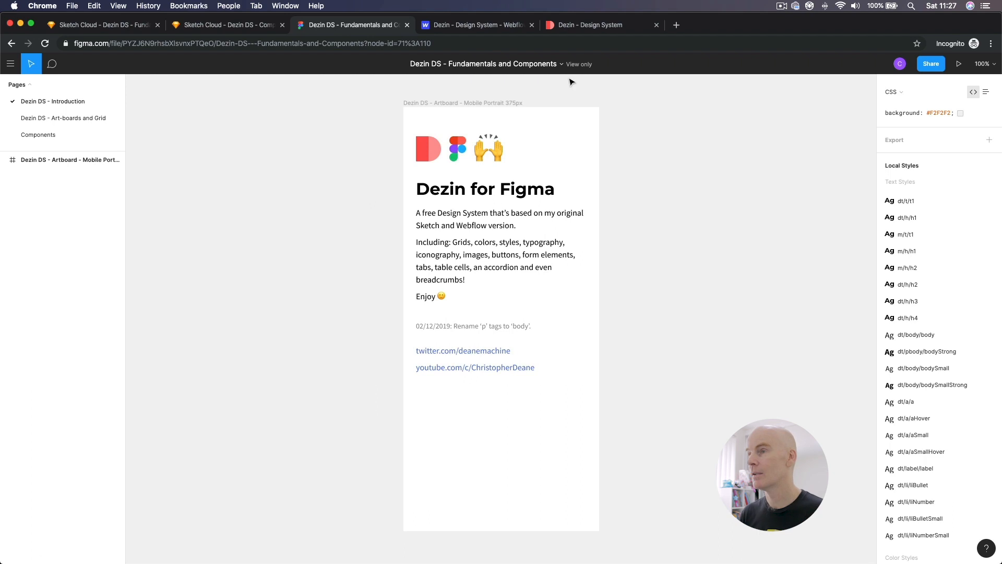
mouse_move(580, 70)
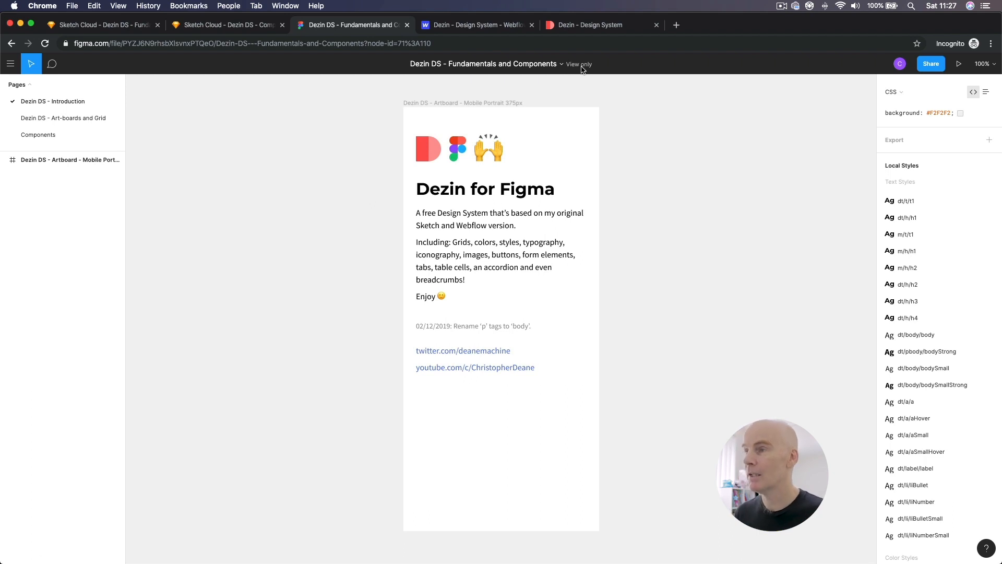
- Duplicate the Dezin DS Fundamentals and Components file to your drafts from the file menu
left_click(561, 63)
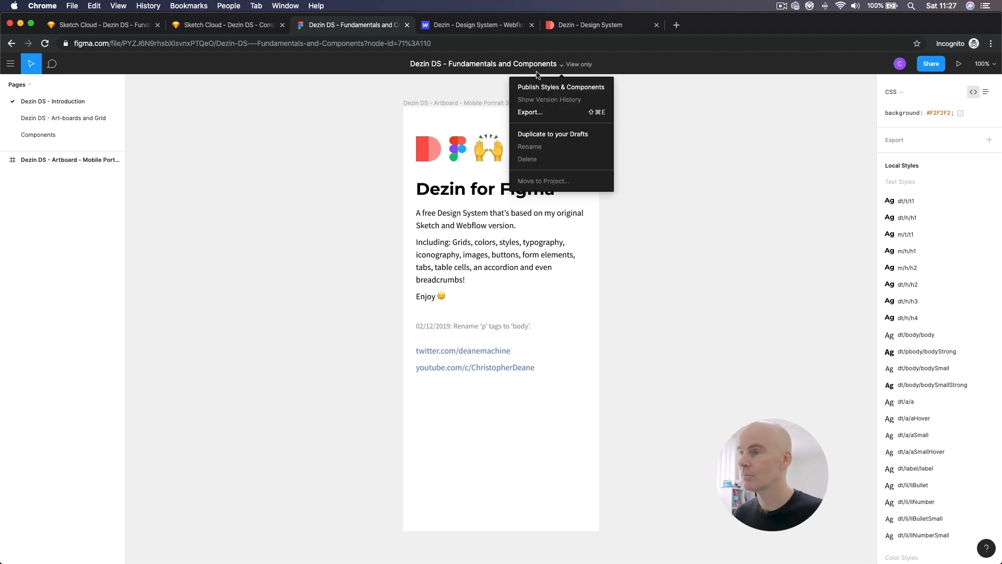
left_click(552, 134)
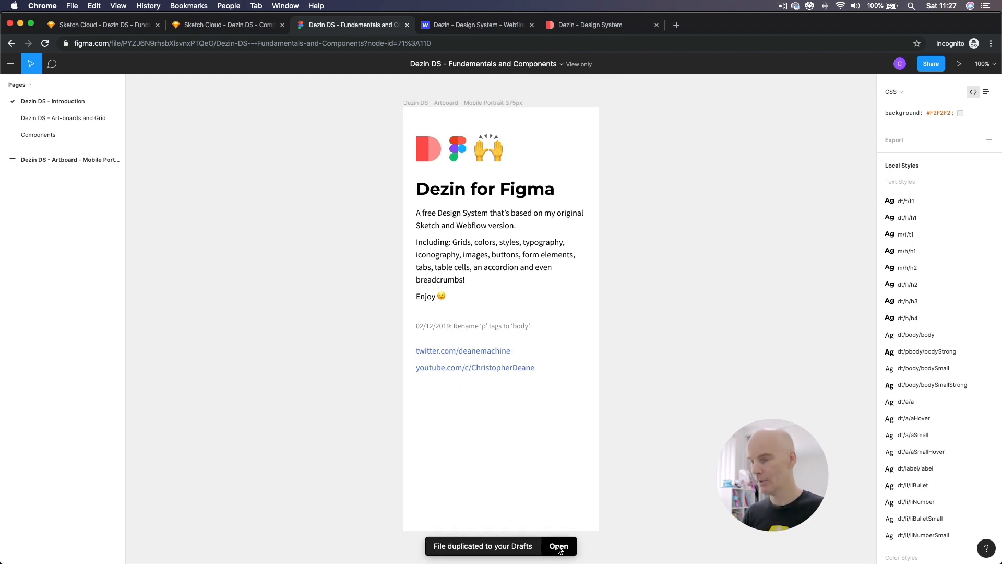
- Open the duplicated drafts copy and step through the constraints, vector networks and multiplayer tour tips
left_click(557, 546)
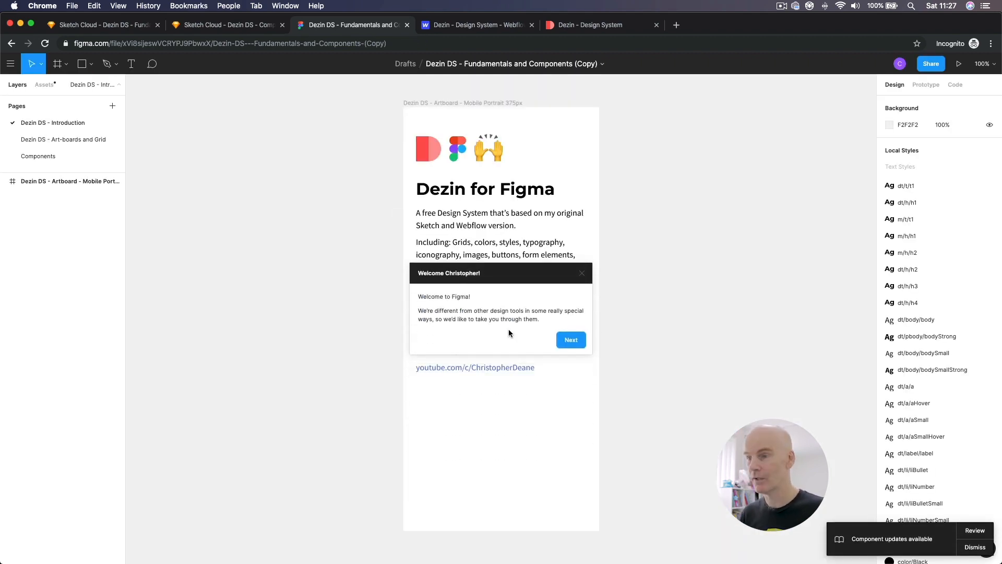
left_click(570, 340)
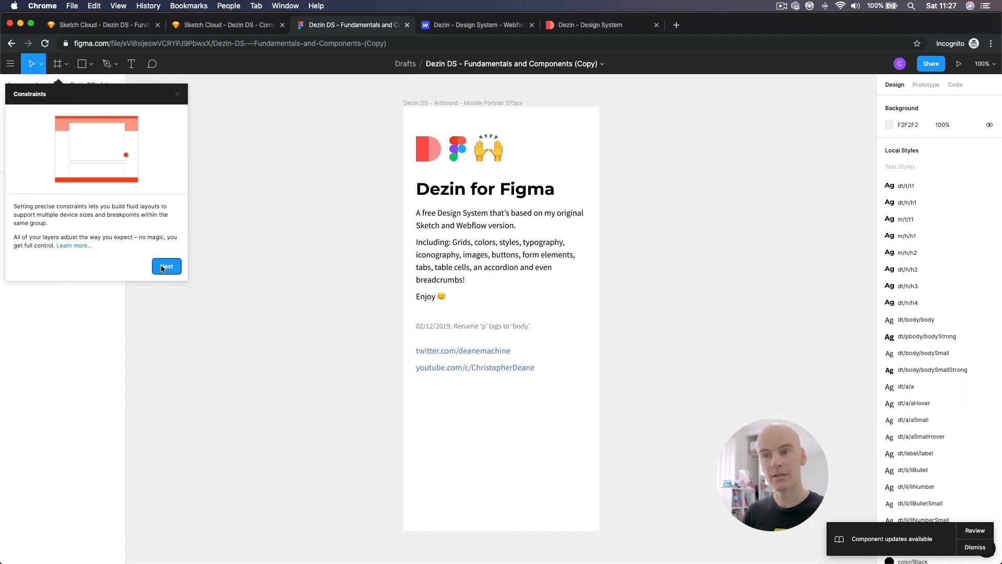
left_click(166, 266)
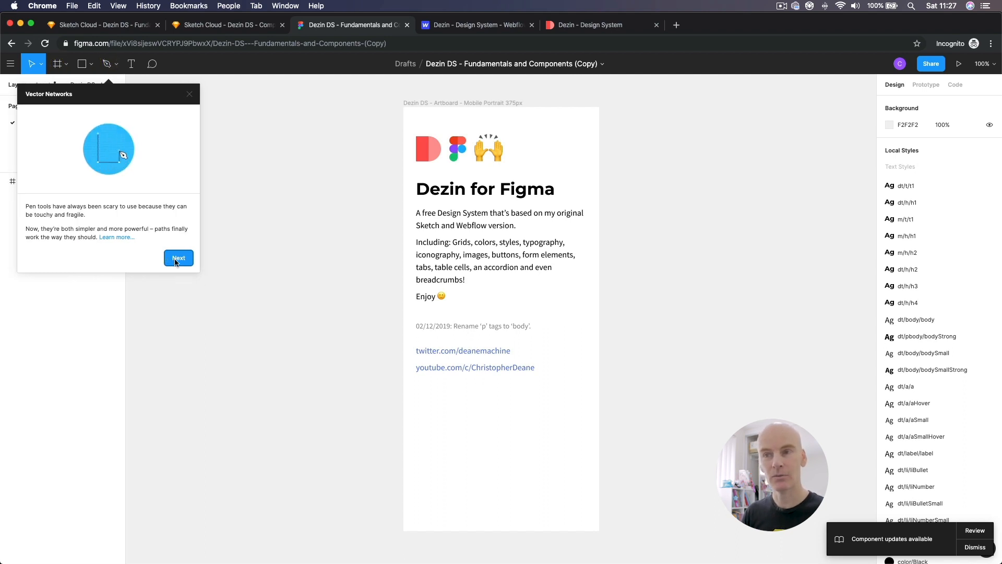
left_click(179, 258)
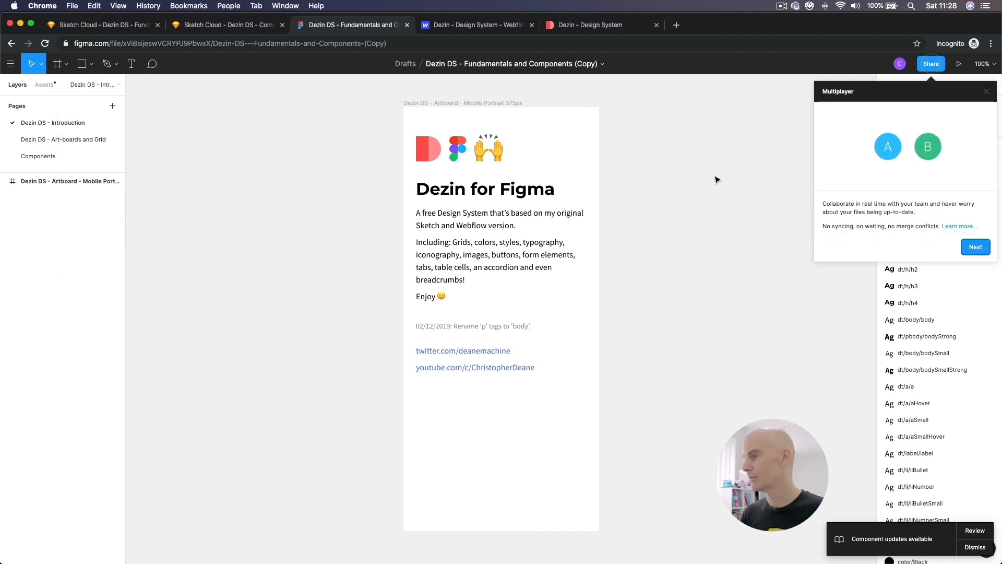
left_click(975, 247)
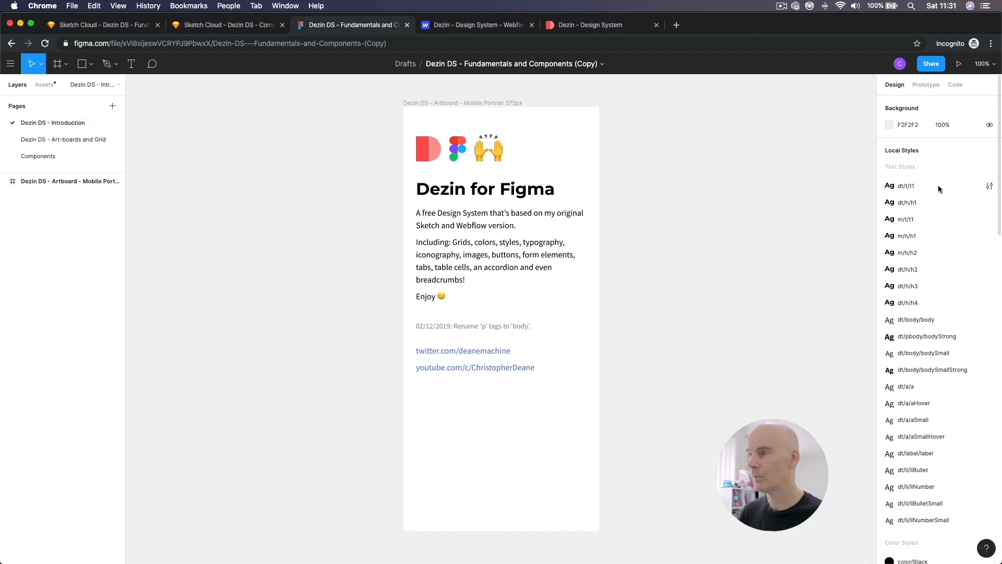
scroll("down", 3)
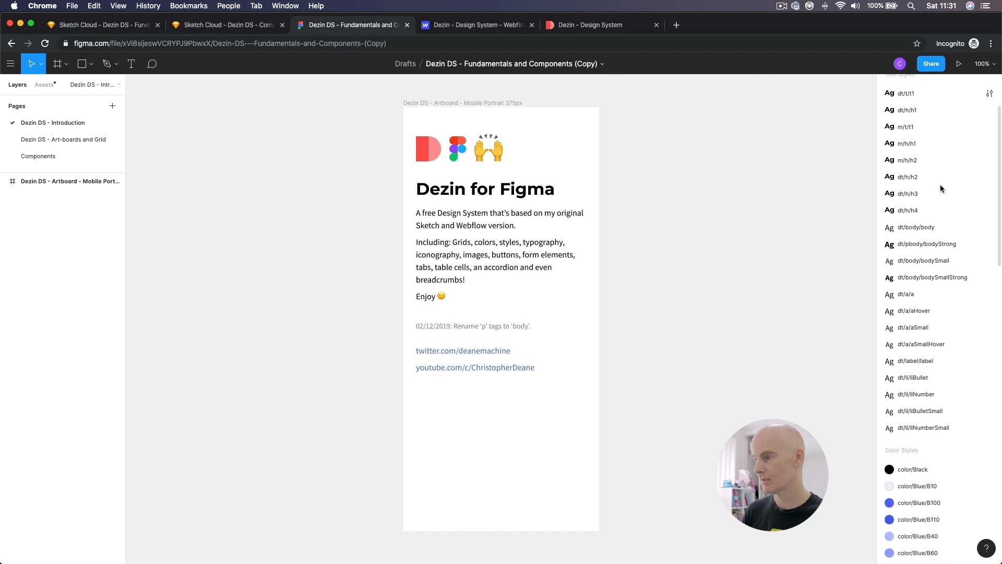
scroll("down", 3)
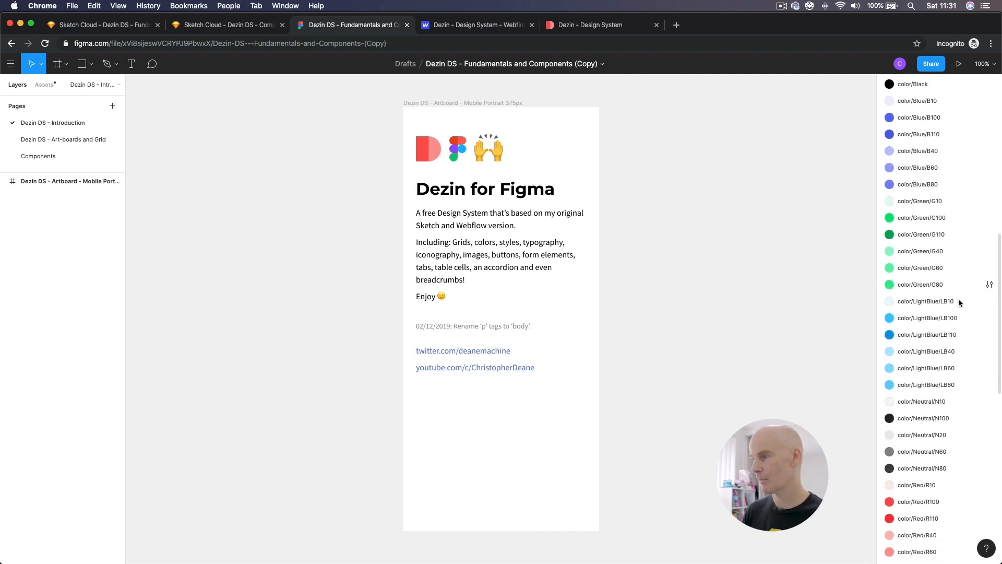
scroll("down", 3)
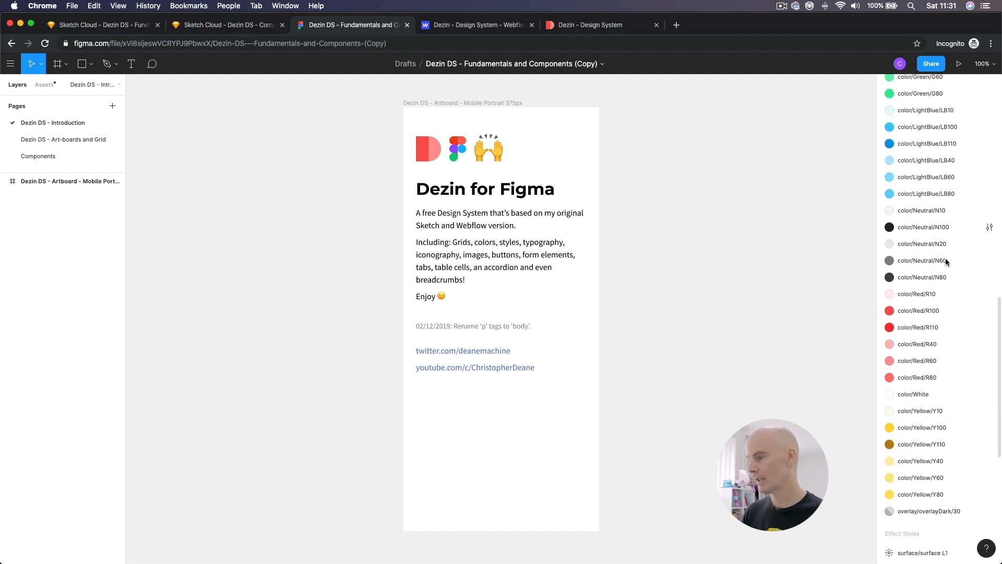
scroll("down", 3)
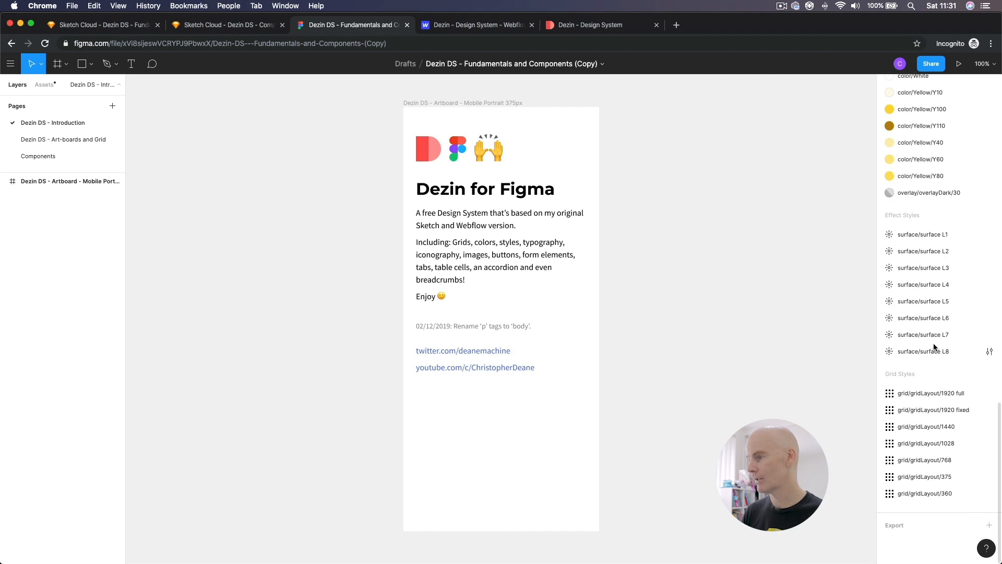
mouse_move(715, 250)
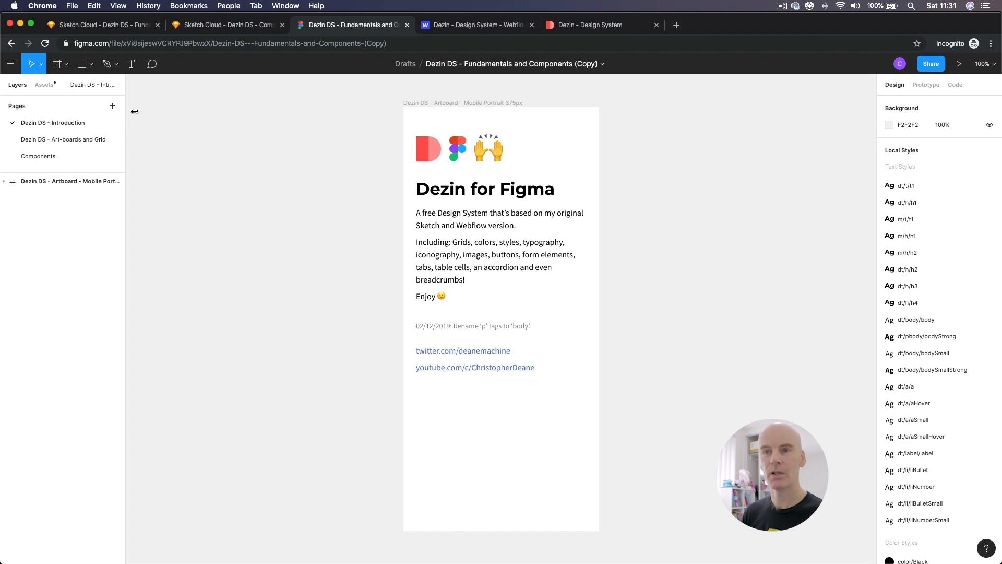
- Go to the Art-boards and Grid page, enable Layout Grids from the View menu and scroll across the frames
left_click(63, 139)
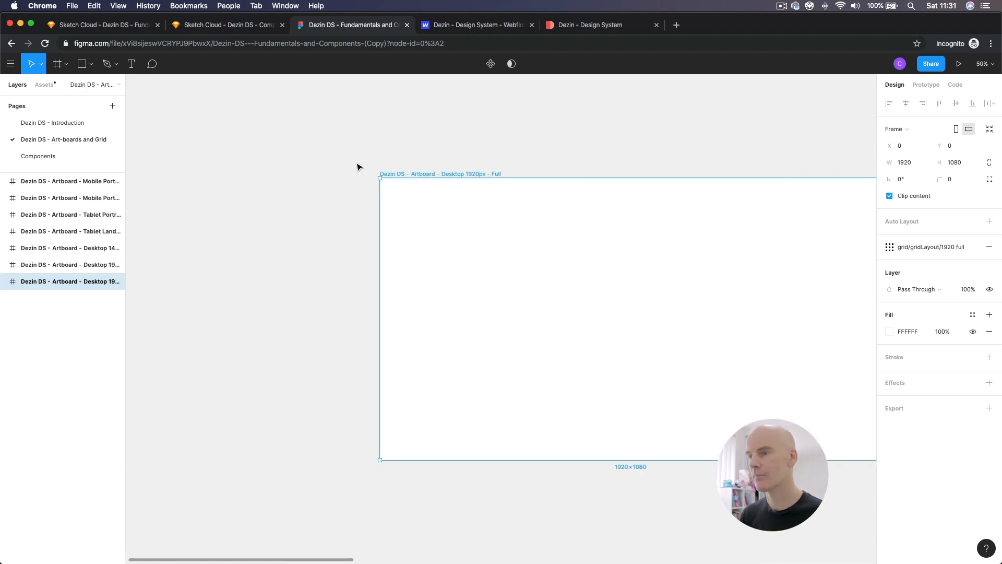
left_click(11, 64)
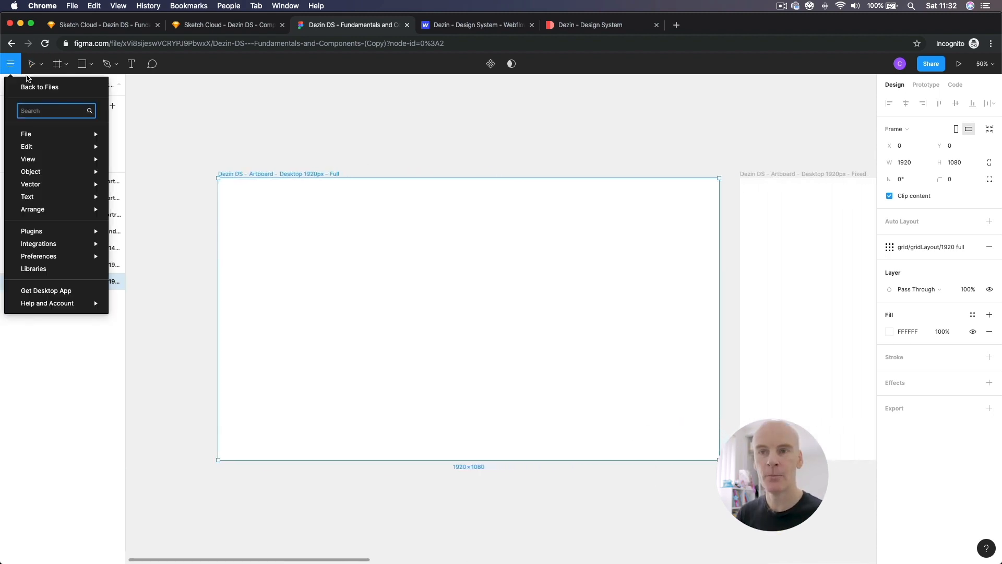
mouse_move(28, 158)
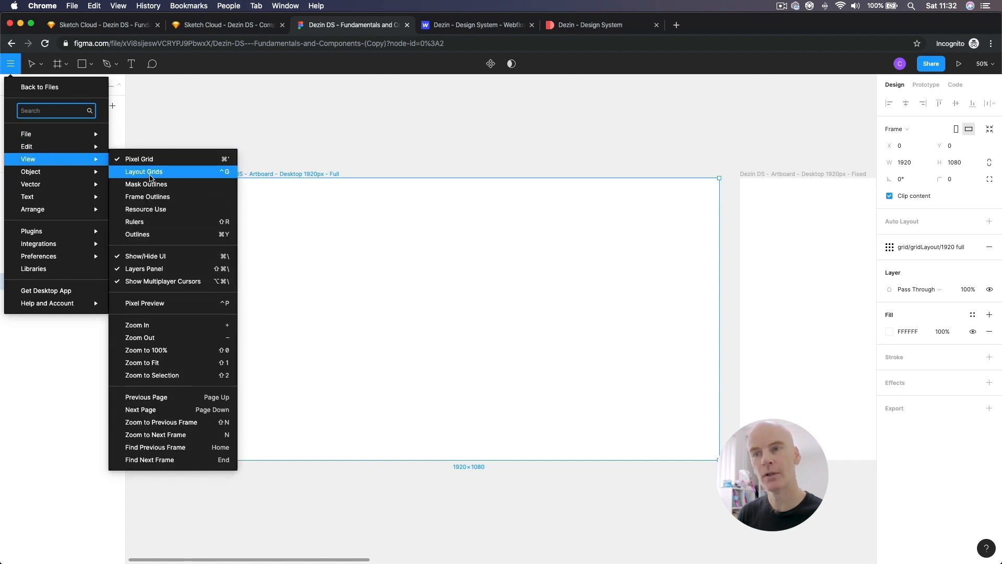
left_click(143, 172)
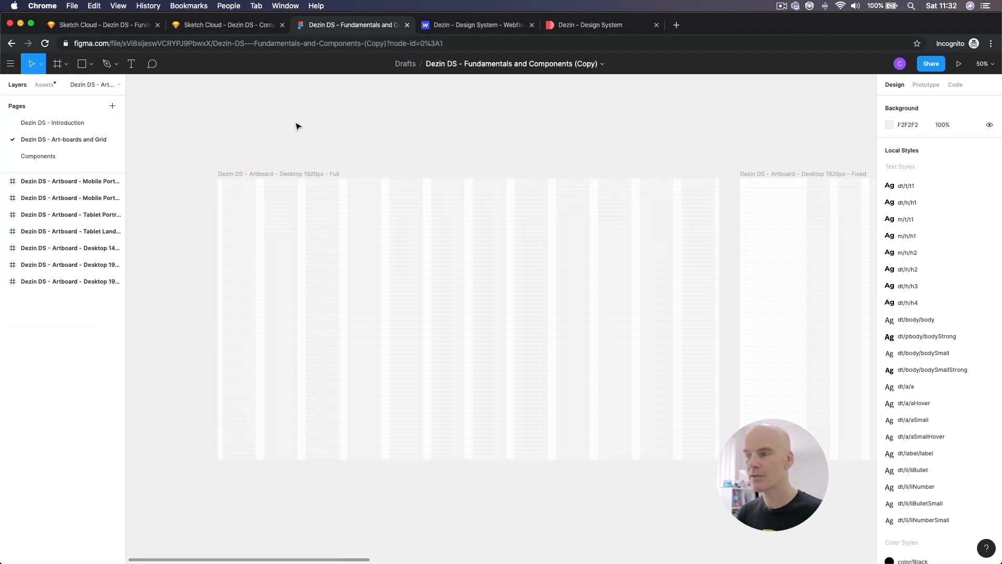
scroll("right", 3)
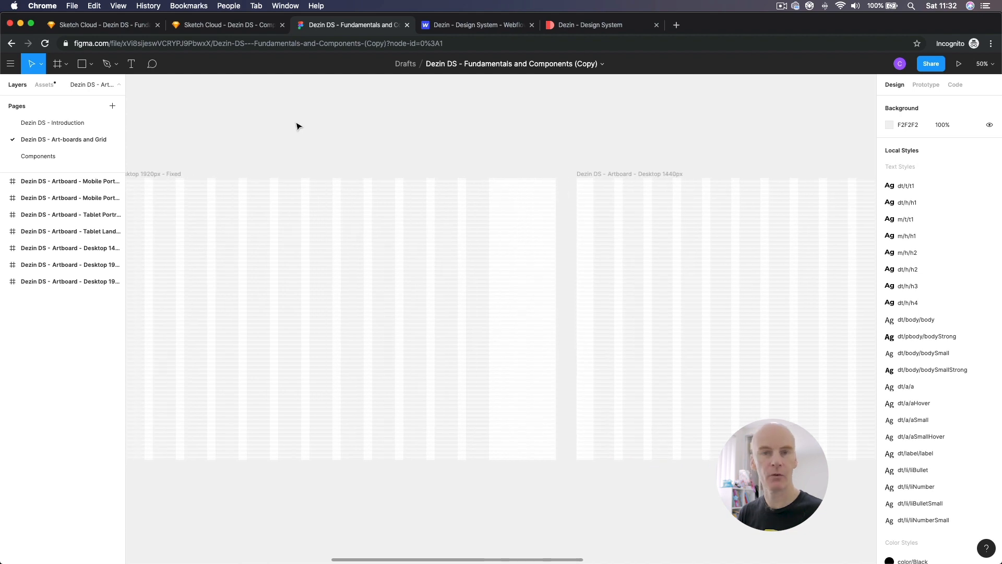
scroll("right", 3)
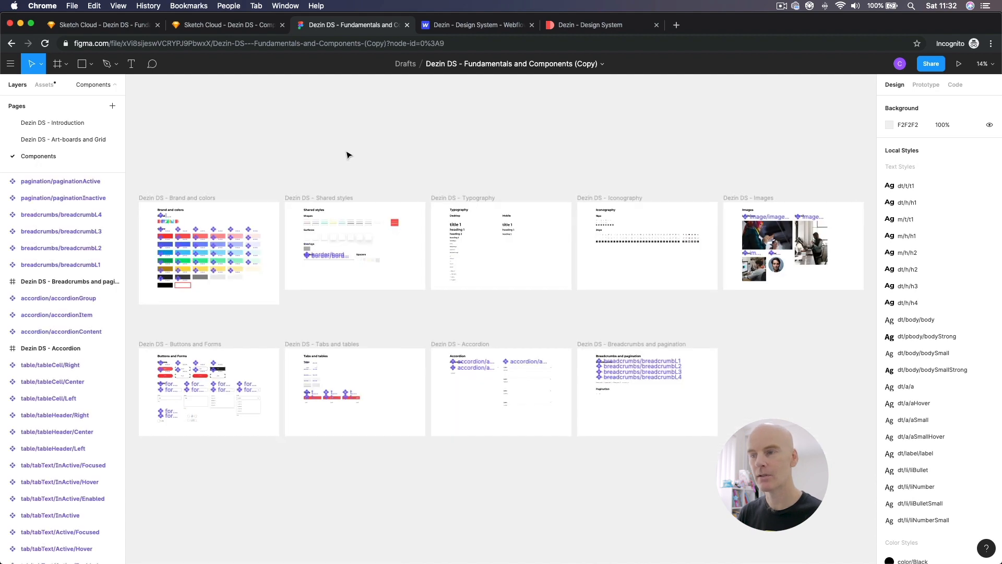
left_click(209, 252)
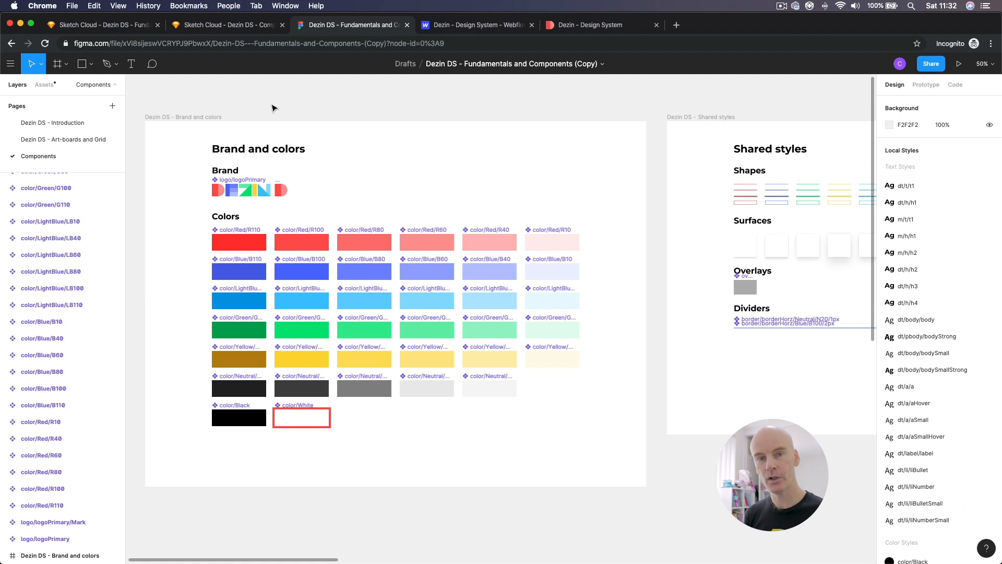
left_click(238, 241)
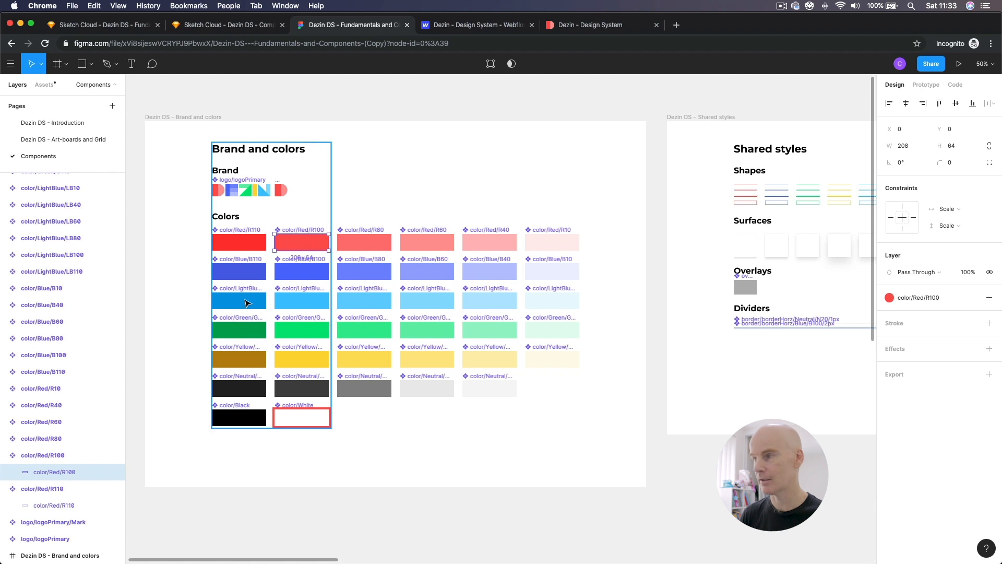
left_click(890, 298)
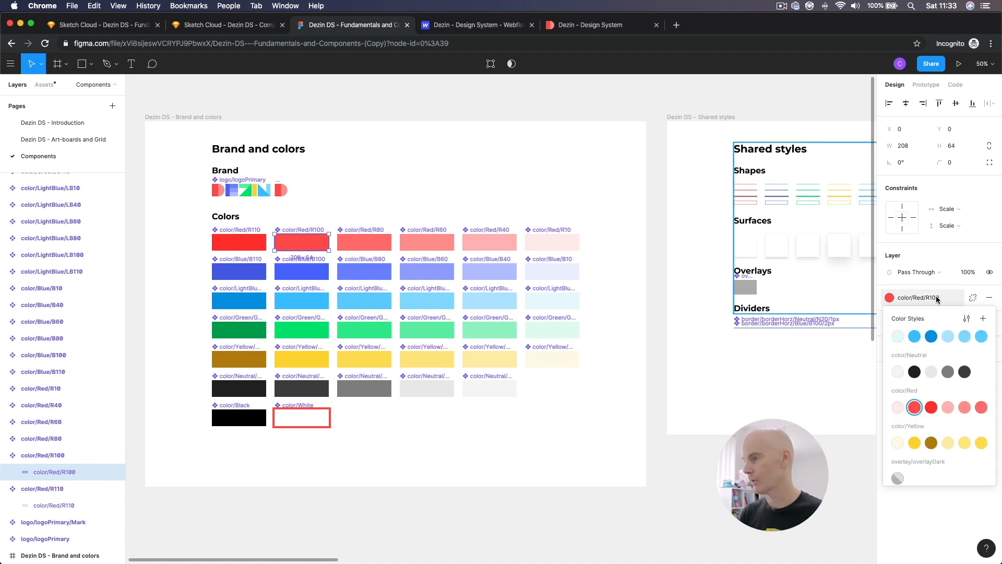
mouse_move(946, 298)
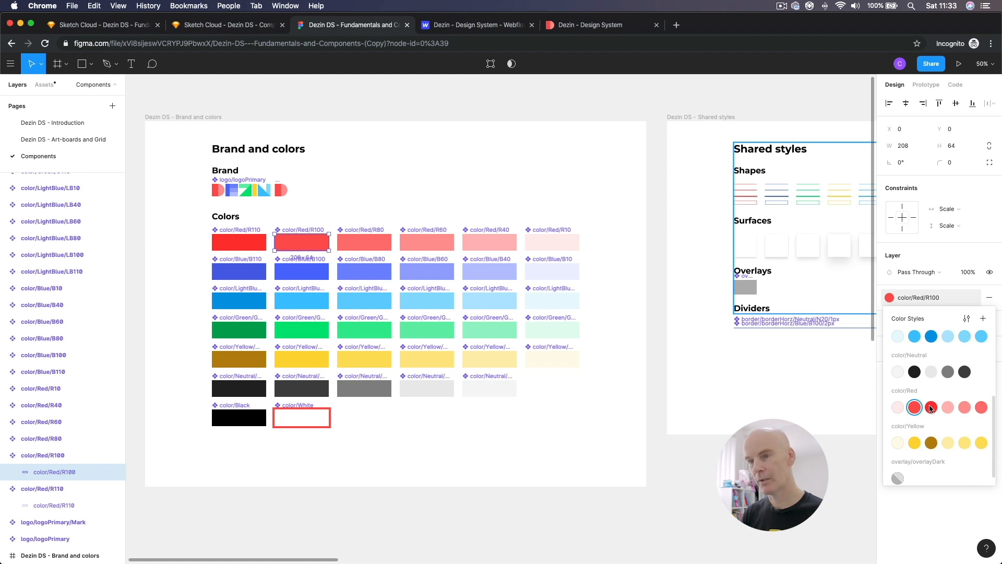
left_click(354, 205)
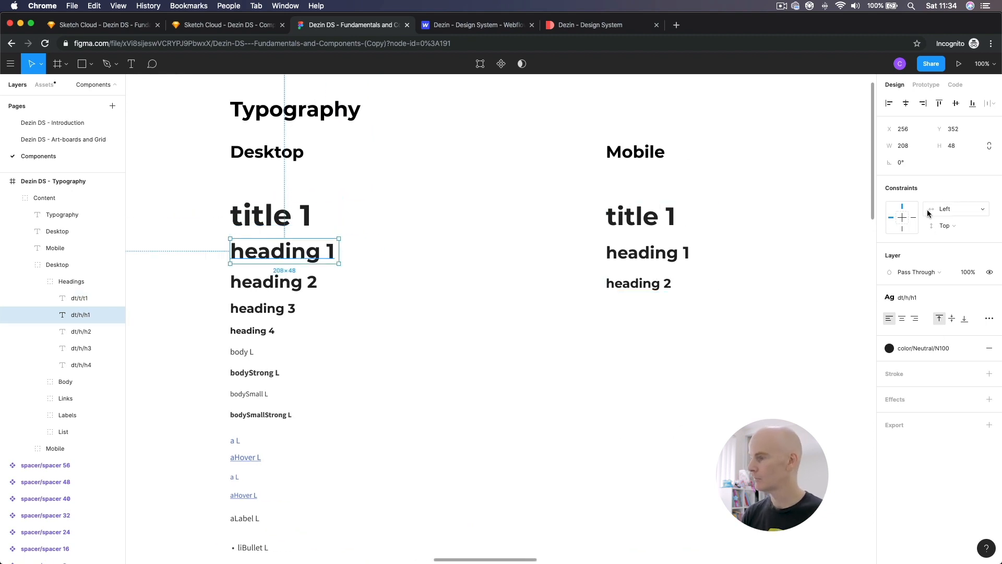
left_click(906, 297)
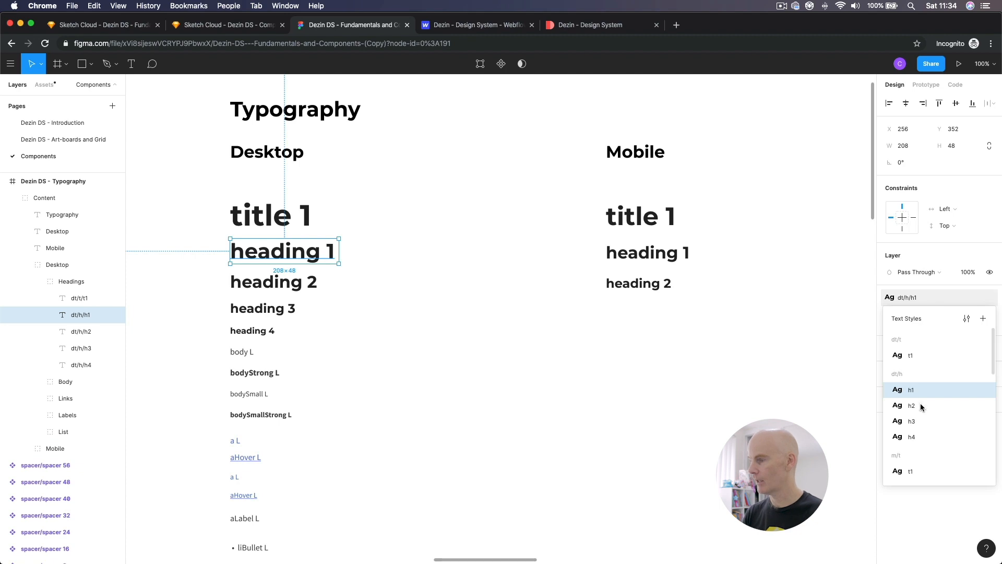
mouse_move(933, 391)
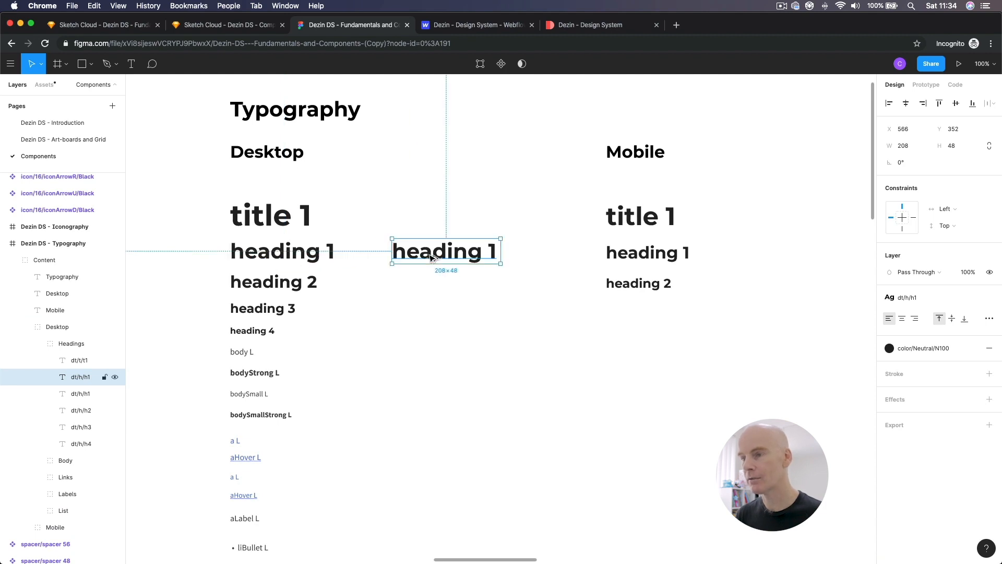
left_click(888, 347)
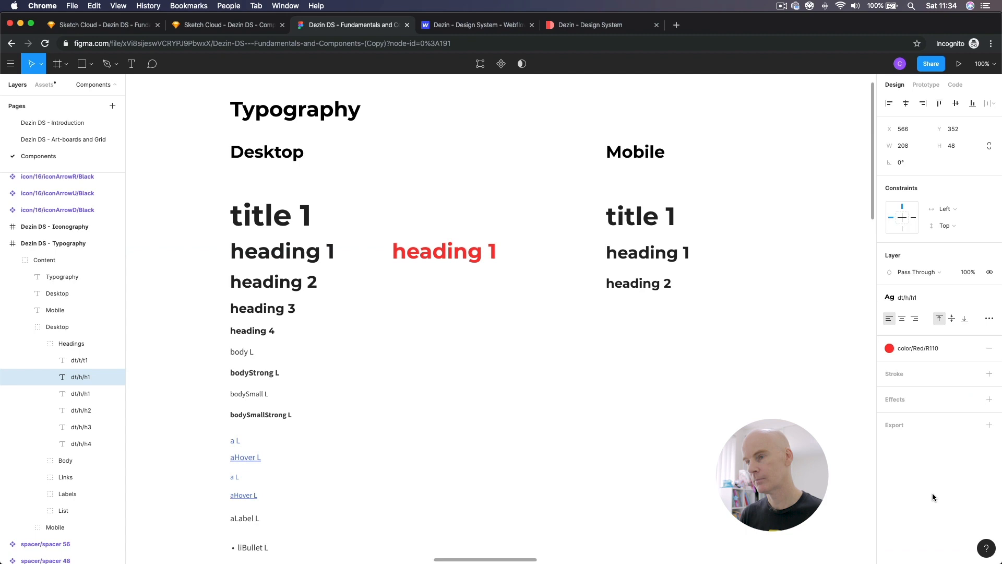
left_click(442, 250)
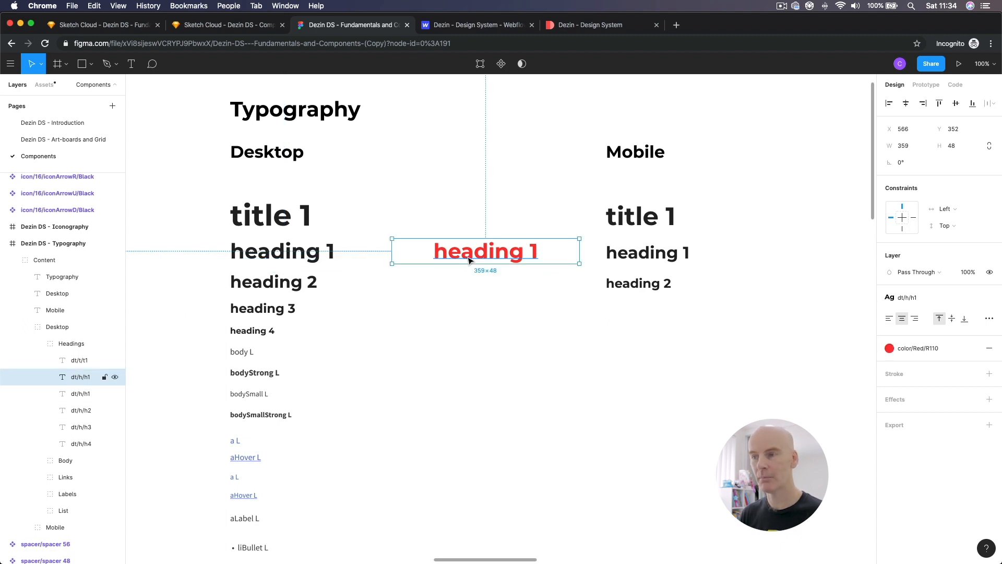
mouse_move(473, 257)
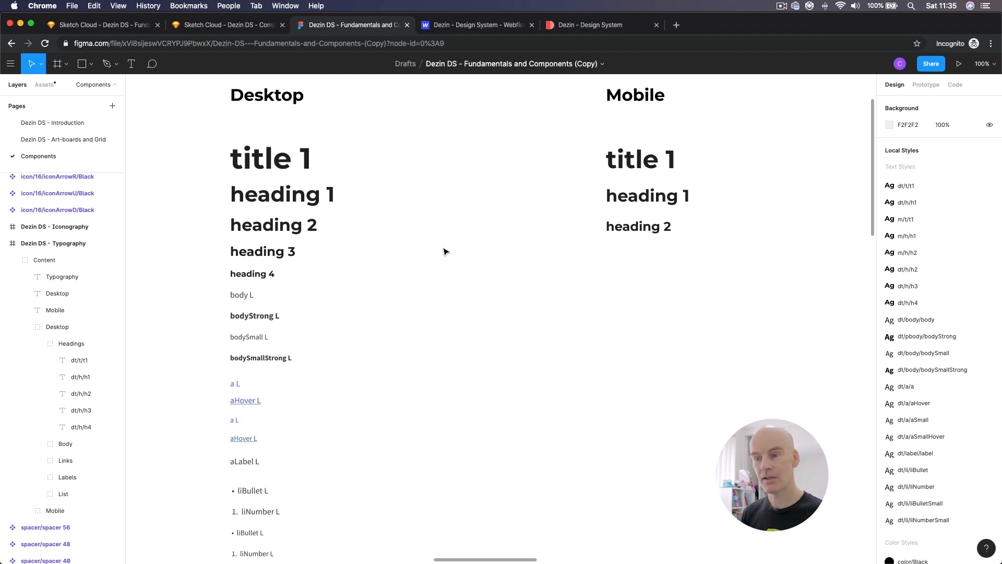
- Scroll past the Iconography and Breadcrumbs boards and zoom out to show all design system frames
scroll("down", 3)
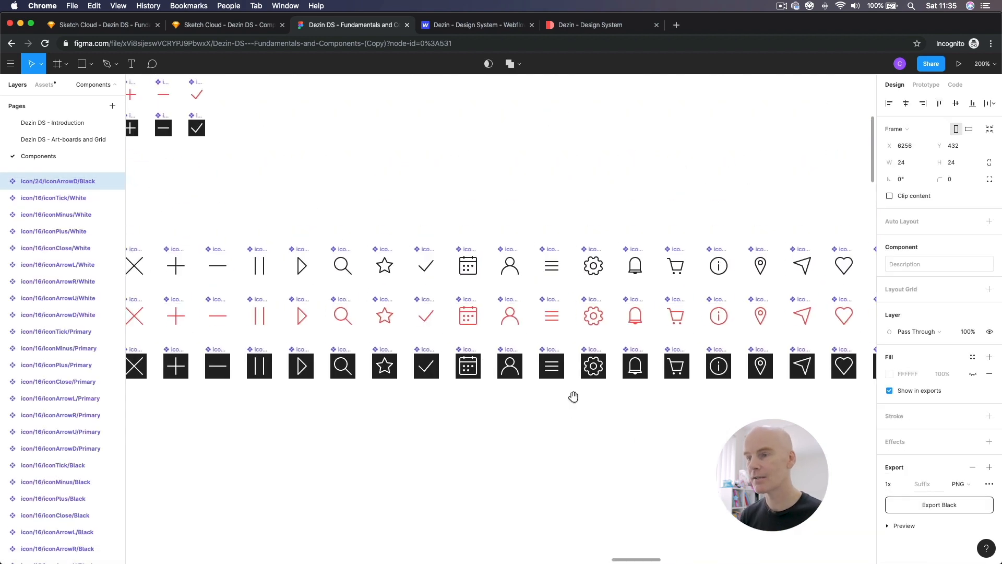
scroll("down", 3)
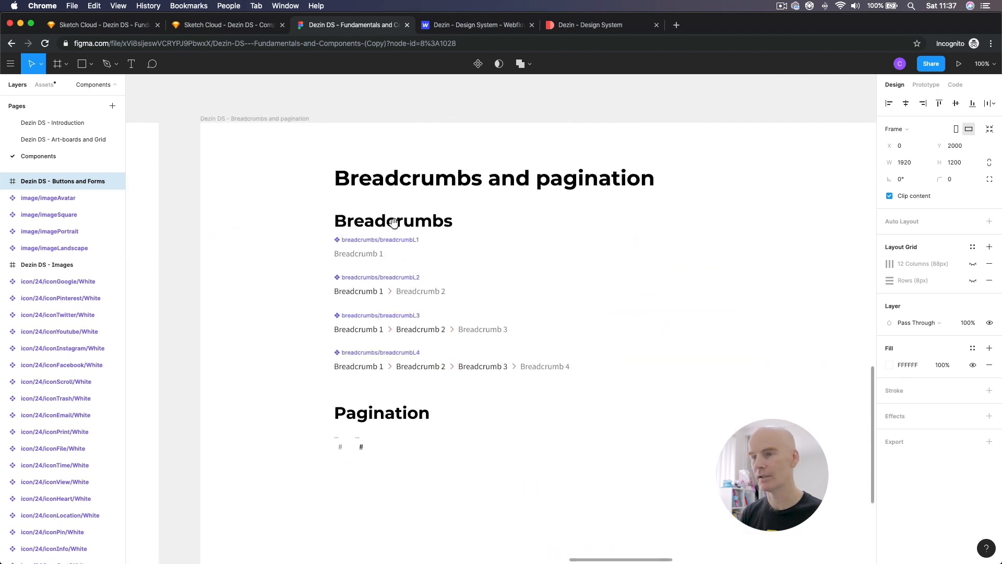
scroll("down", 3)
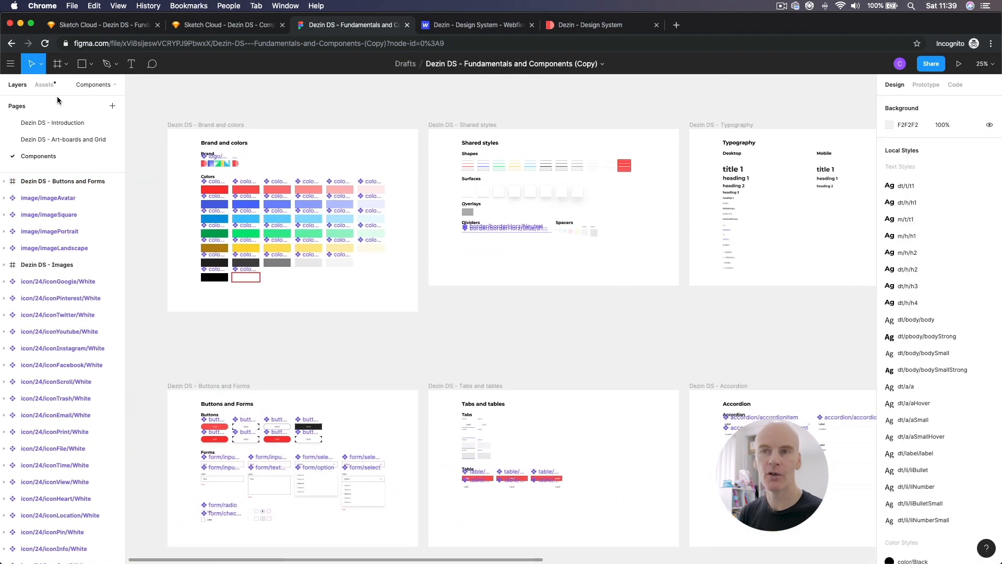
- Find the button component in the Assets library by searching 'button'
left_click(44, 84)
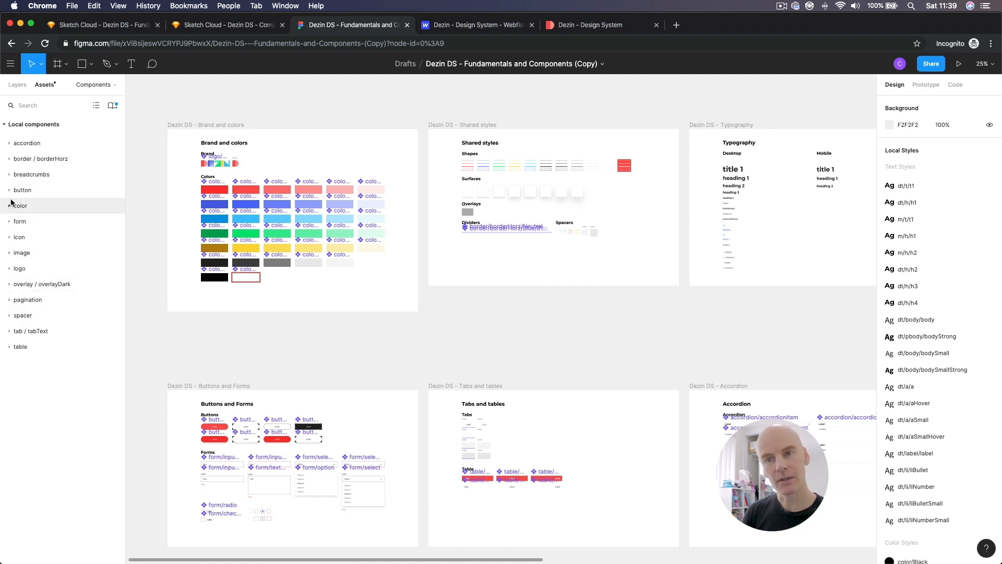
left_click(8, 190)
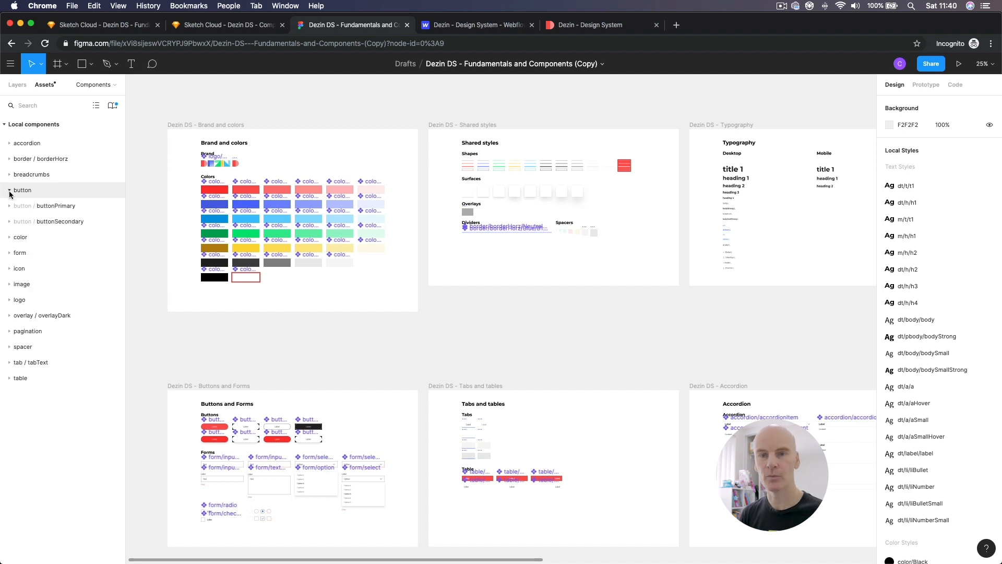
type("b")
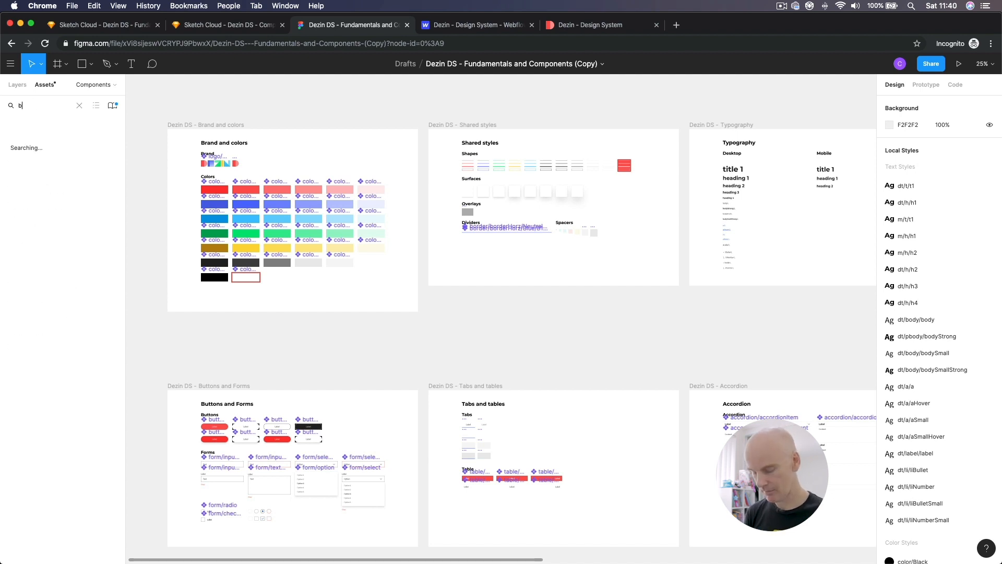
type("button")
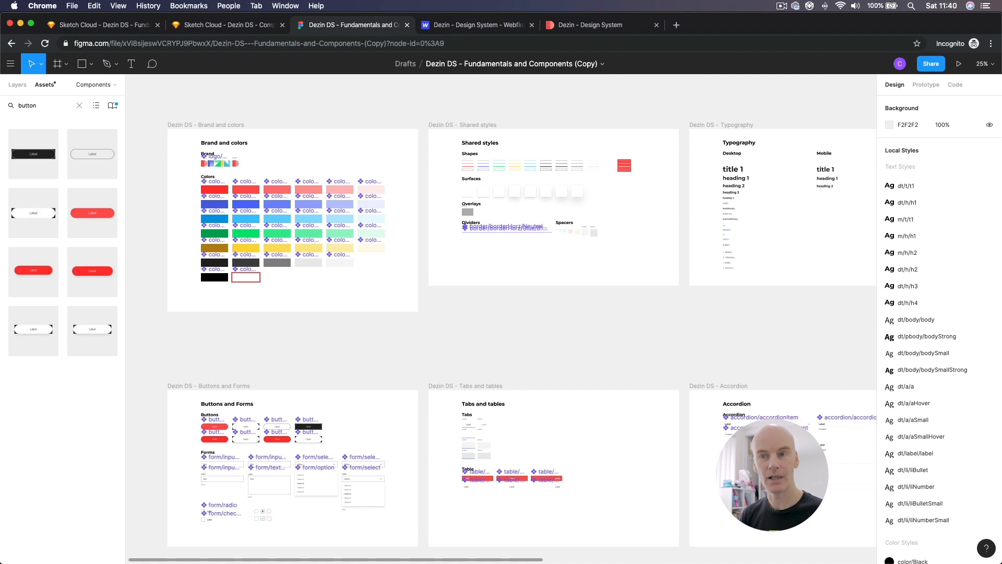
mouse_move(92, 221)
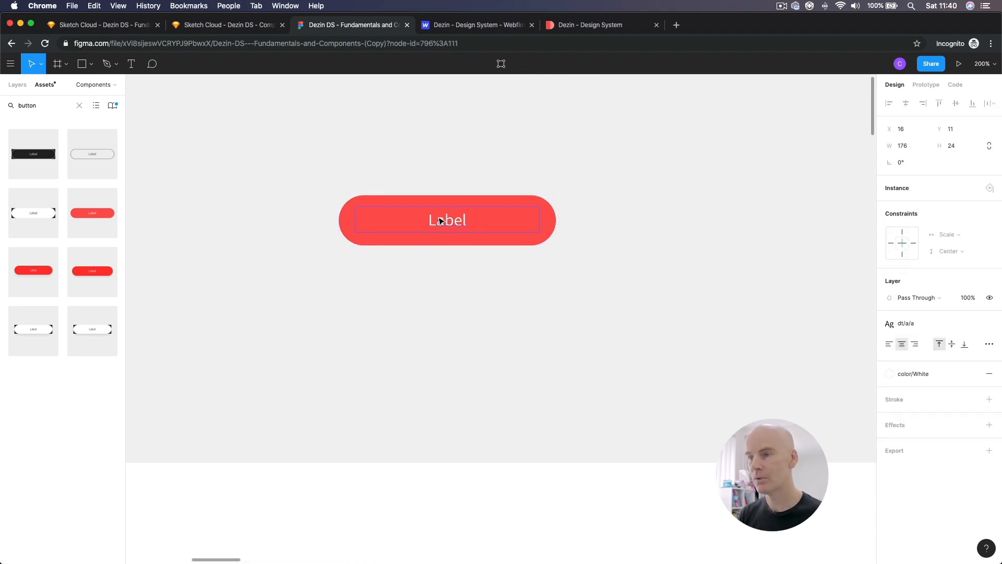
- Relabel the placed button instance to read Hello!
double_click(448, 220)
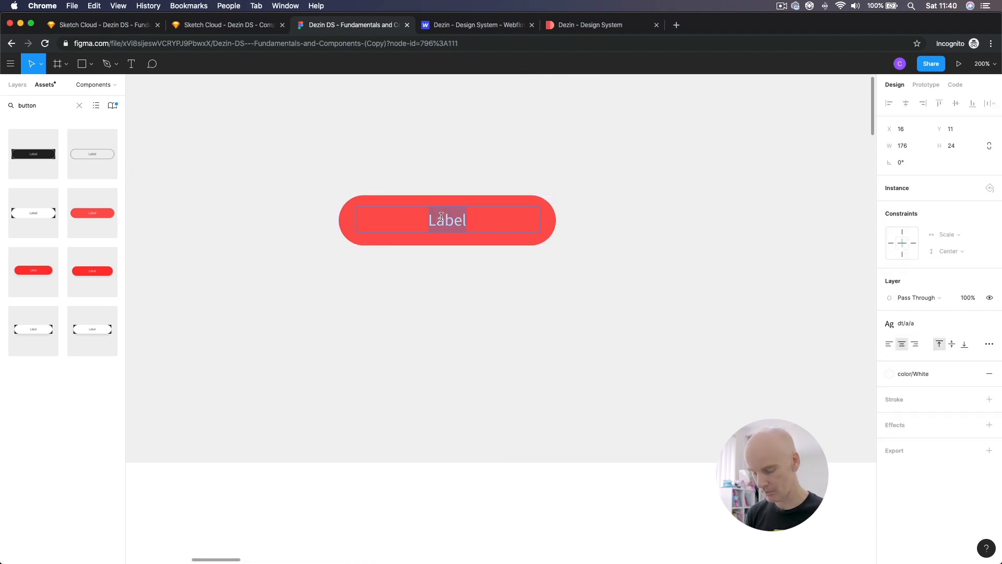
type("Hello!")
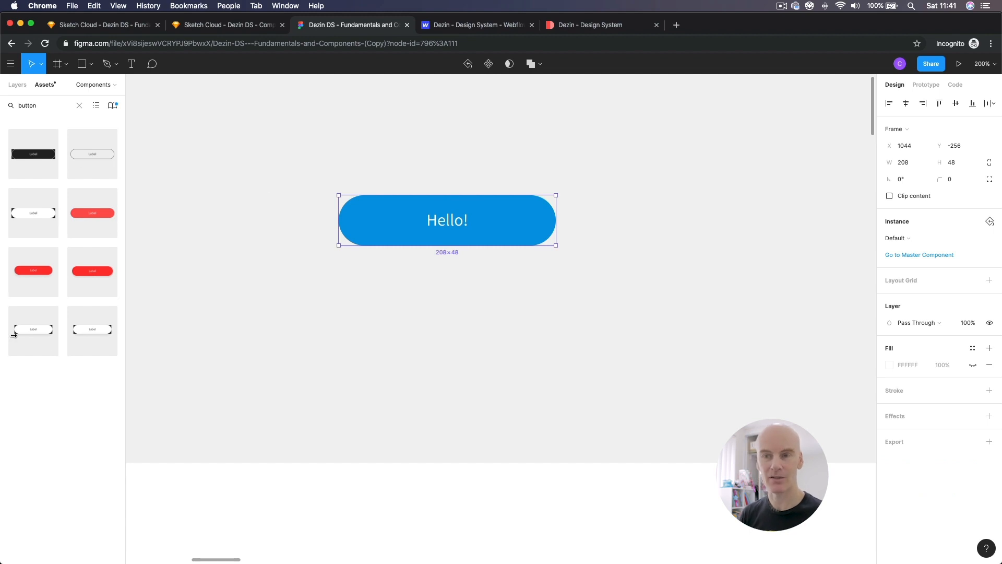
mouse_move(473, 224)
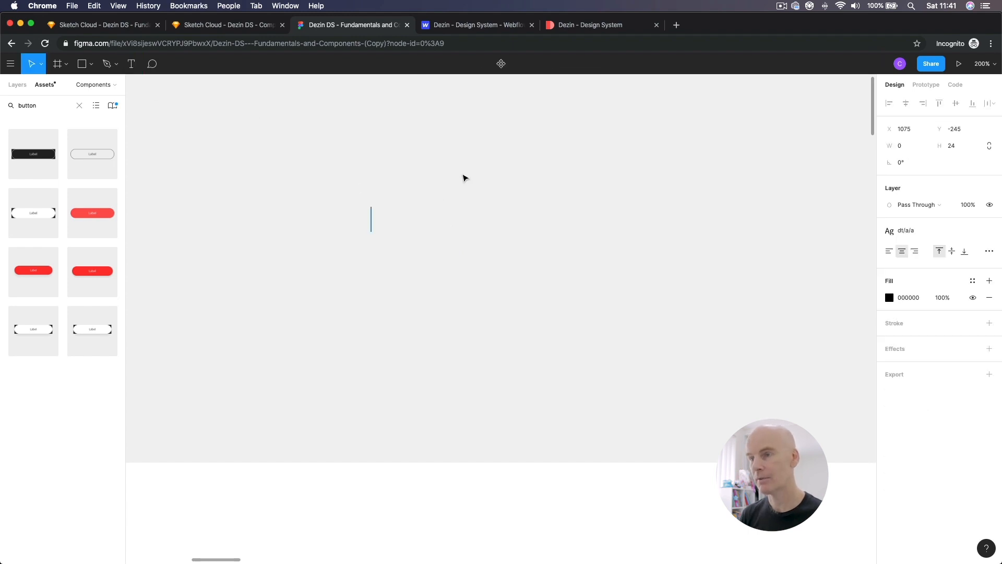
- Write a text layer reading 'Hi, my name is Chris'
type("Hi")
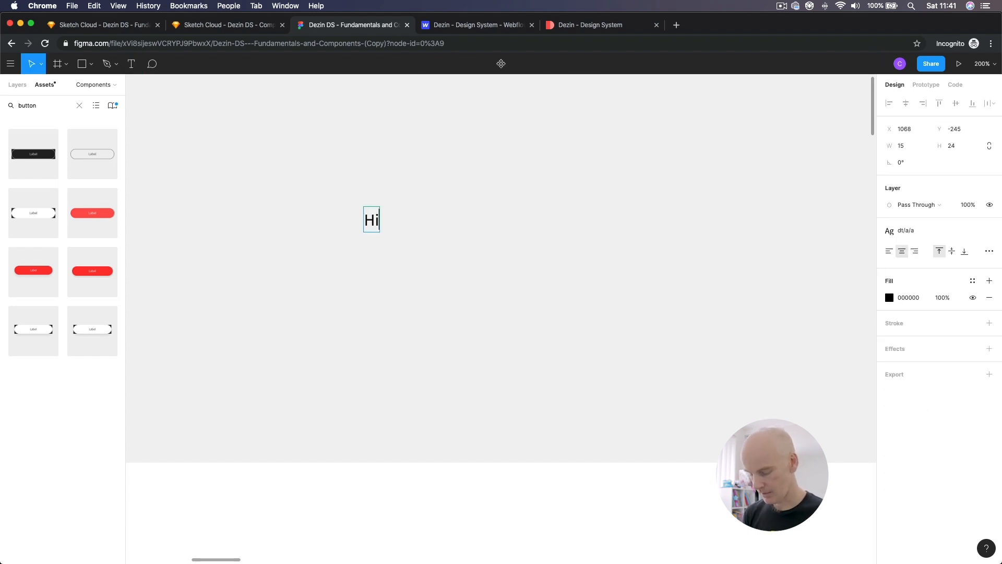
type(", my name is")
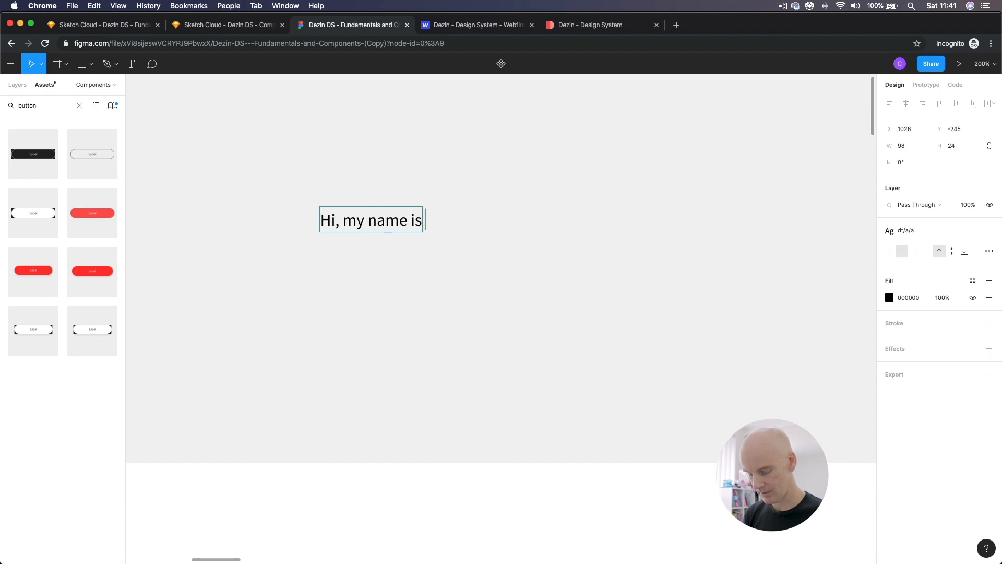
type("Chris")
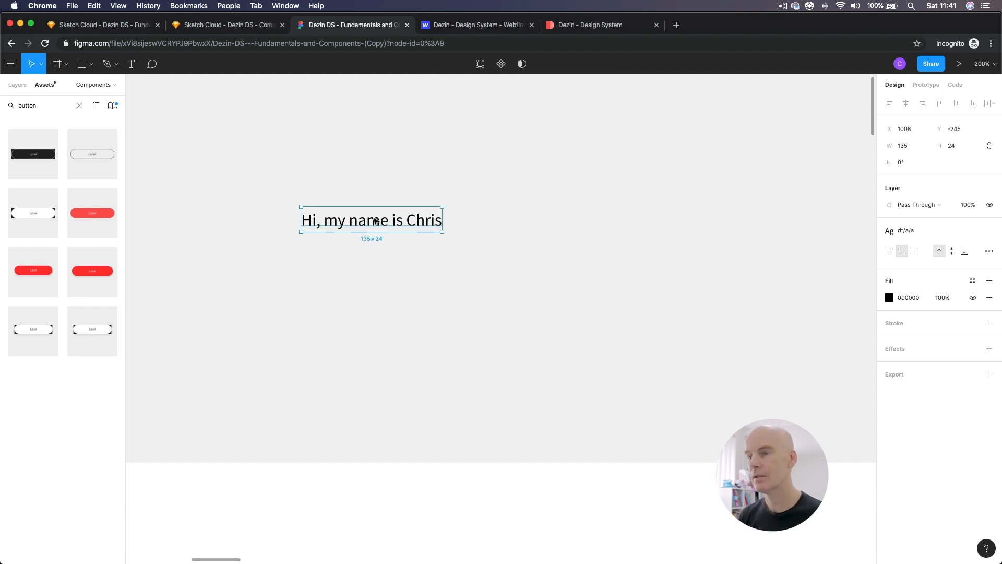
left_click(905, 231)
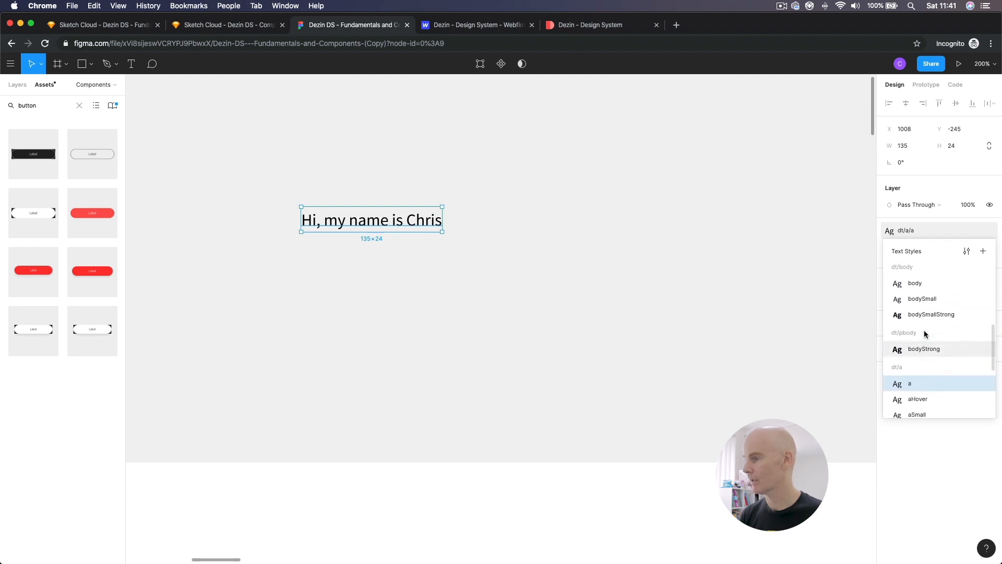
- Give the greeting the dt/body/body style, right alignment and a wider text box
left_click(916, 283)
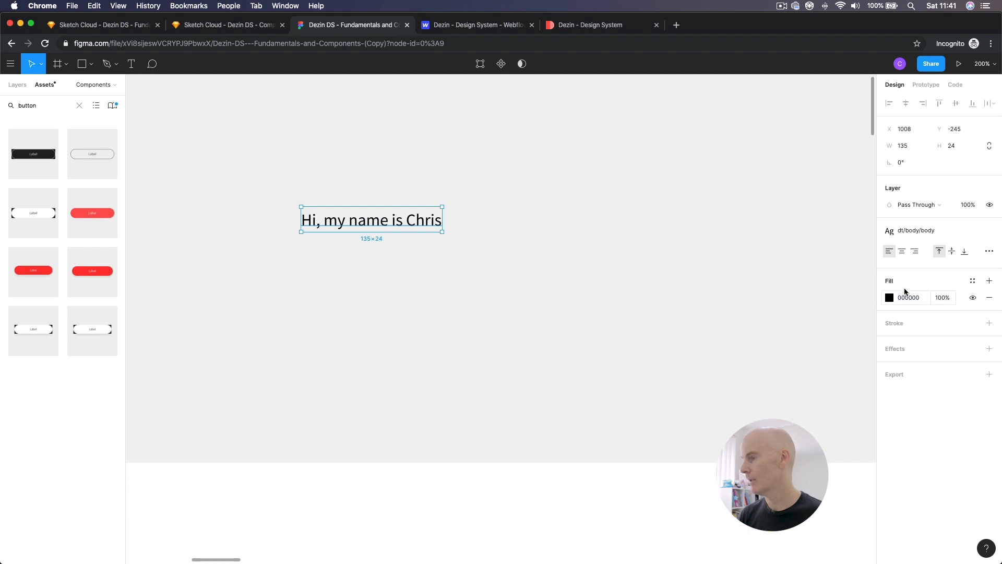
left_click(972, 281)
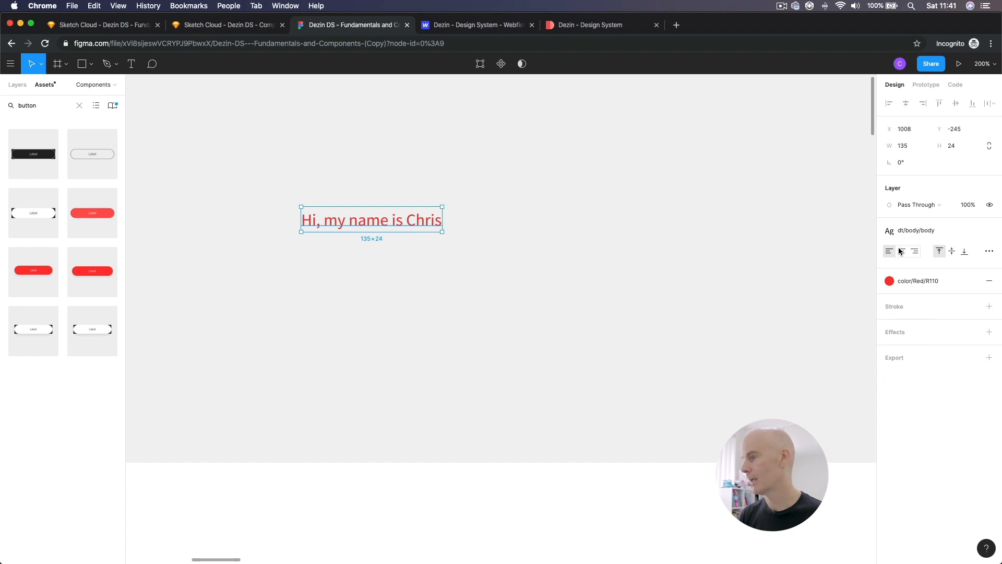
left_click(915, 251)
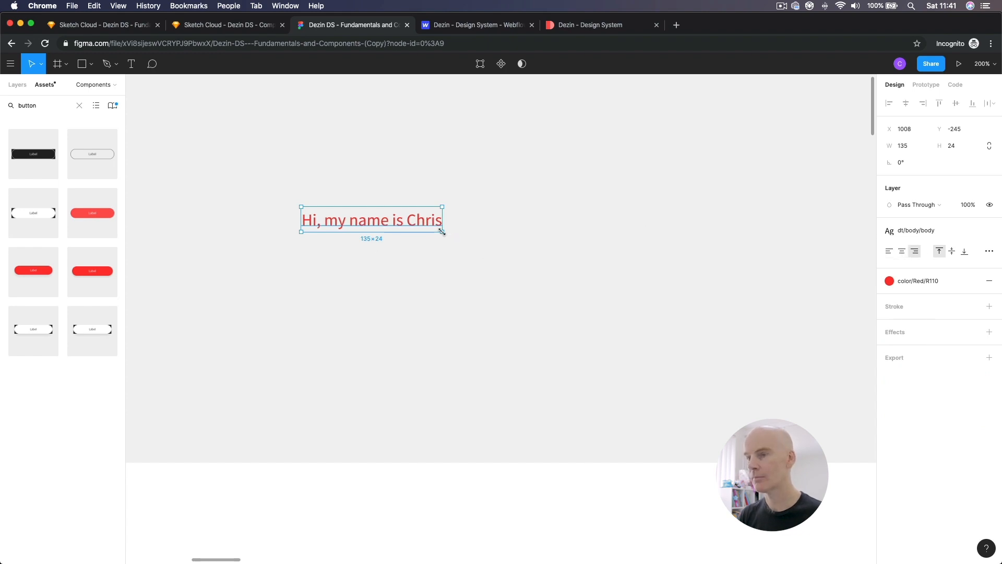
left_click_drag(442, 229, 668, 248)
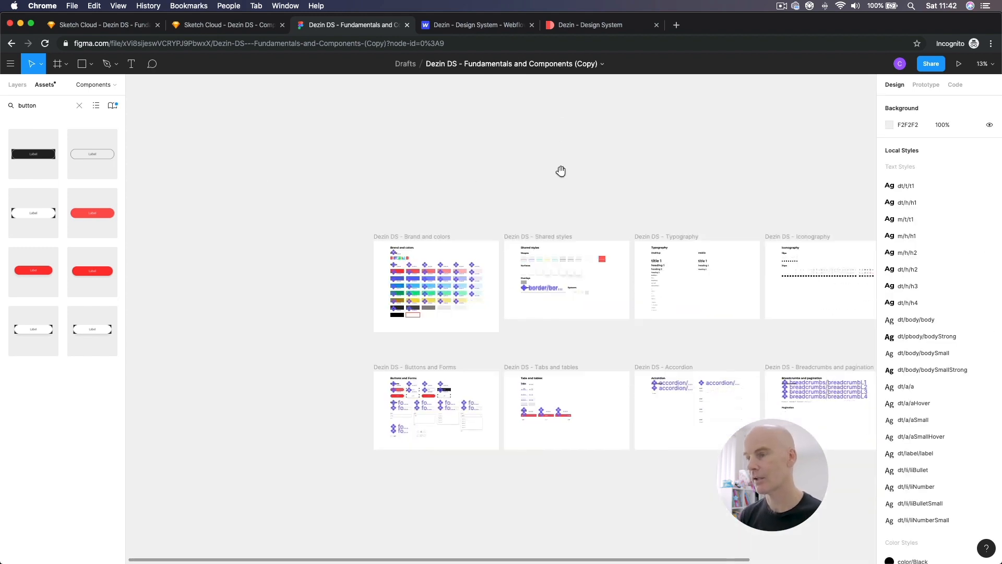
- Show the layers list again, then go to the Webflow design system showcase tab
left_click(18, 84)
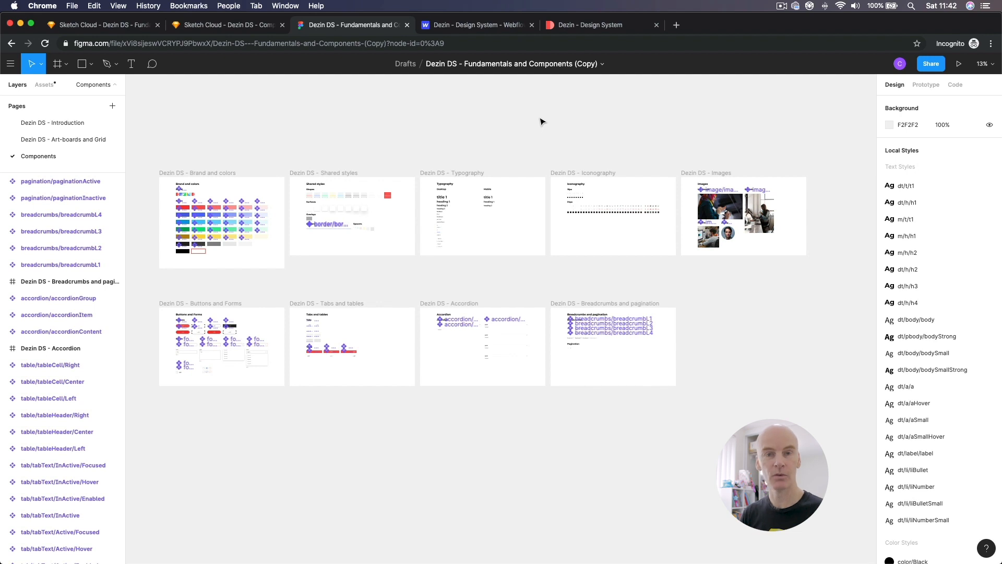
left_click(476, 25)
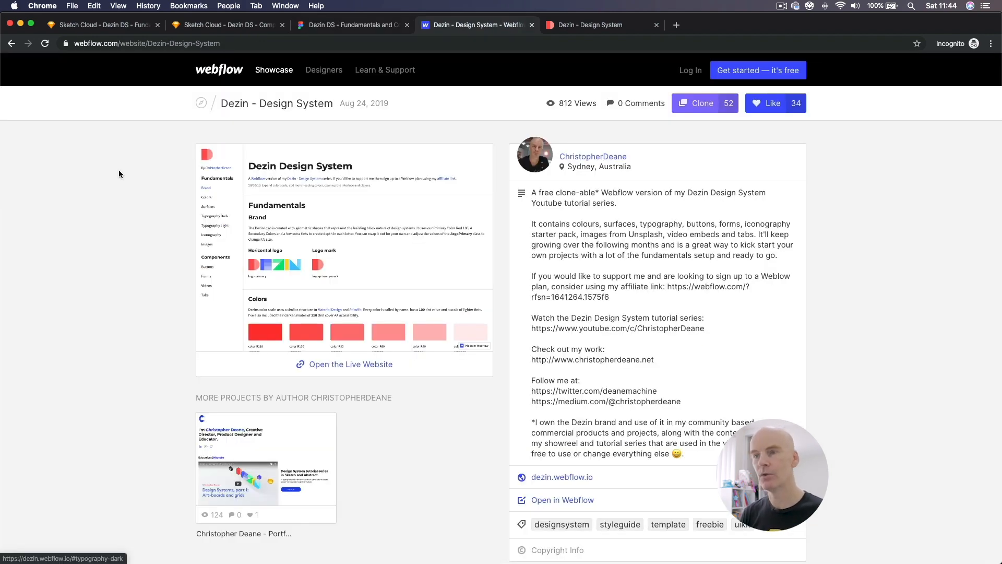
mouse_move(912, 174)
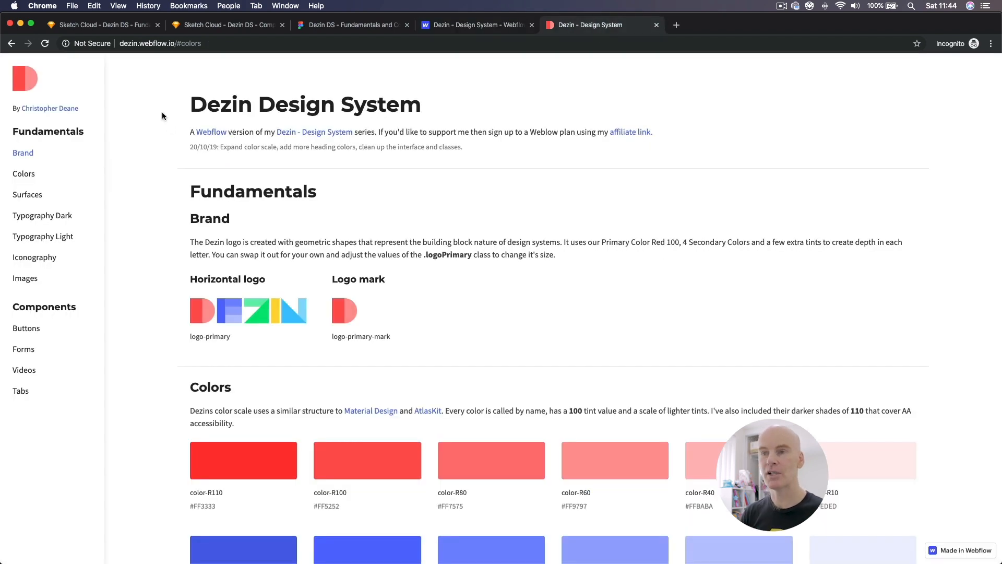
scroll("down", 3)
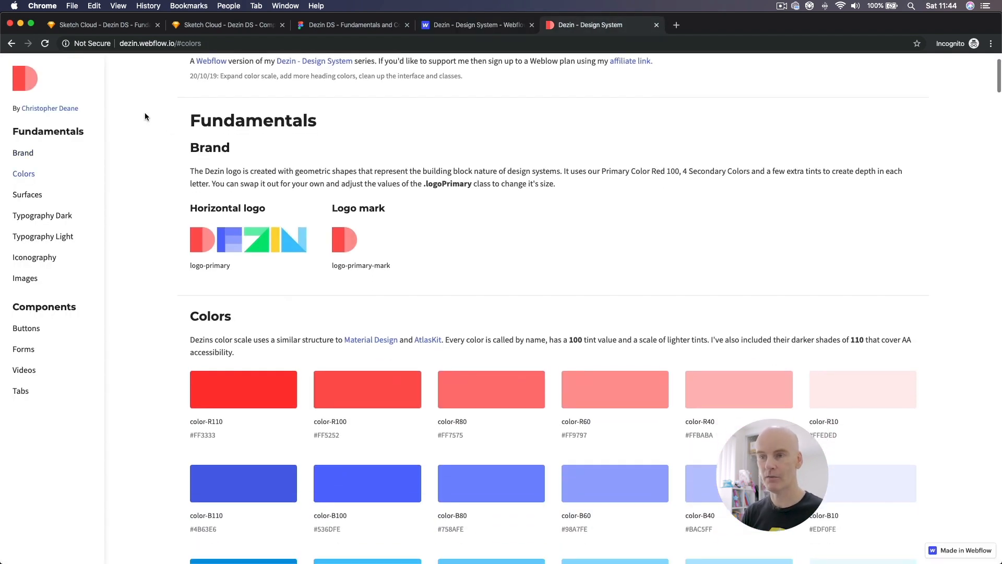
scroll("down", 3)
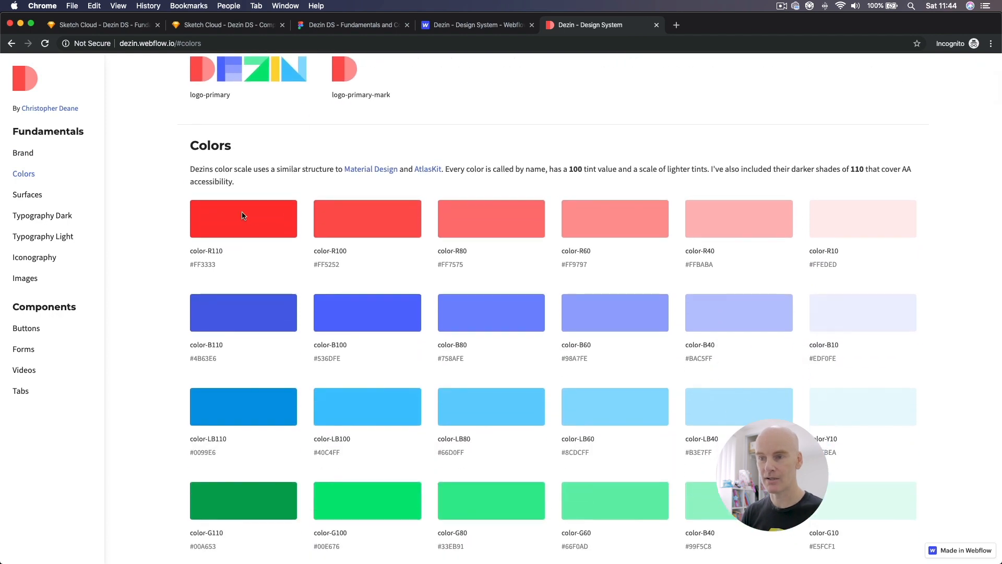
scroll("down", 3)
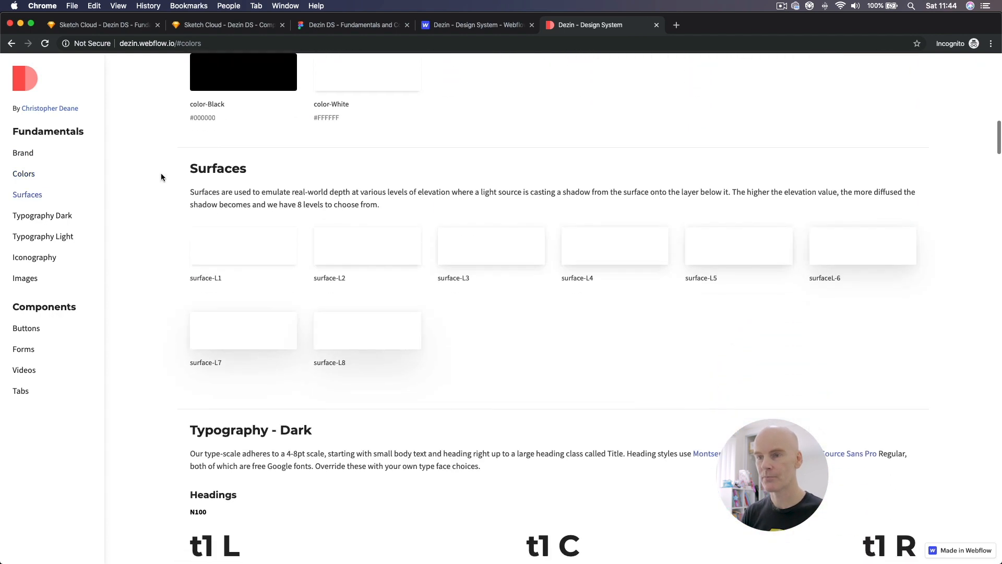
scroll("down", 3)
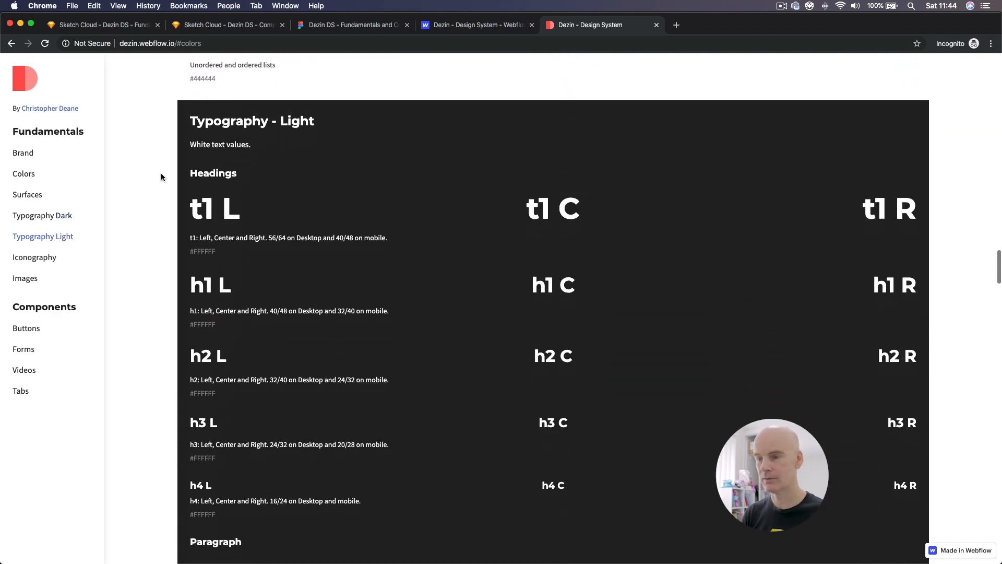
scroll("down", 3)
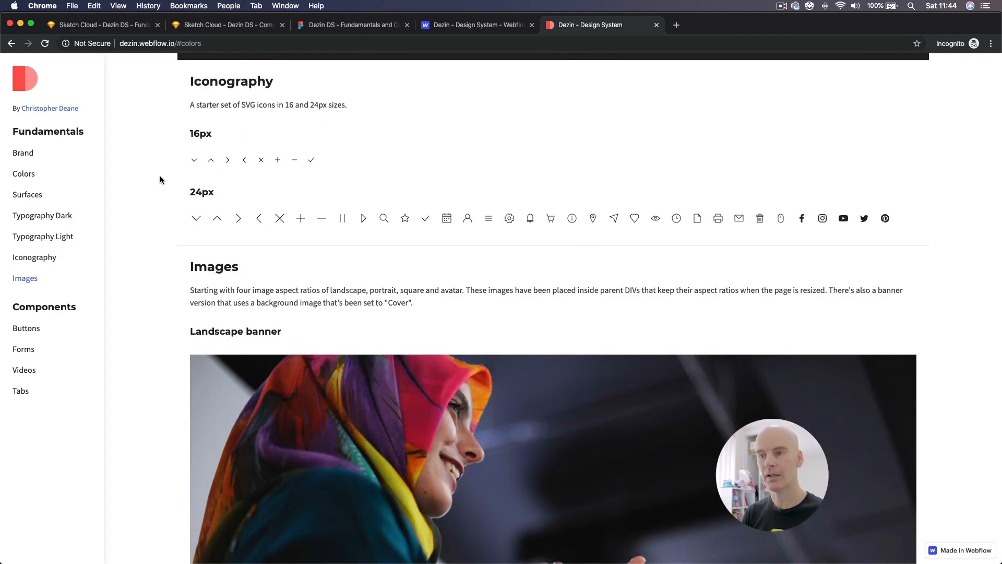
scroll("down", 3)
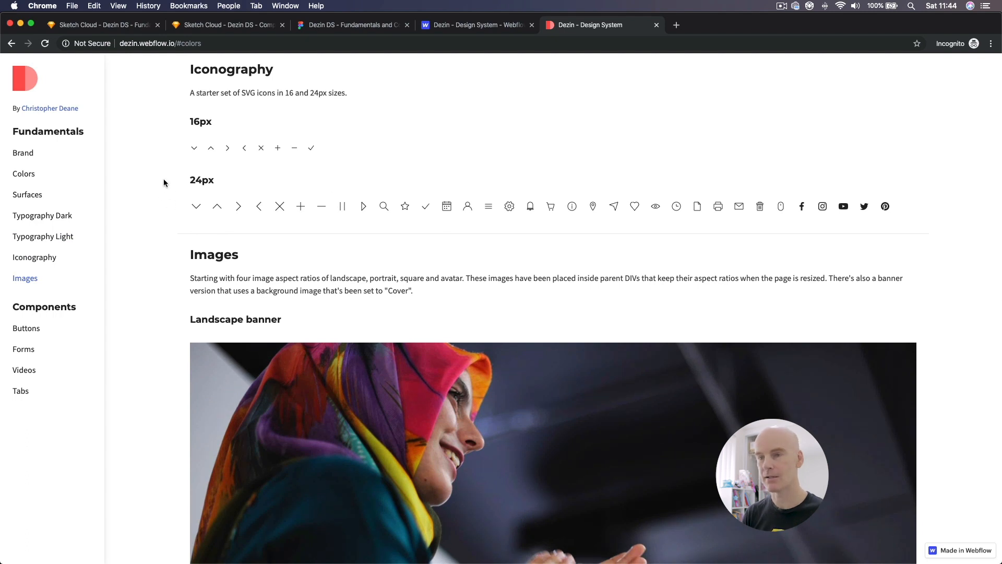
scroll("down", 3)
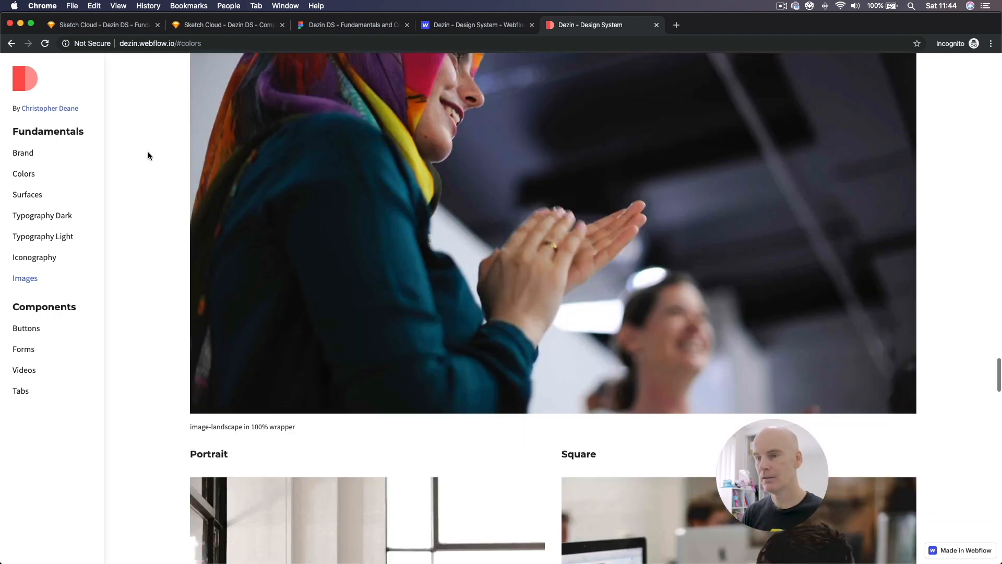
scroll("down", 3)
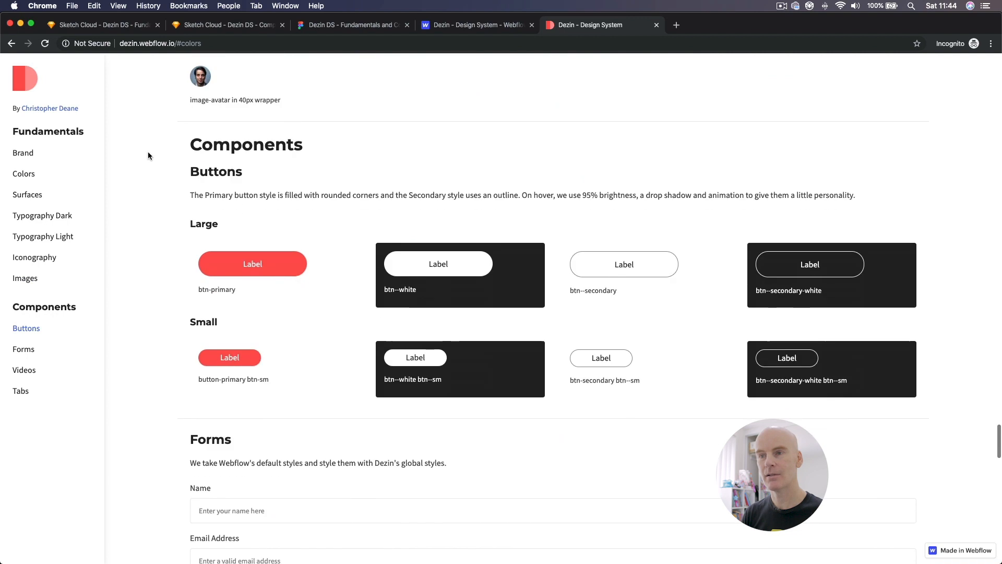
scroll("down", 3)
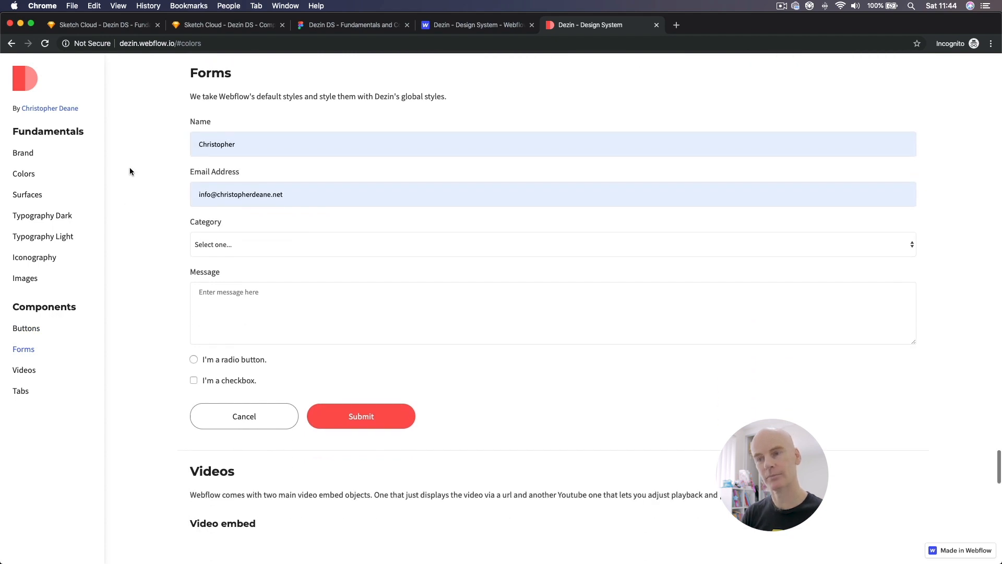
scroll("down", 3)
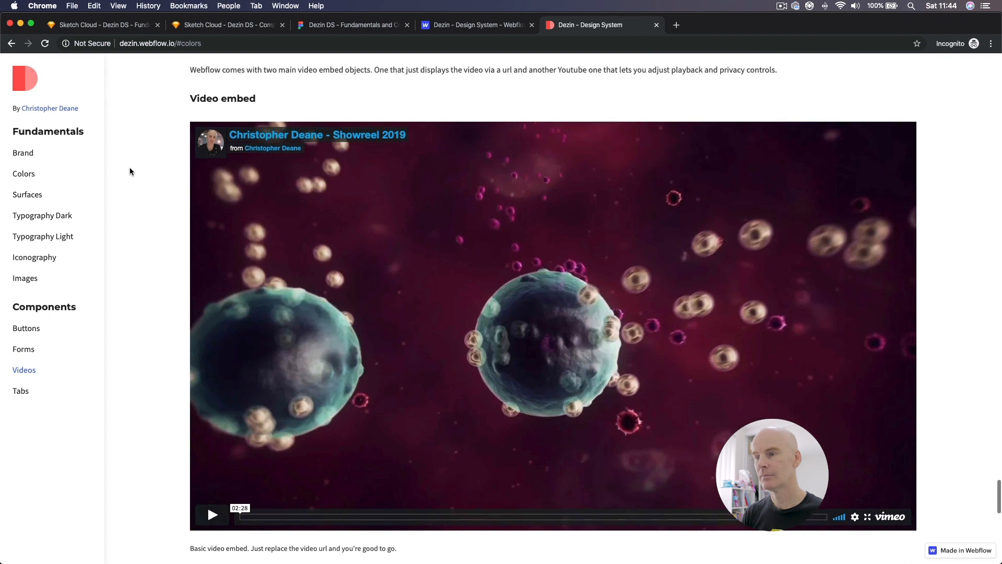
scroll("down", 3)
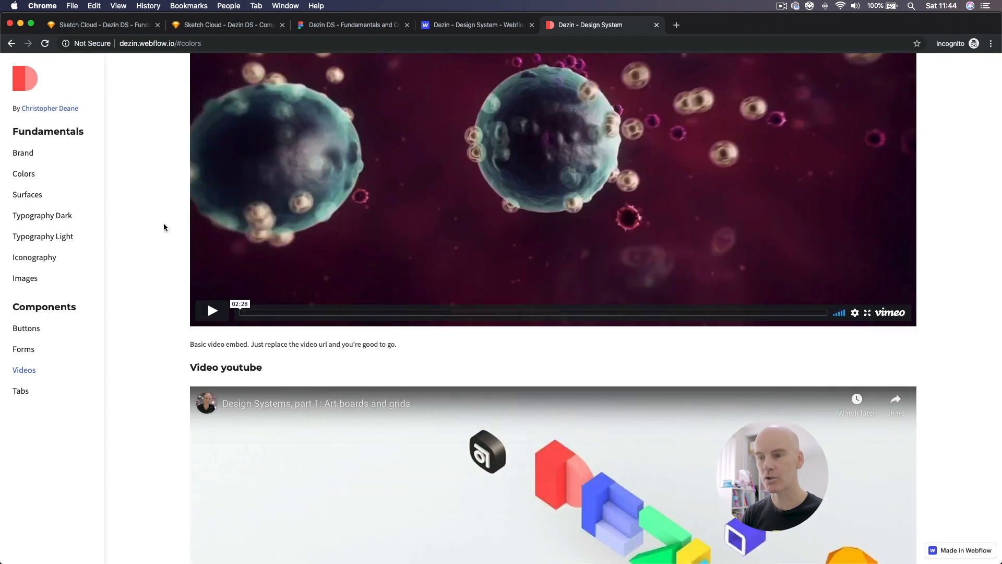
scroll("down", 3)
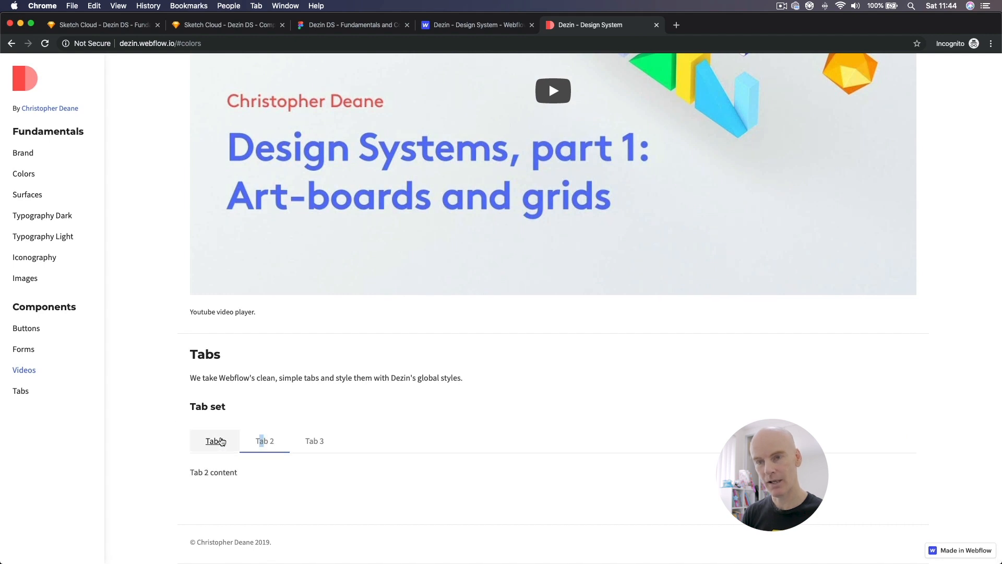
scroll("up", 3)
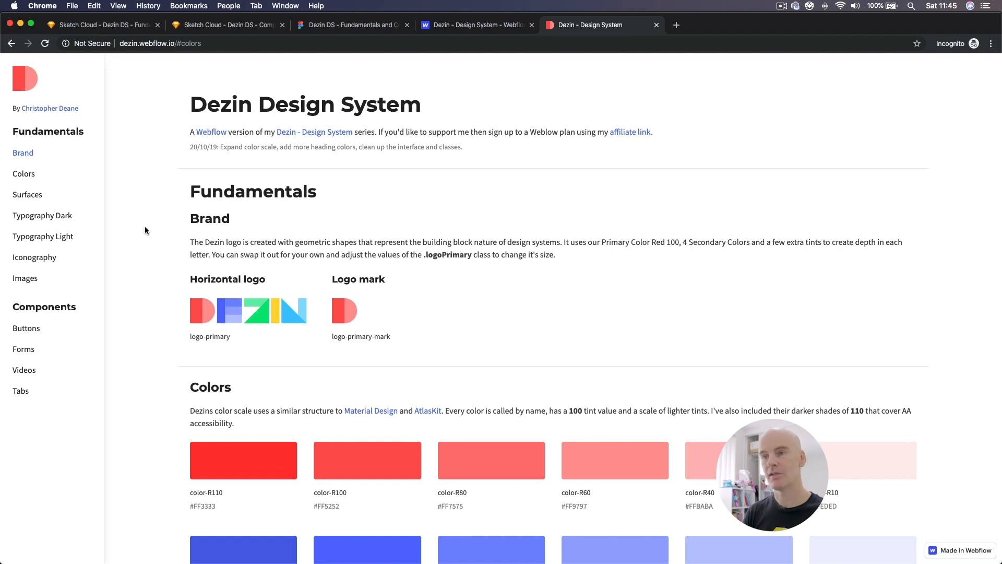
- On the Dezin showcase page, start email sign-up and confirm the entered address
left_click(476, 24)
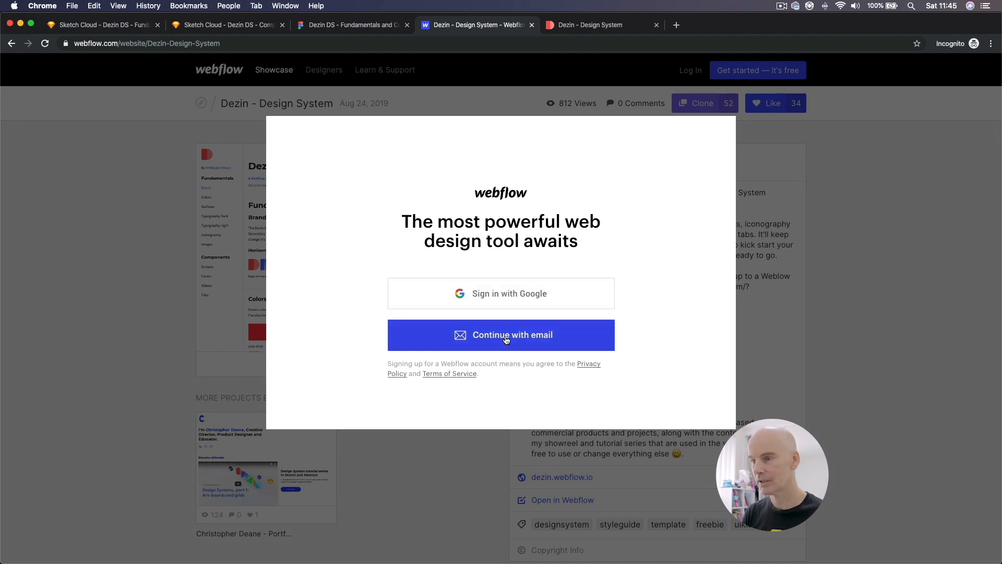
left_click(499, 334)
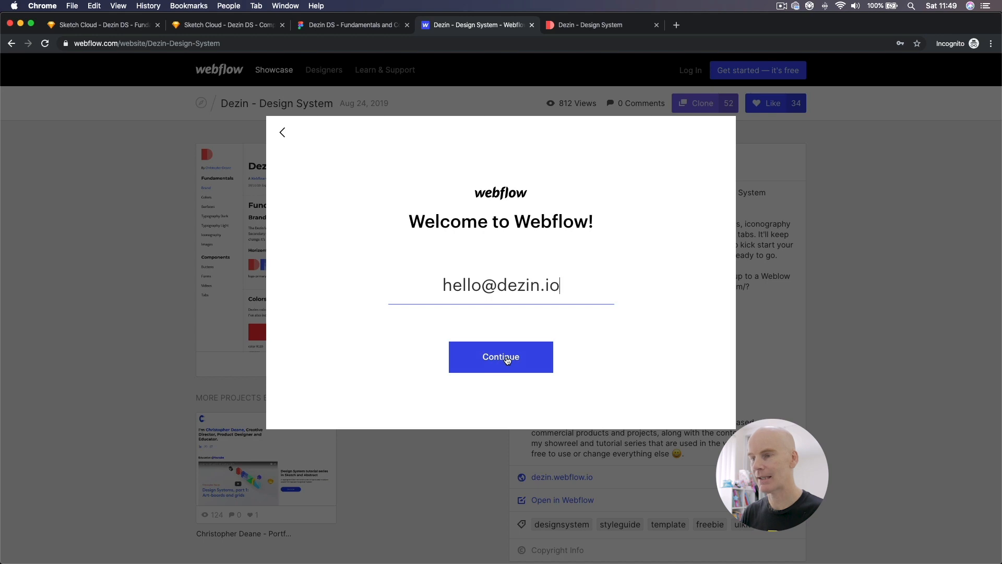
left_click(500, 356)
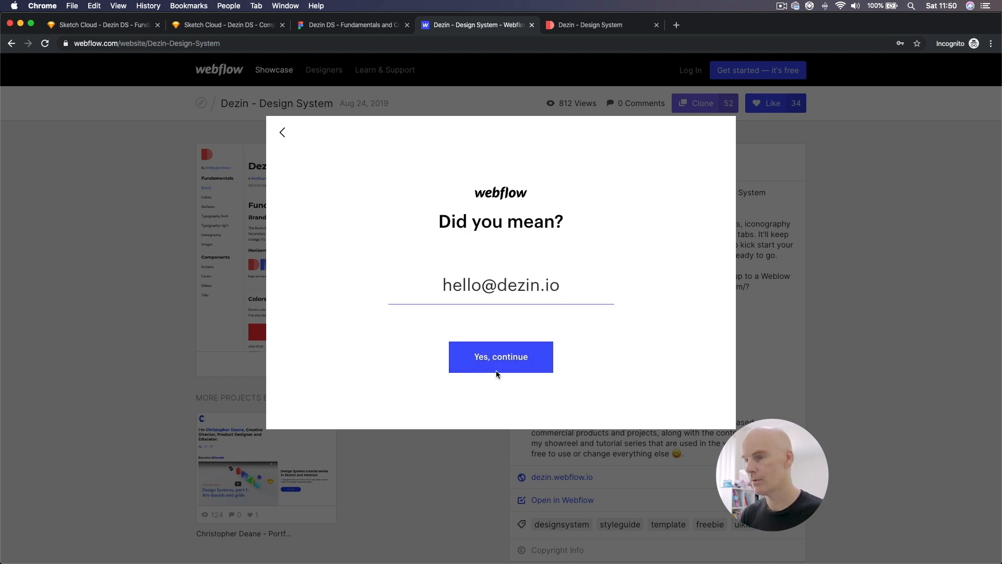
left_click(500, 357)
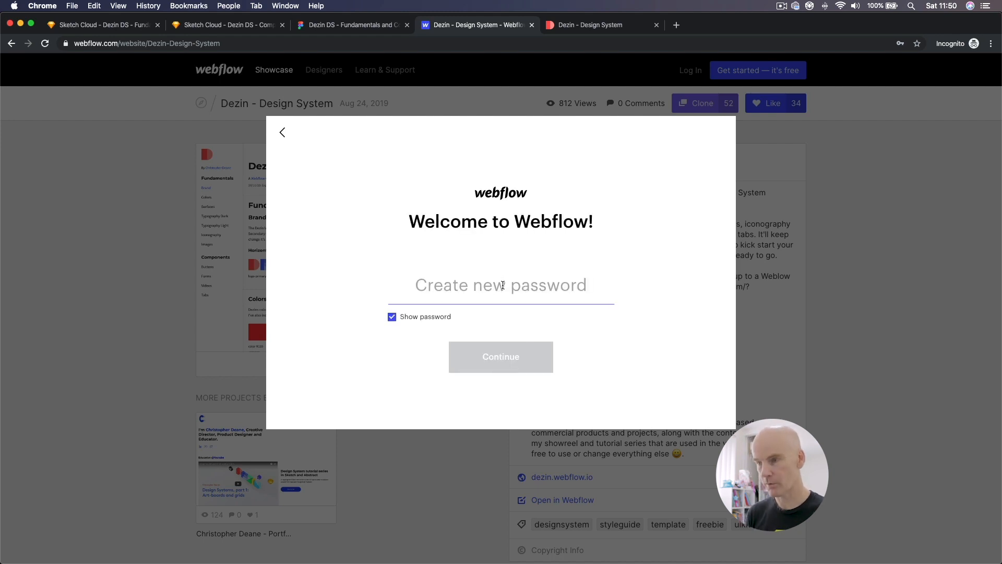
- Set the account password and finish creating the Webflow account
type("•••••")
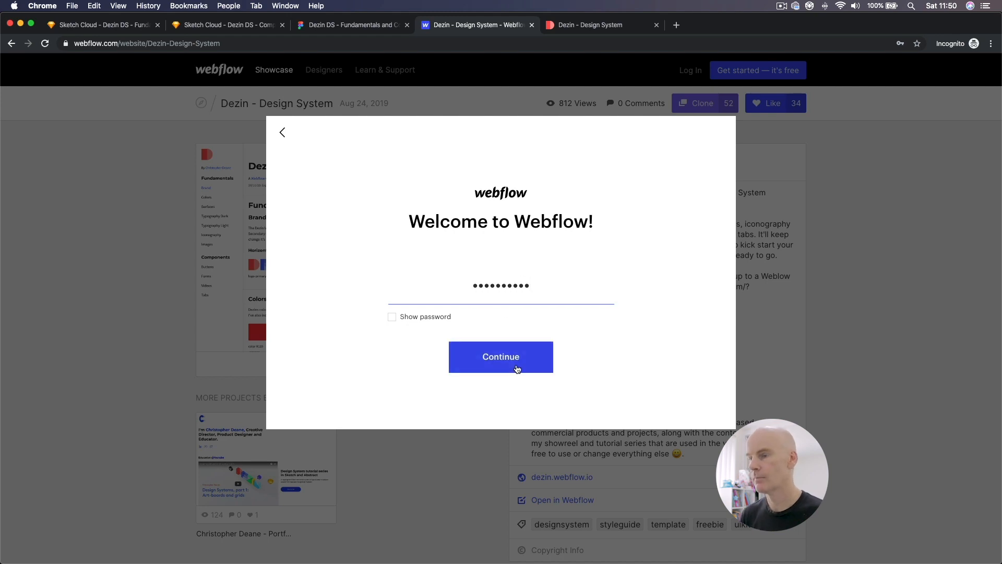
left_click(500, 357)
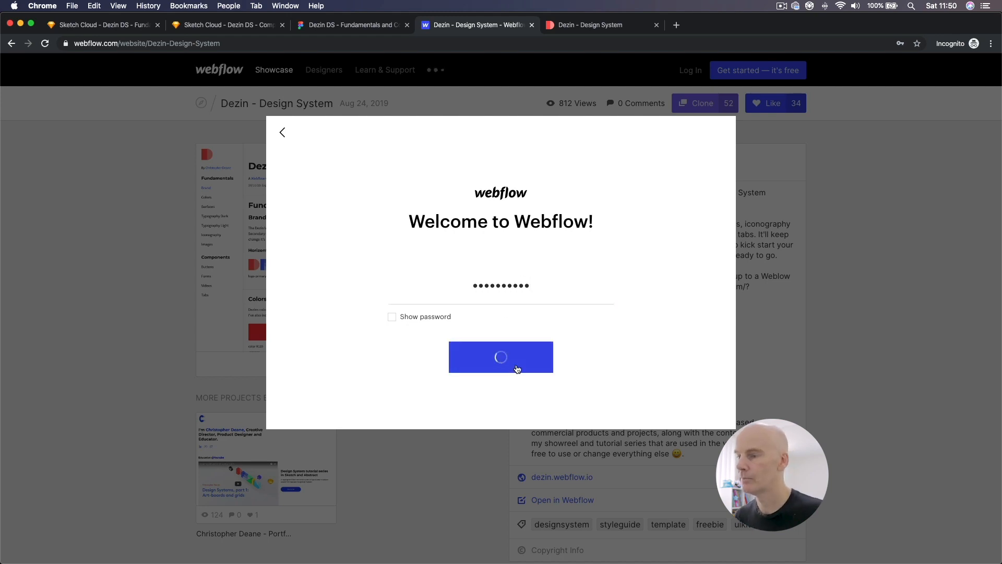
left_click(500, 357)
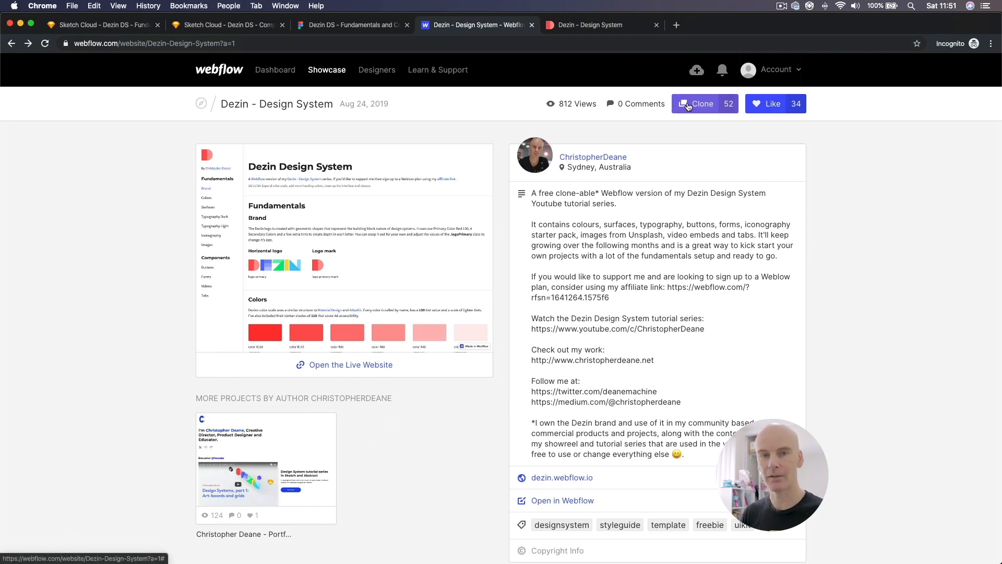
mouse_move(923, 213)
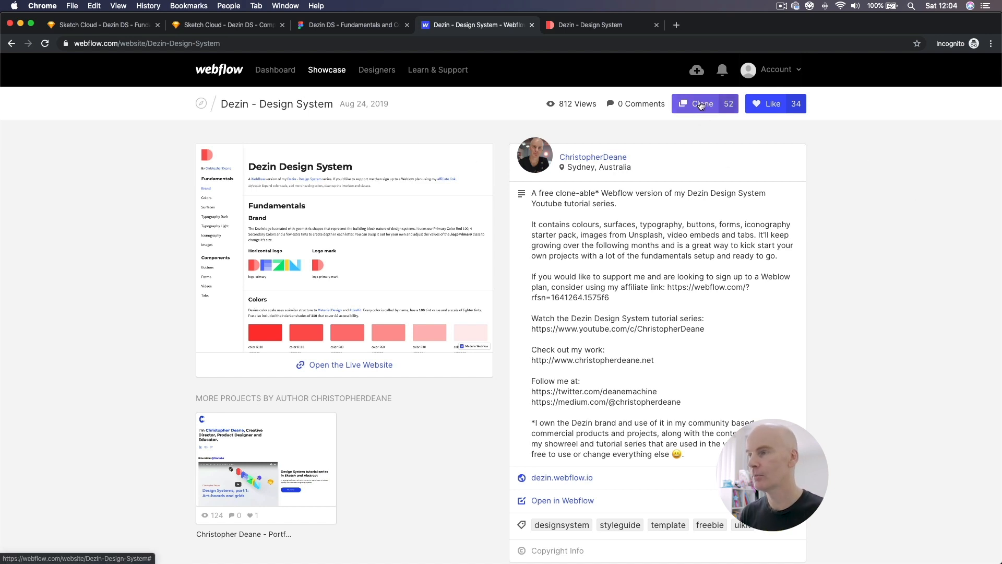
- Clone Dezin - Design System into the Personal account and create the project
left_click(702, 103)
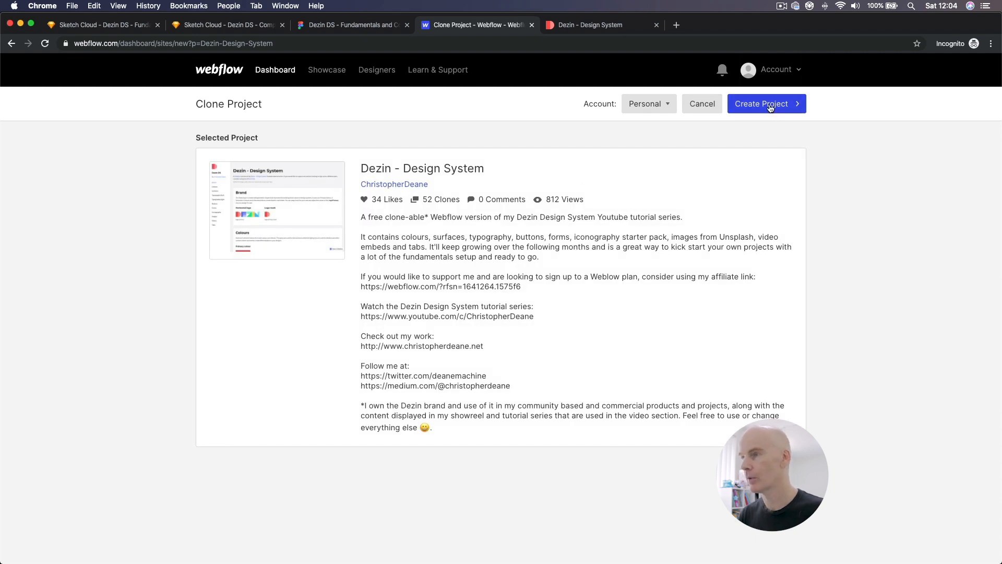
left_click(765, 104)
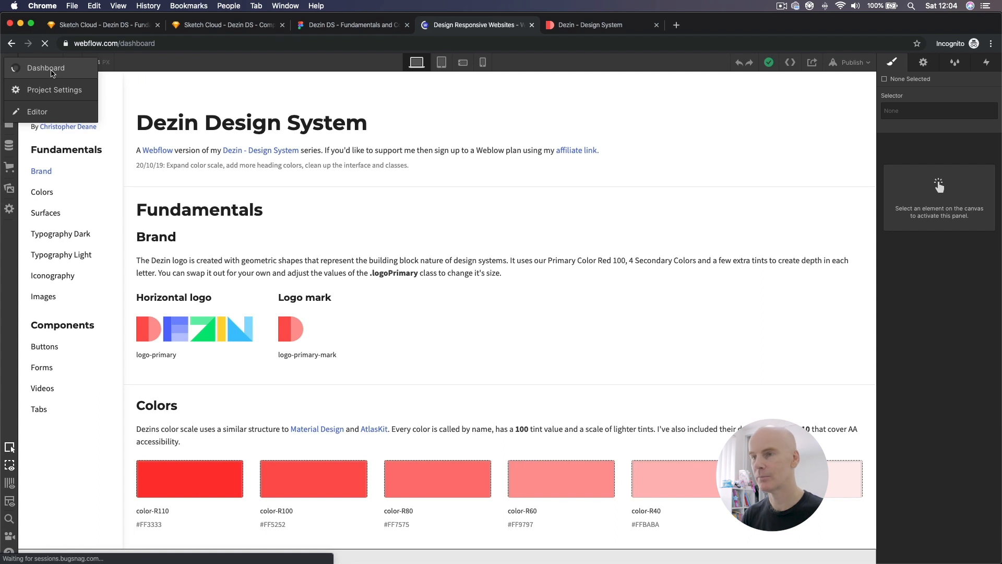
- From the dashboard, duplicate the Dezin project via its options menu
left_click(45, 68)
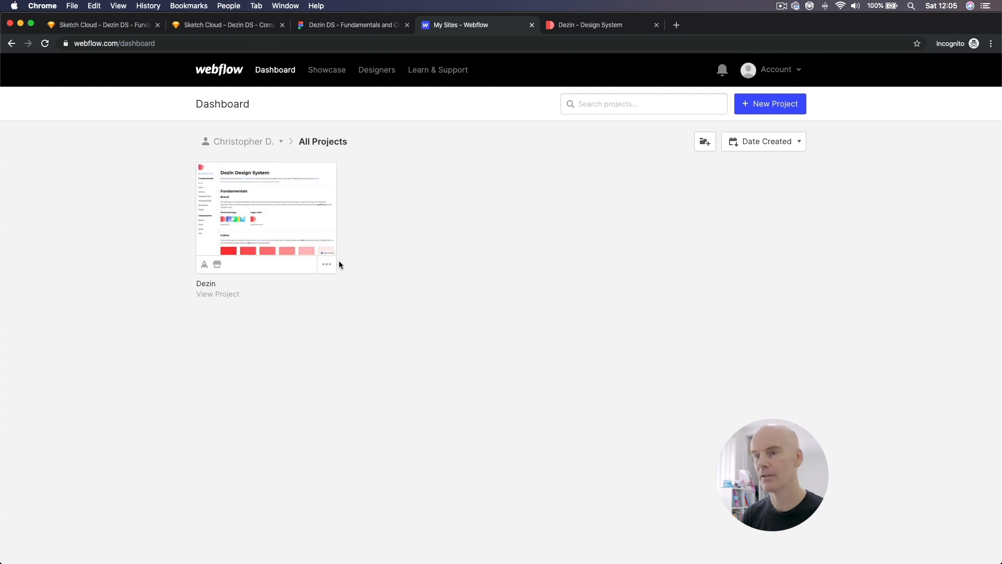
left_click(325, 264)
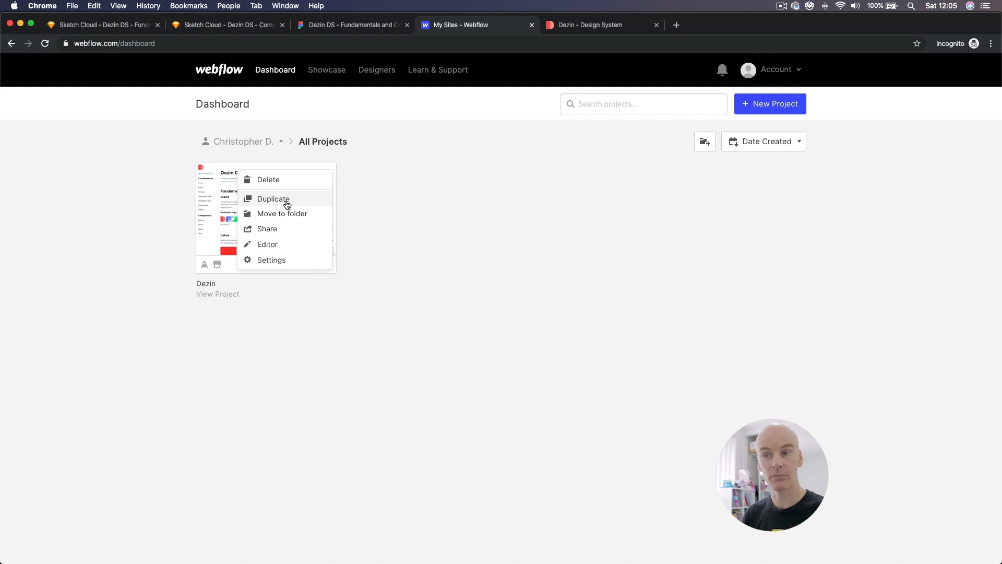
left_click(272, 198)
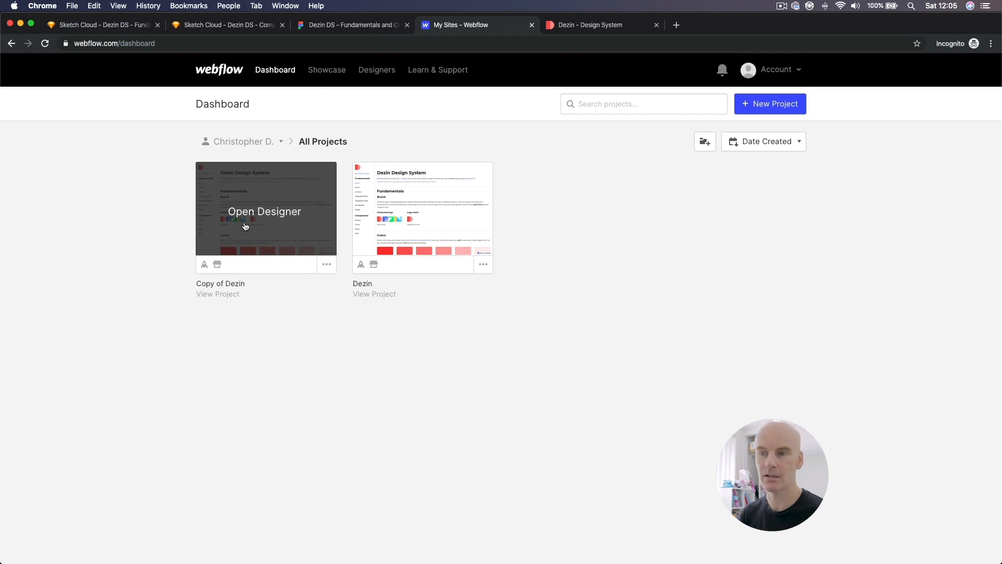
mouse_move(420, 211)
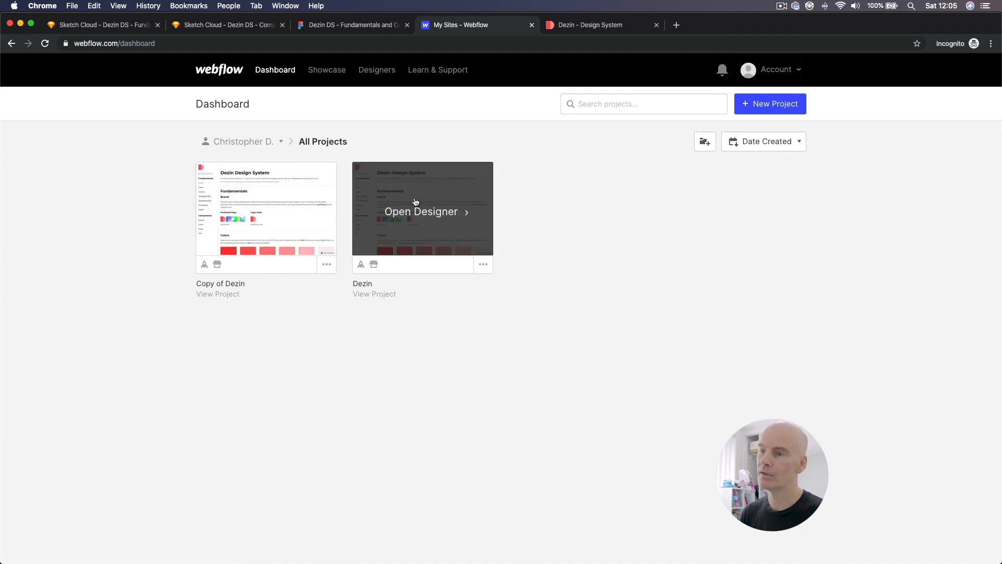
mouse_move(427, 208)
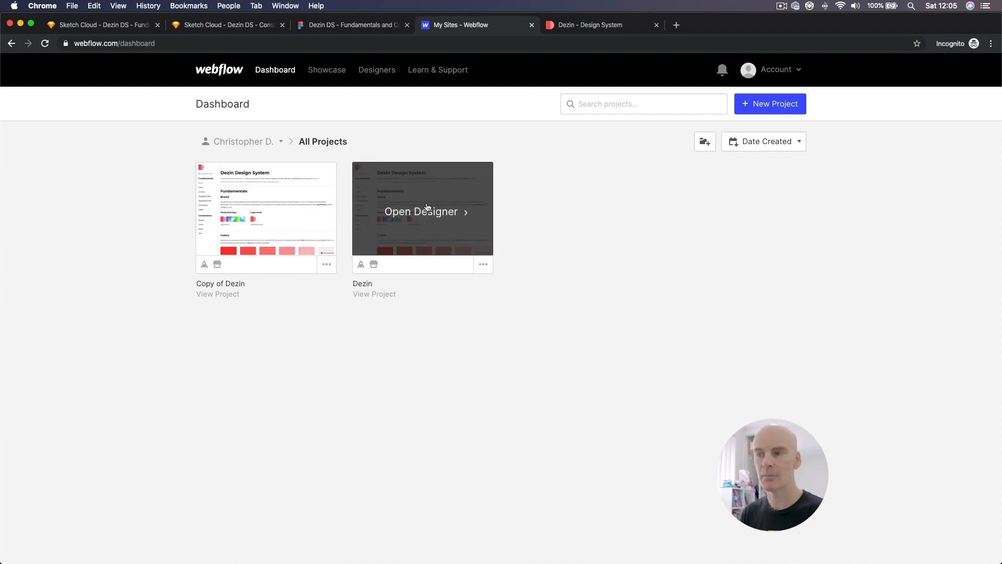
mouse_move(292, 225)
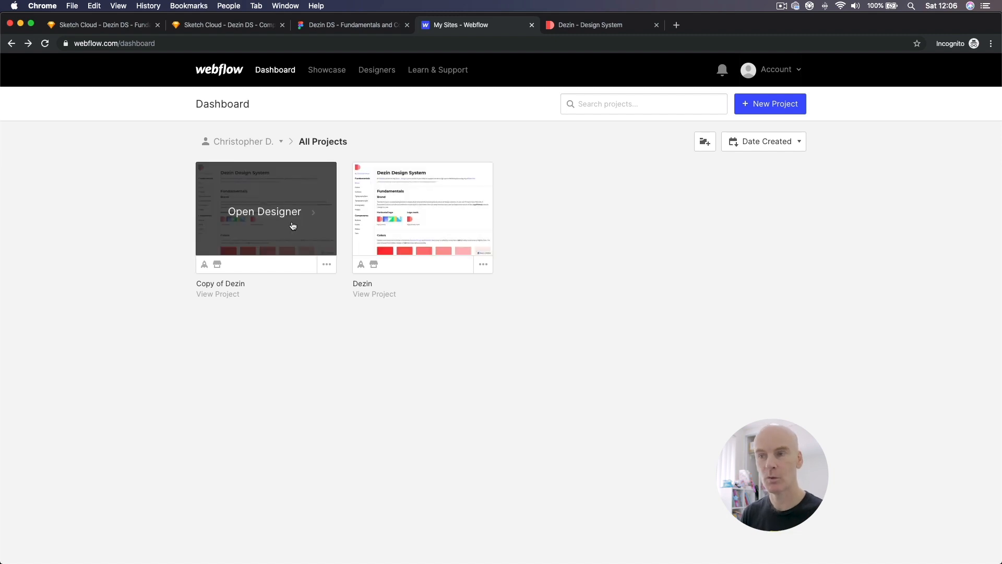
mouse_move(254, 224)
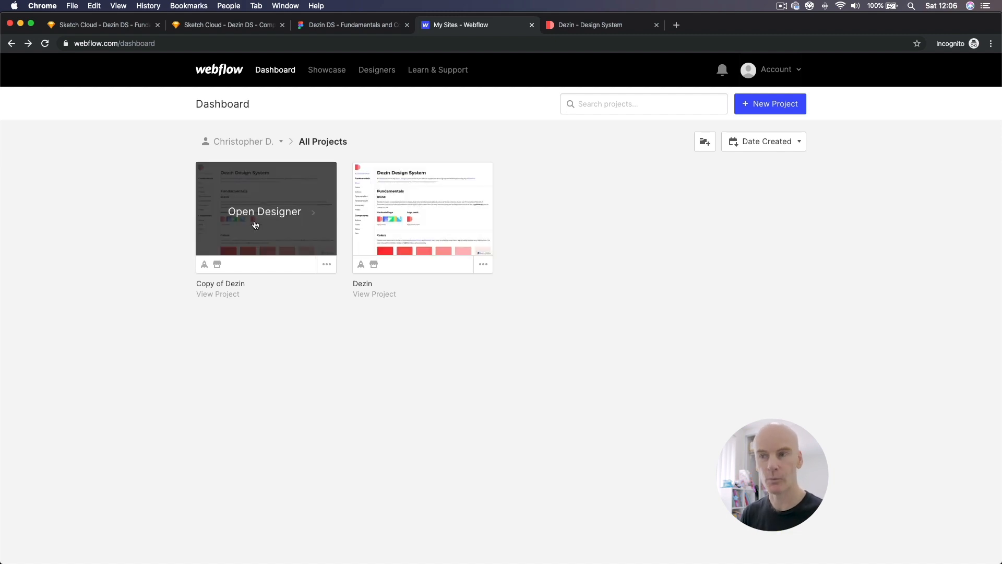
left_click(264, 211)
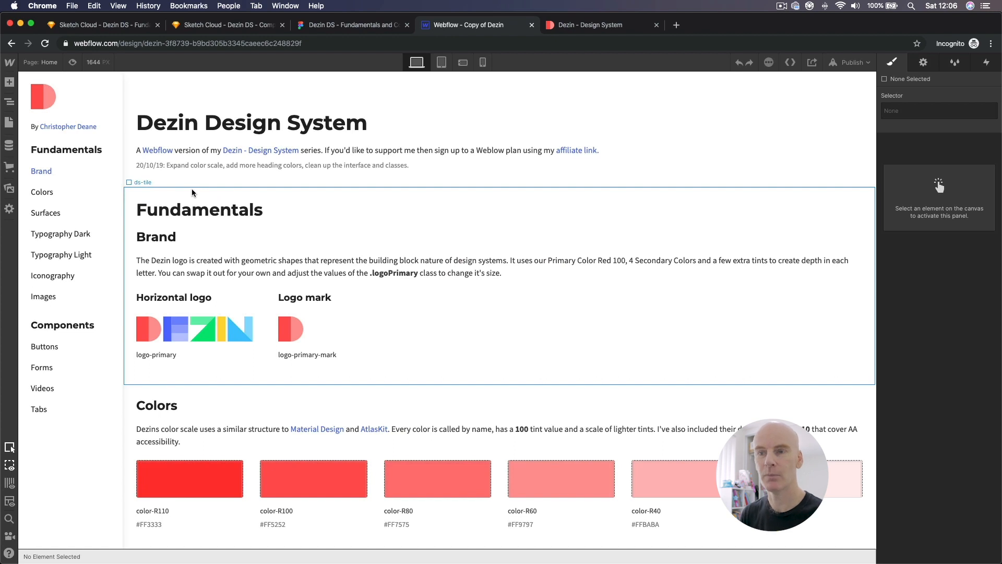
scroll("down", 3)
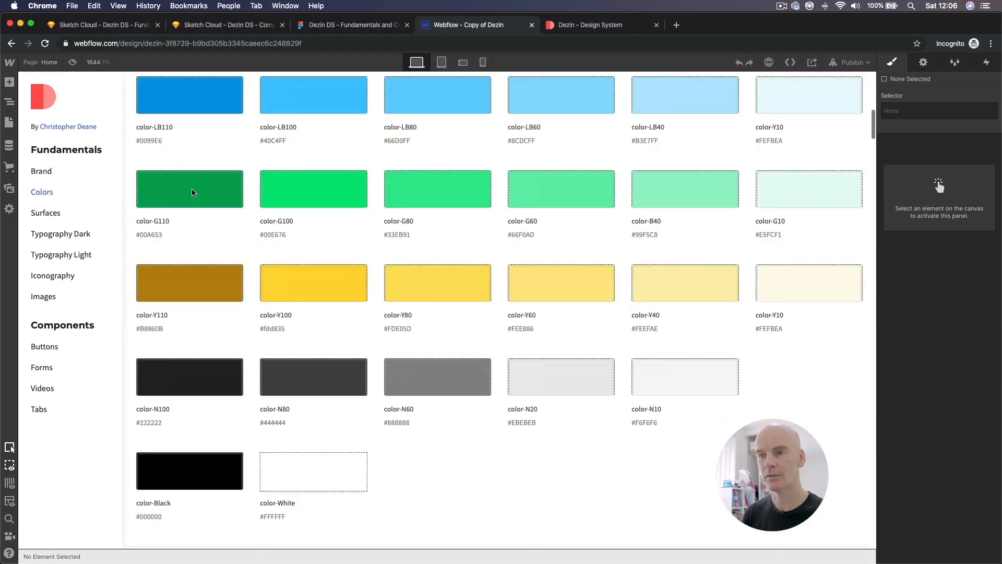
left_click(313, 229)
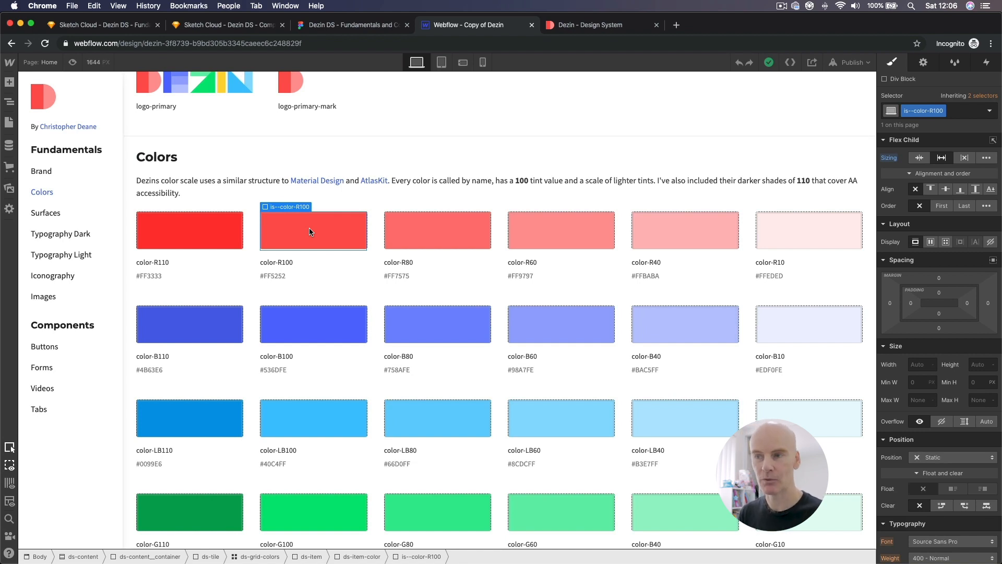
mouse_move(284, 213)
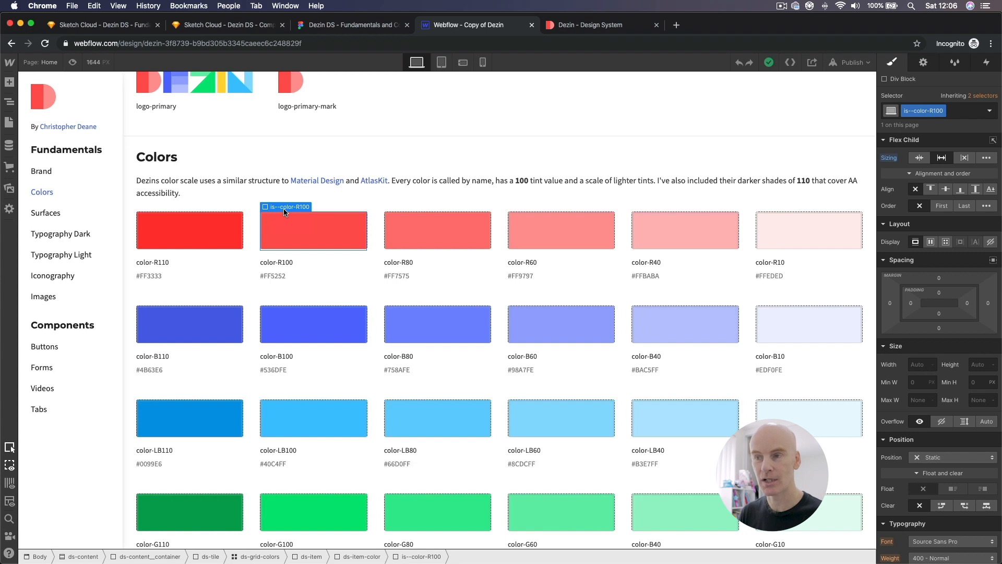
mouse_move(295, 212)
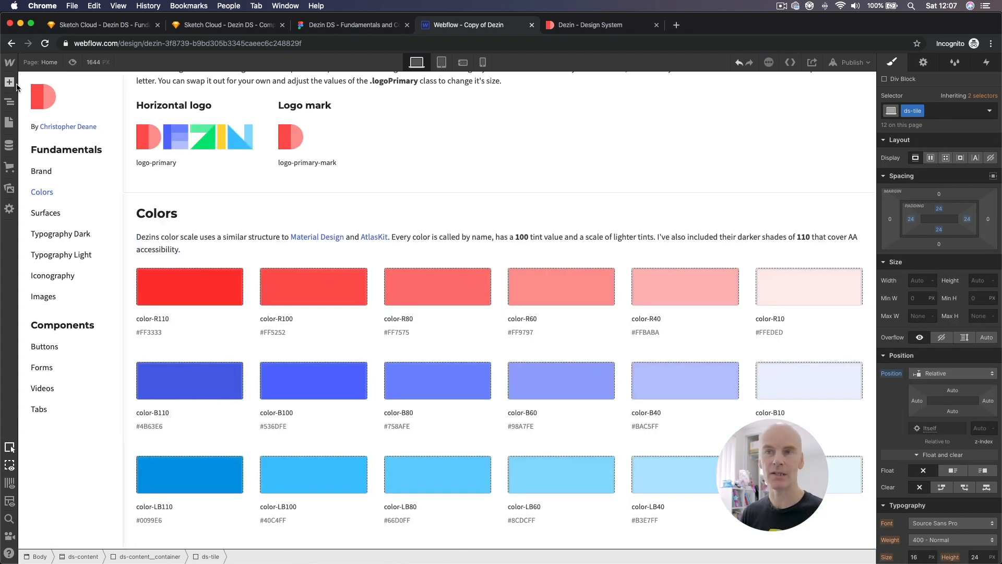
mouse_move(9, 102)
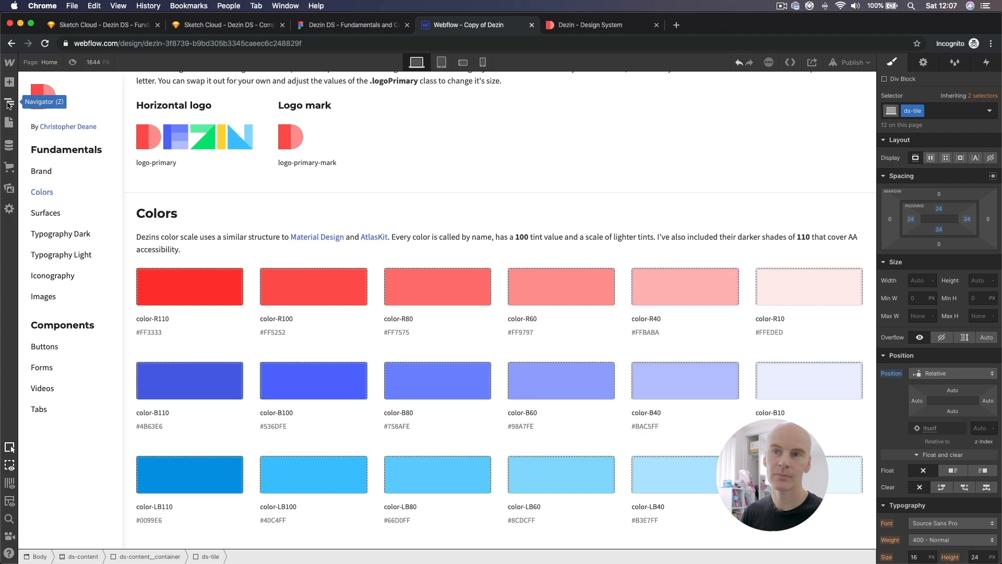
- Show the Navigator tree and preview the page at tablet and phone breakpoints
left_click(10, 102)
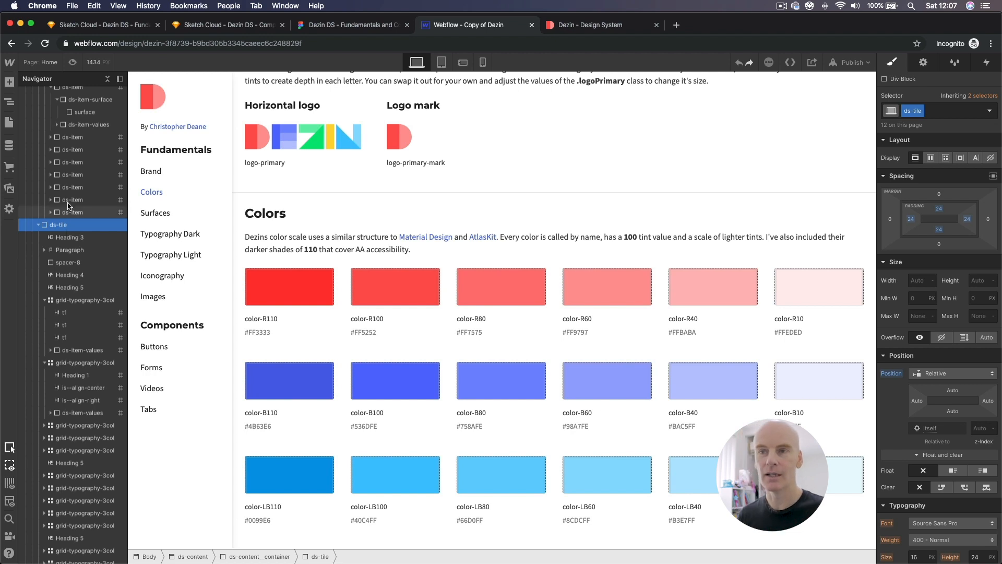
left_click(440, 62)
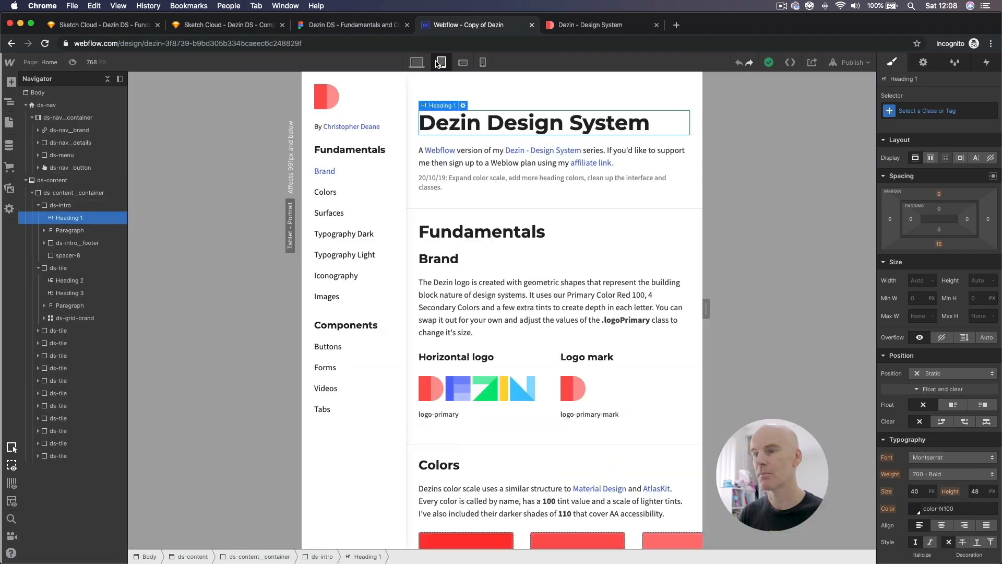
left_click(461, 61)
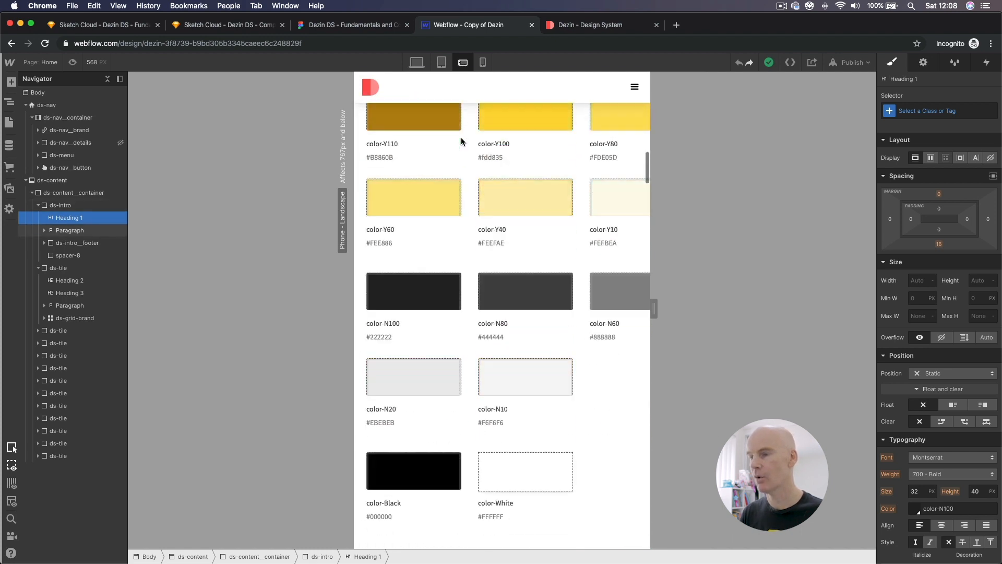
left_click(482, 61)
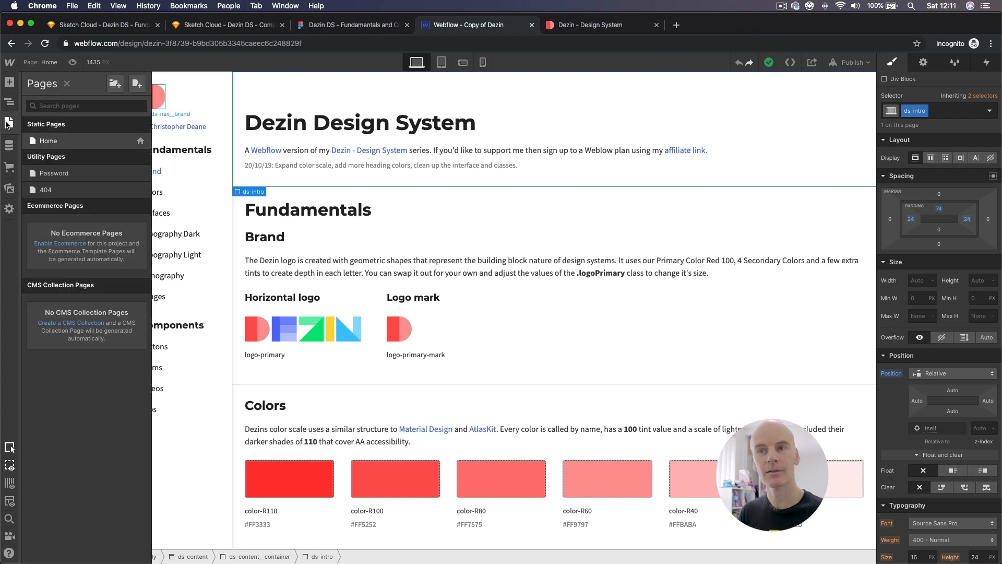
mouse_move(137, 84)
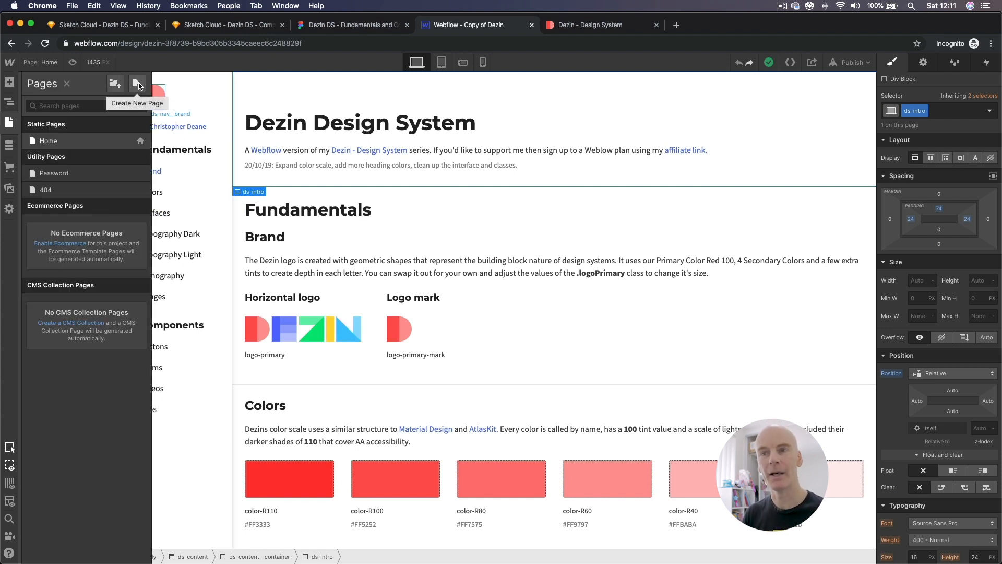
- Start a new page named Home with slug home in the page settings form
left_click(138, 83)
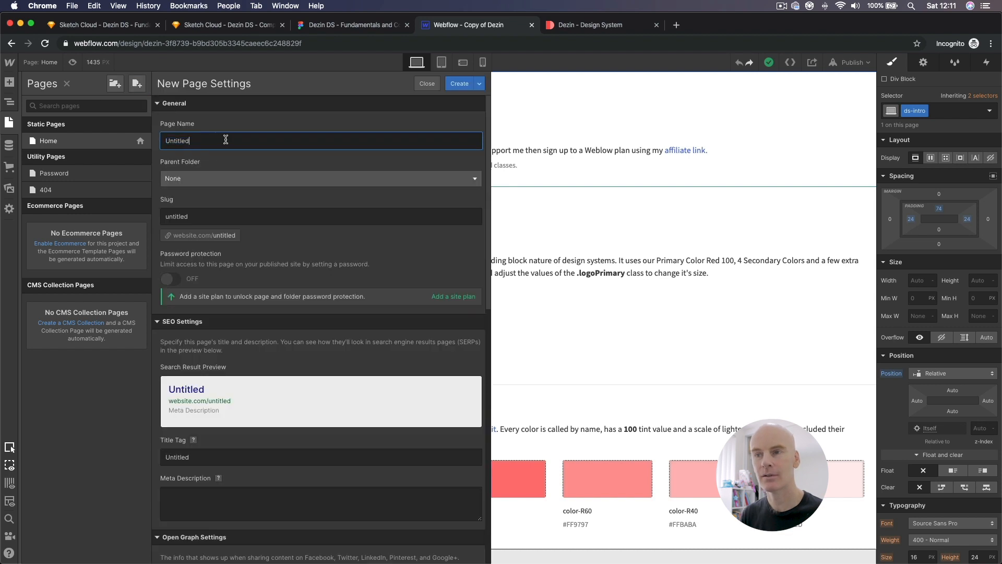
type("home")
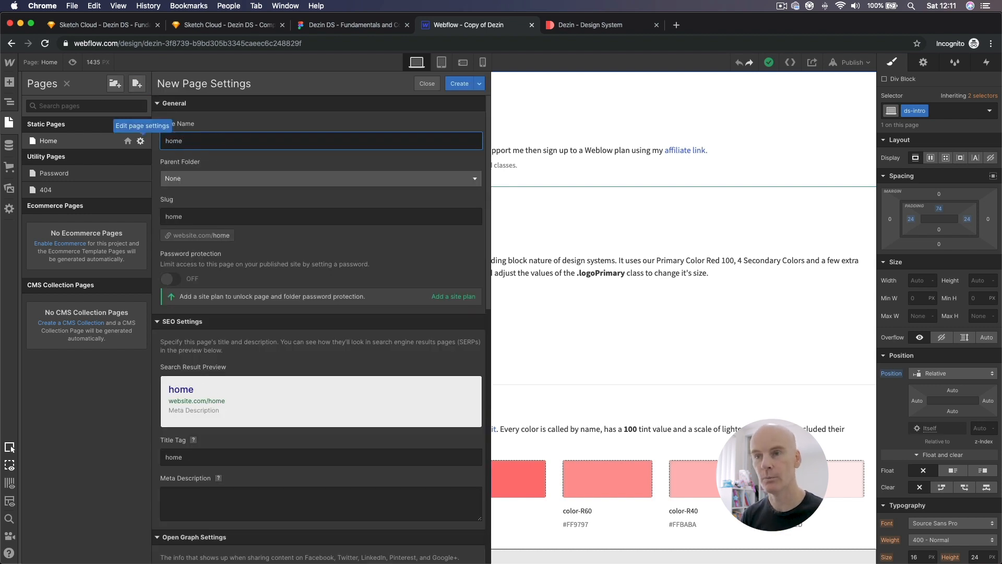
type("Home")
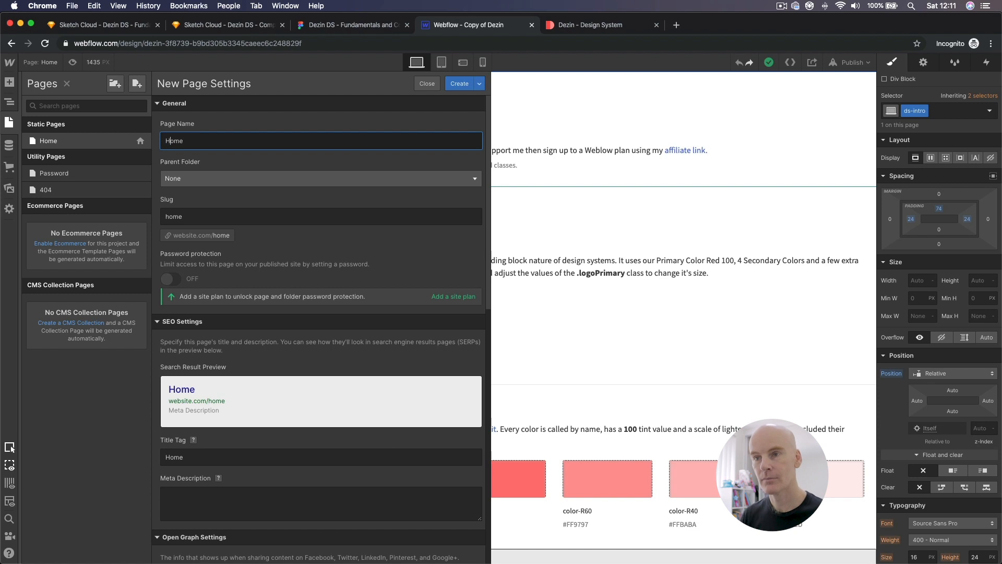
left_click(253, 233)
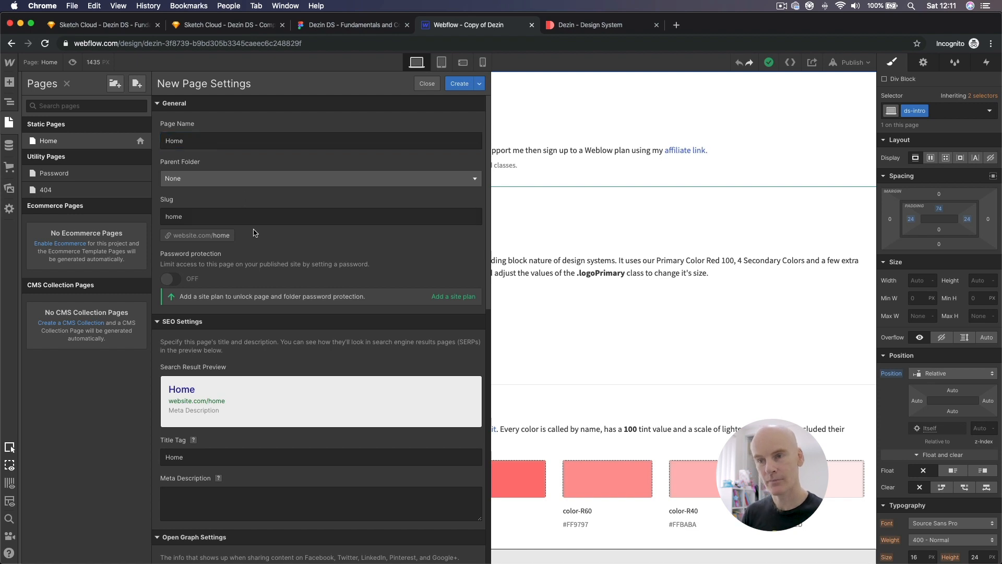
scroll("down", 3)
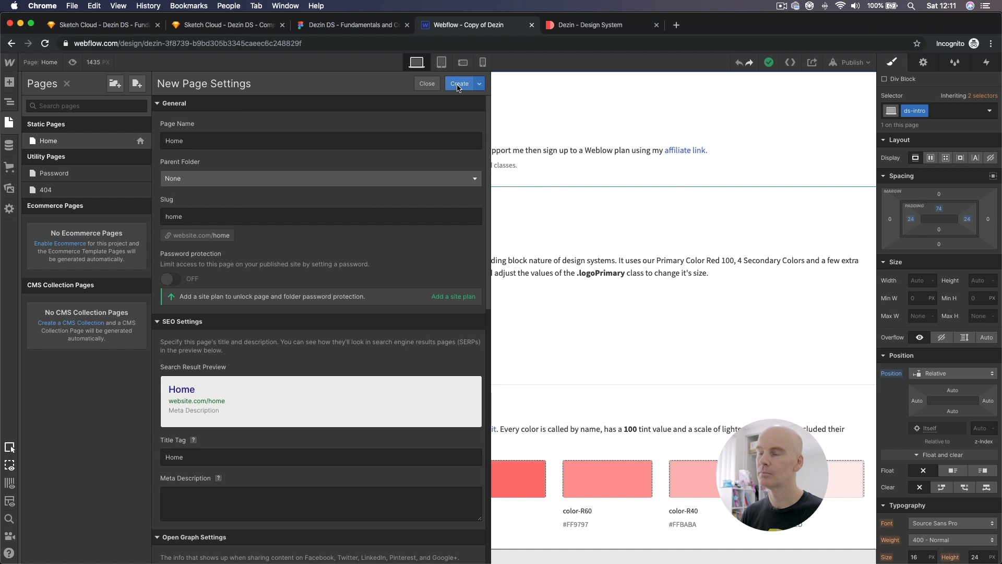
- Create the Home page and add a Section holding a Container to its body
left_click(460, 83)
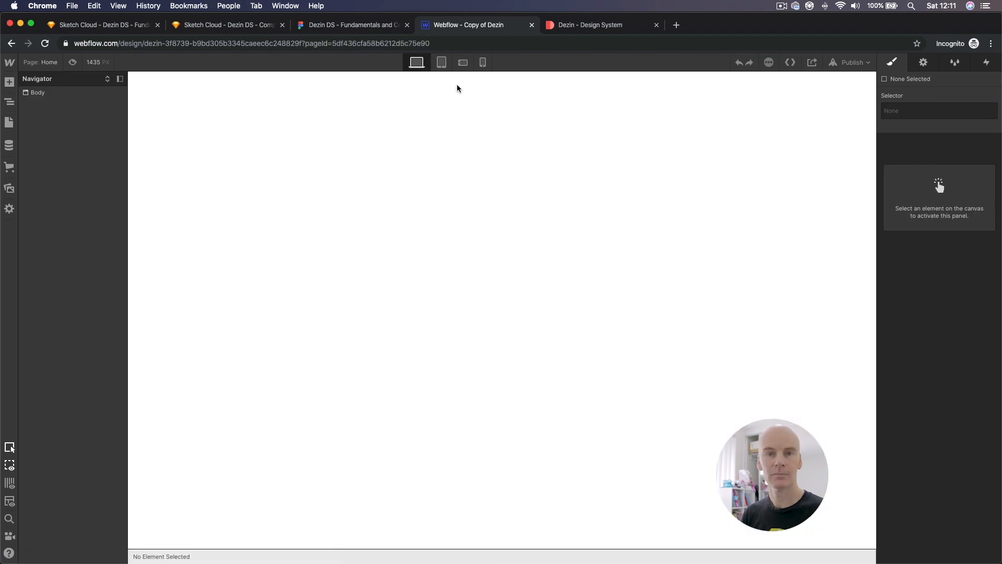
left_click(37, 92)
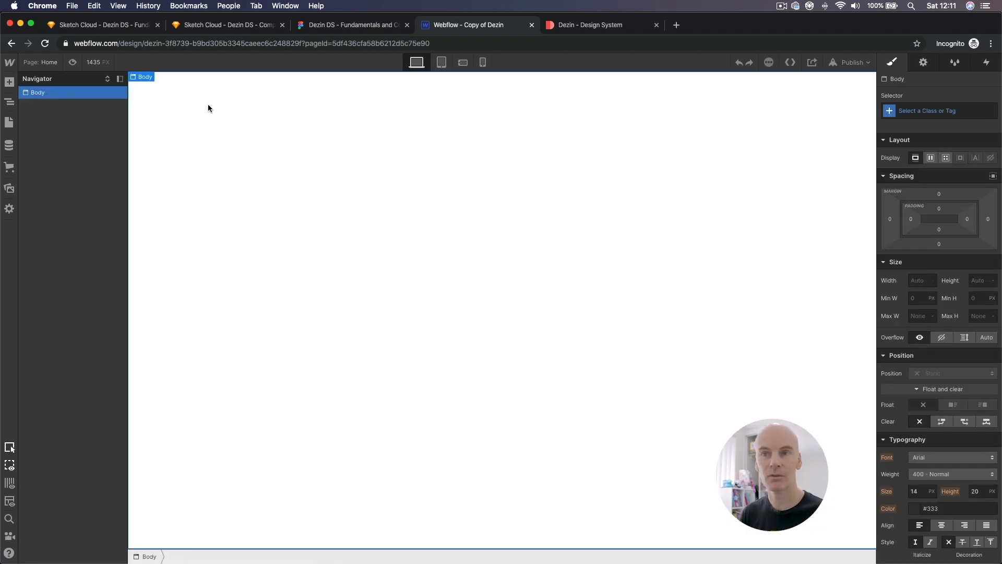
left_click(10, 82)
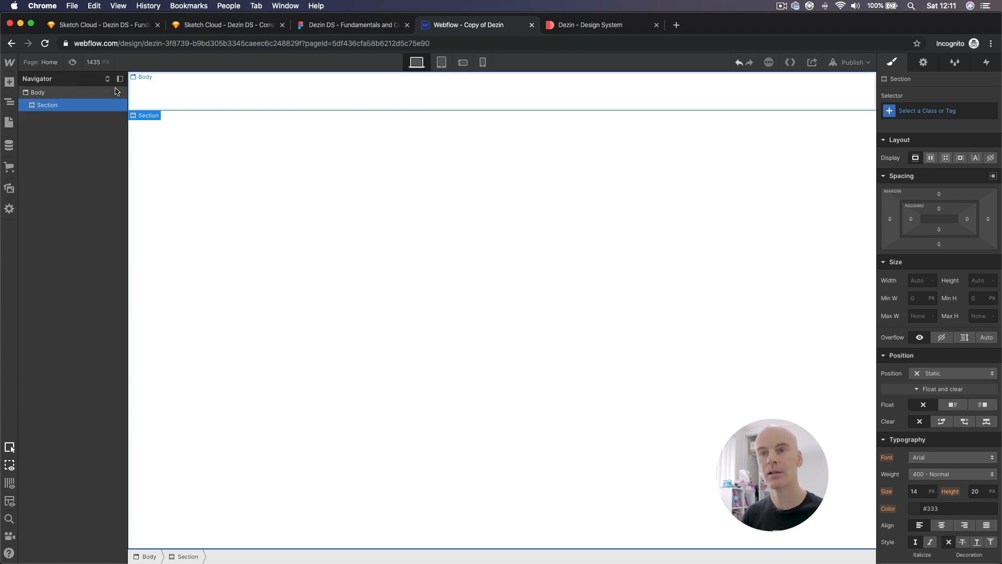
left_click(9, 82)
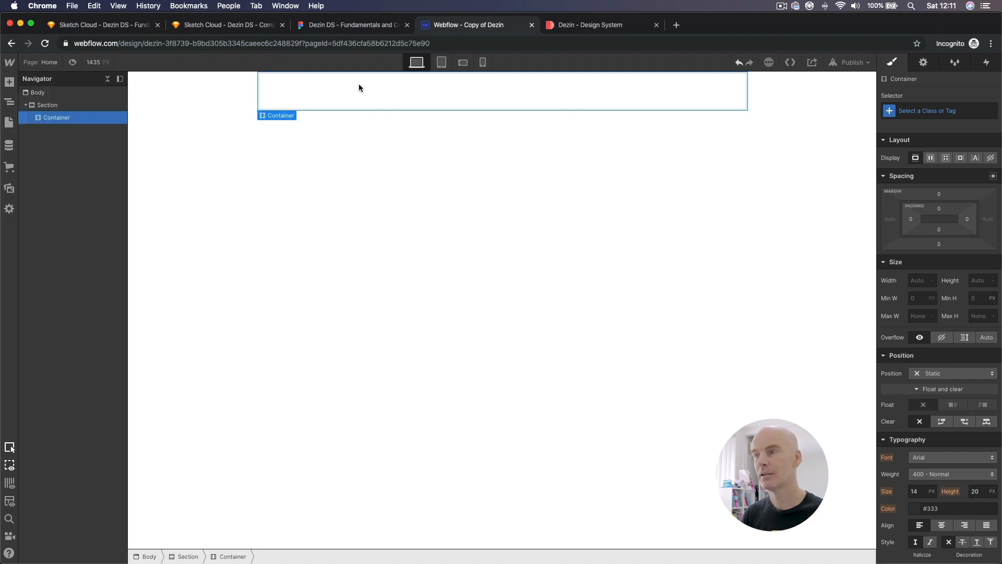
- Give the container the 'container' class and adjust its spacing
left_click(933, 111)
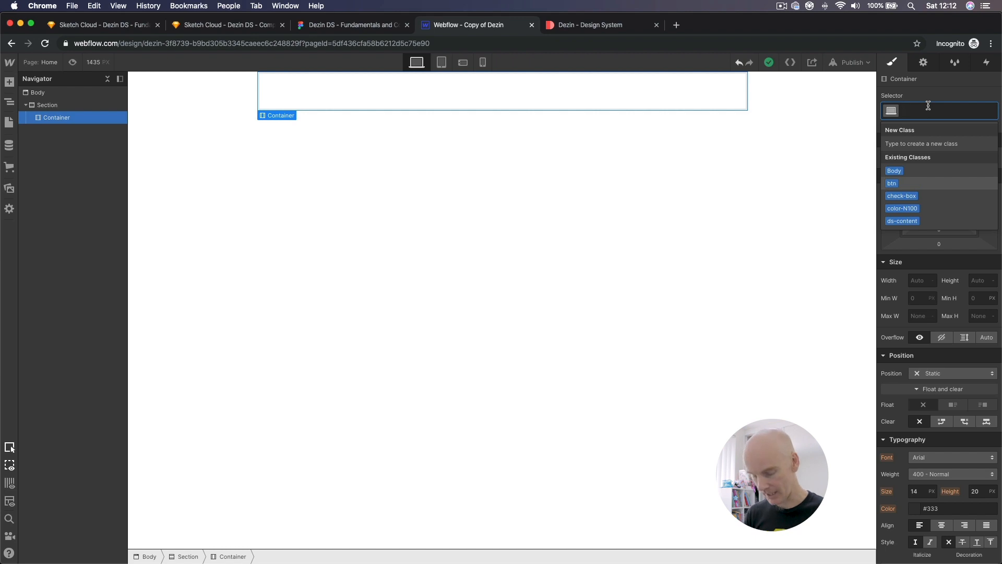
type("container")
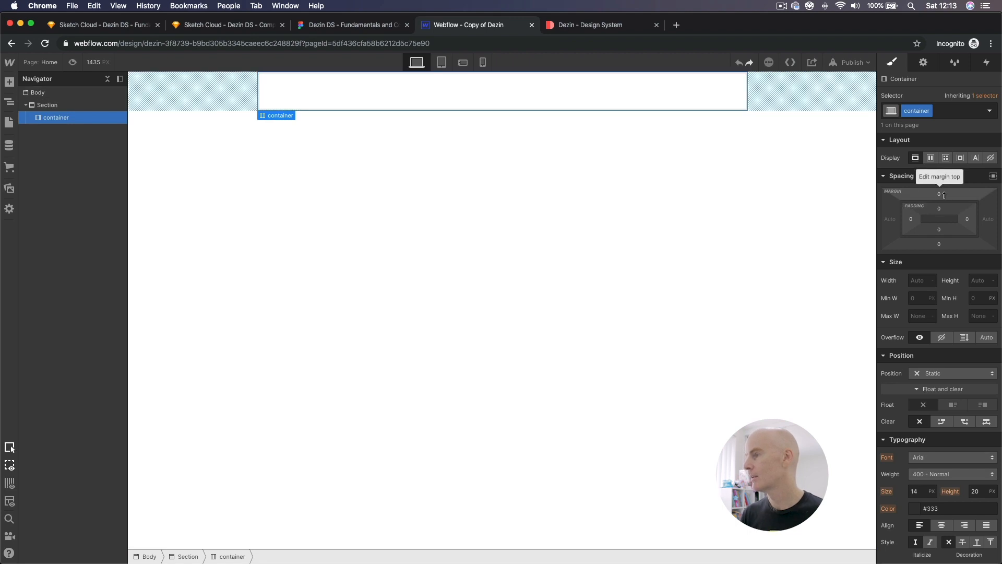
left_click_drag(938, 194, 938, 190)
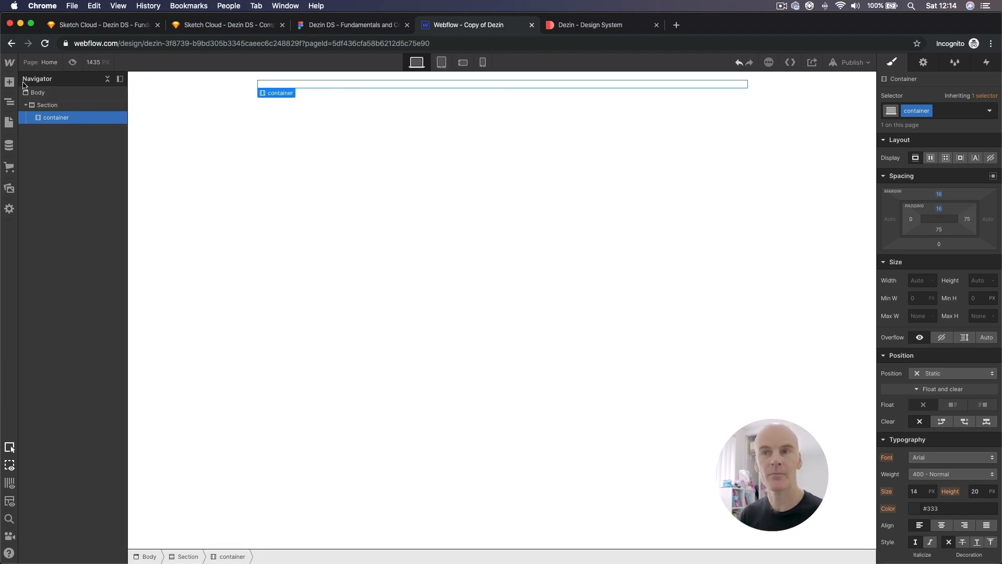
mouse_move(9, 82)
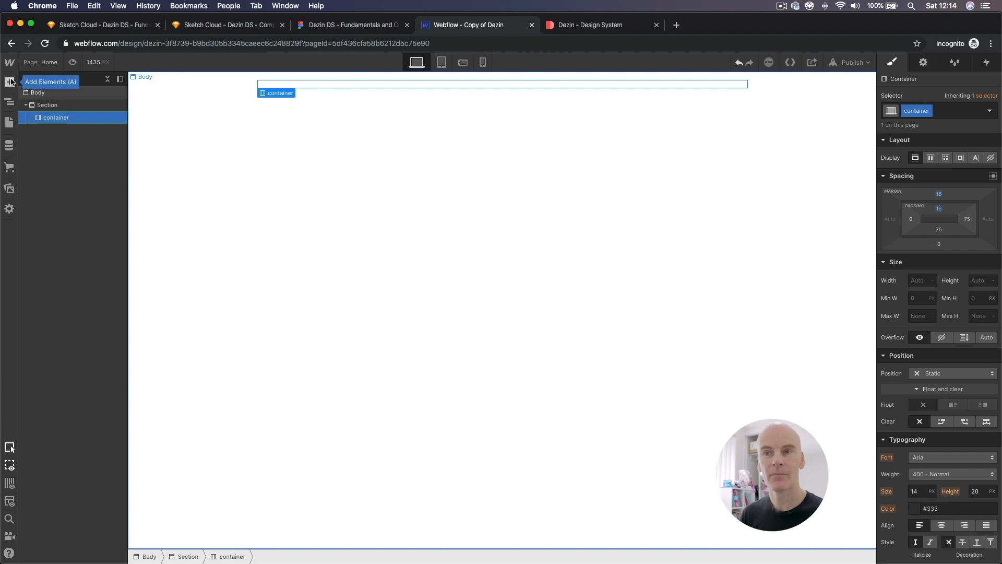
- Add a Heading inside the container and make it an H1
left_click(9, 81)
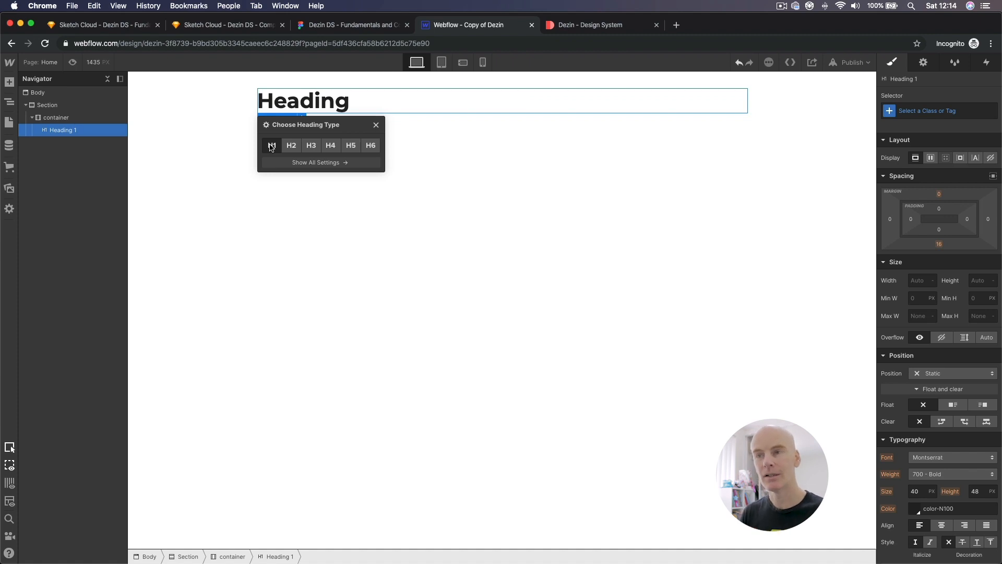
left_click(375, 125)
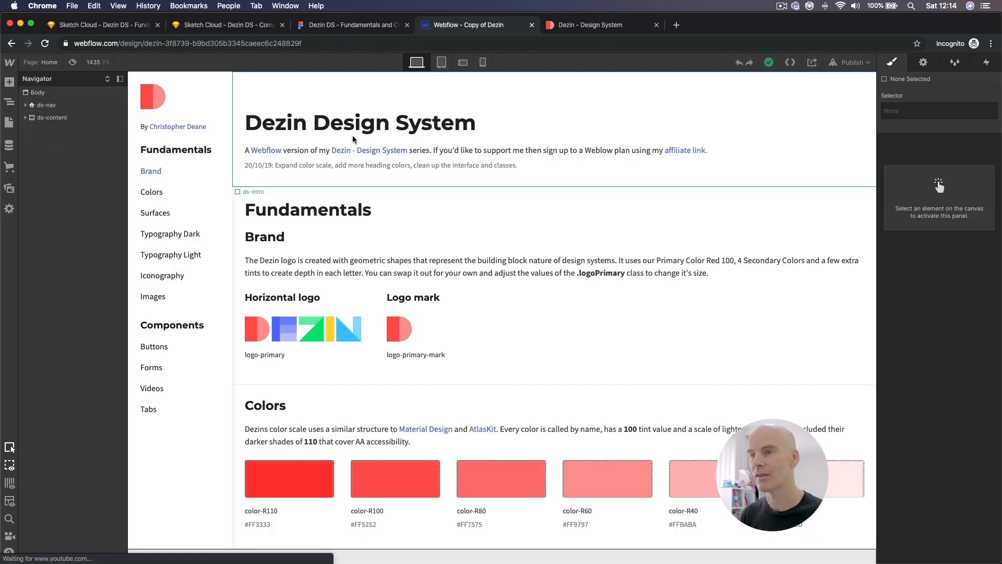
- Set the All H1 Headings tag style to Montserrat 300 Light via the h1 L sample heading
scroll("down", 3)
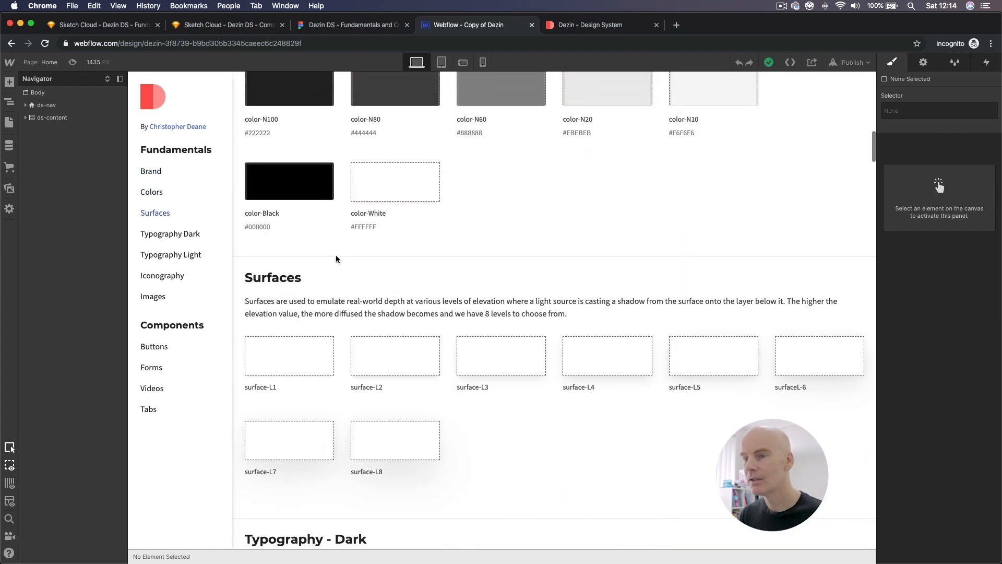
left_click(170, 233)
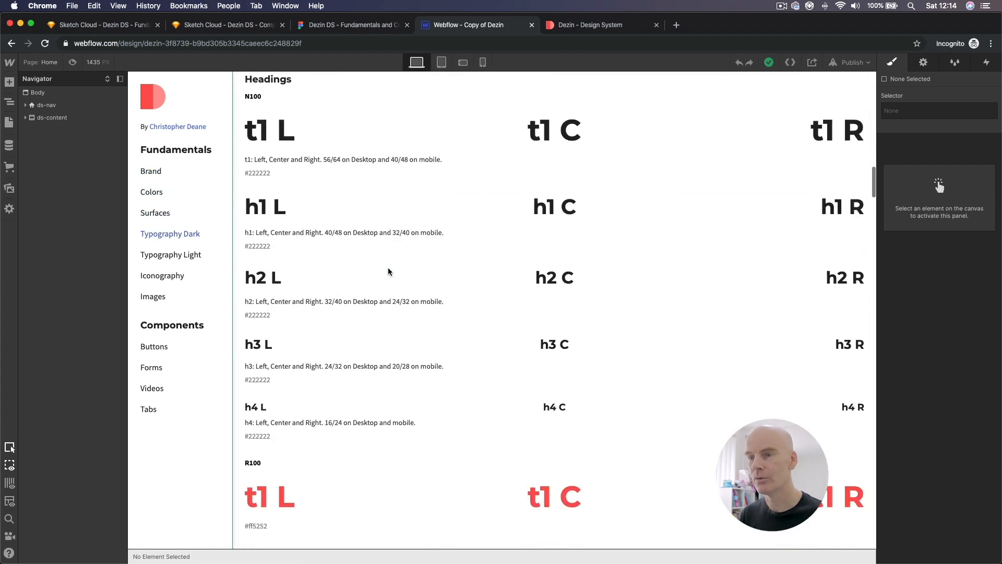
left_click(264, 206)
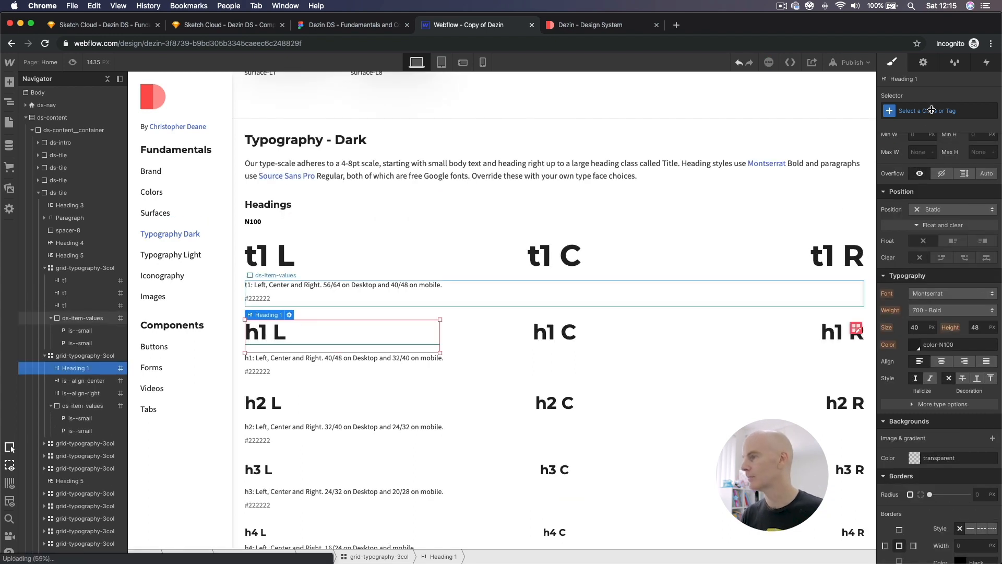
left_click(932, 110)
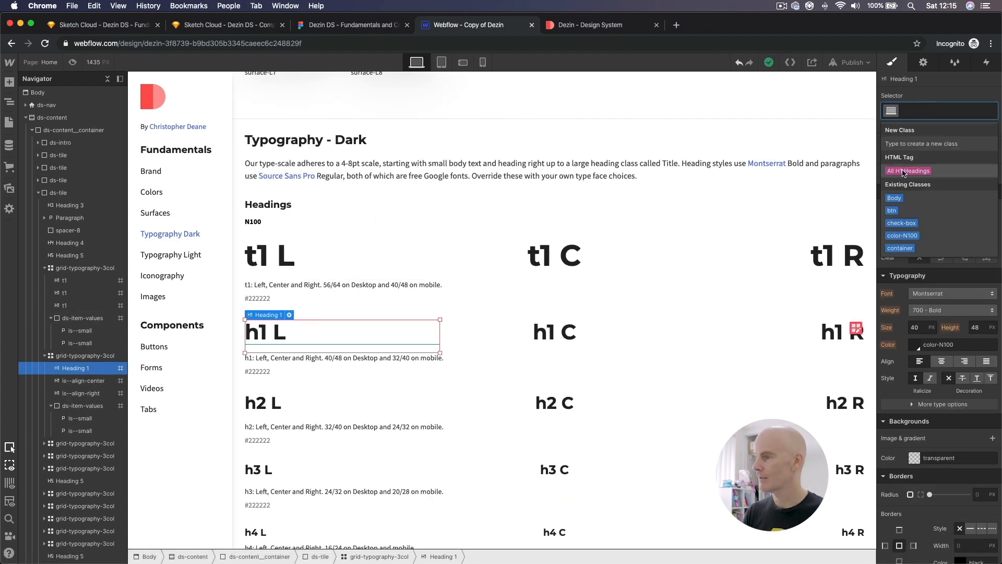
left_click(907, 170)
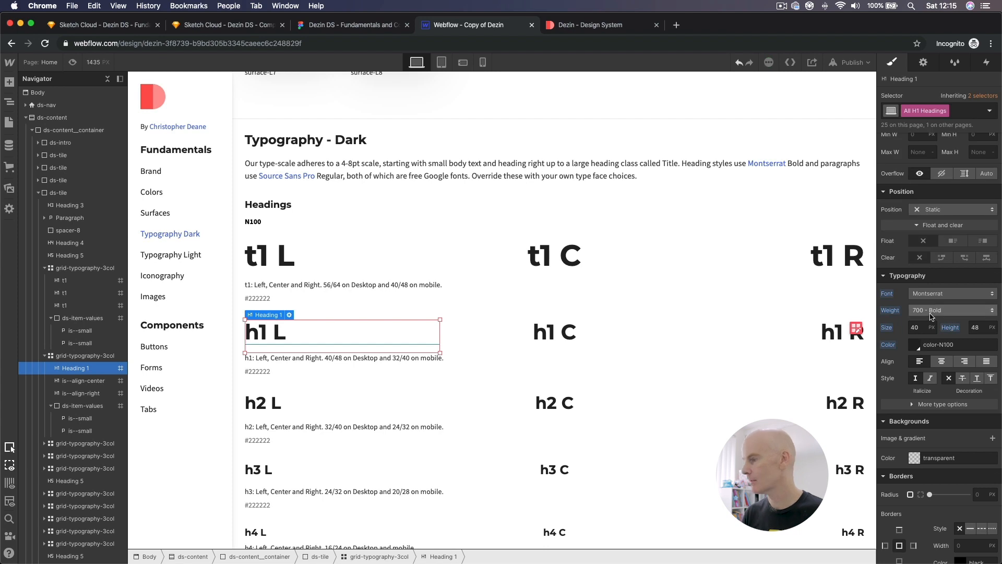
left_click(951, 310)
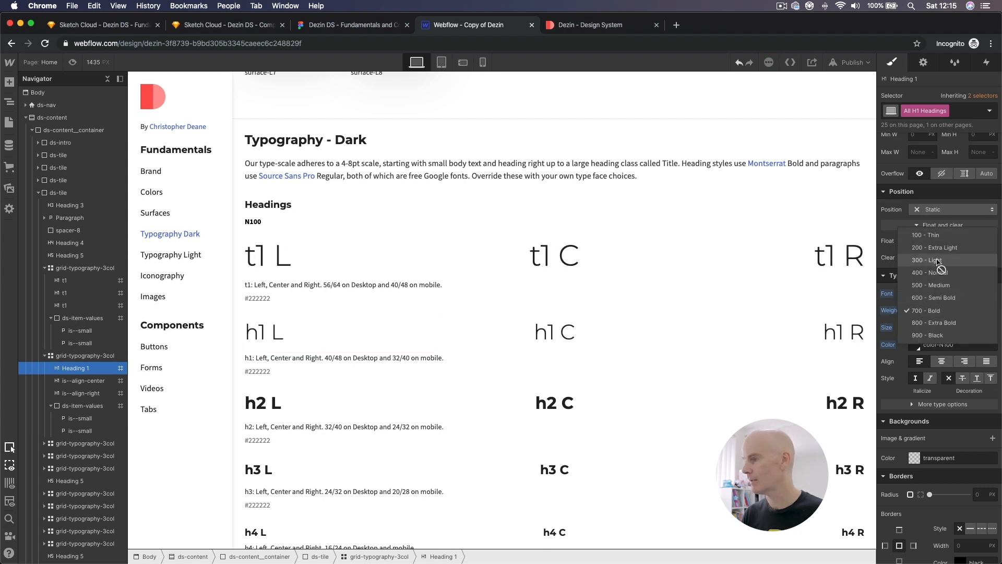
left_click(931, 260)
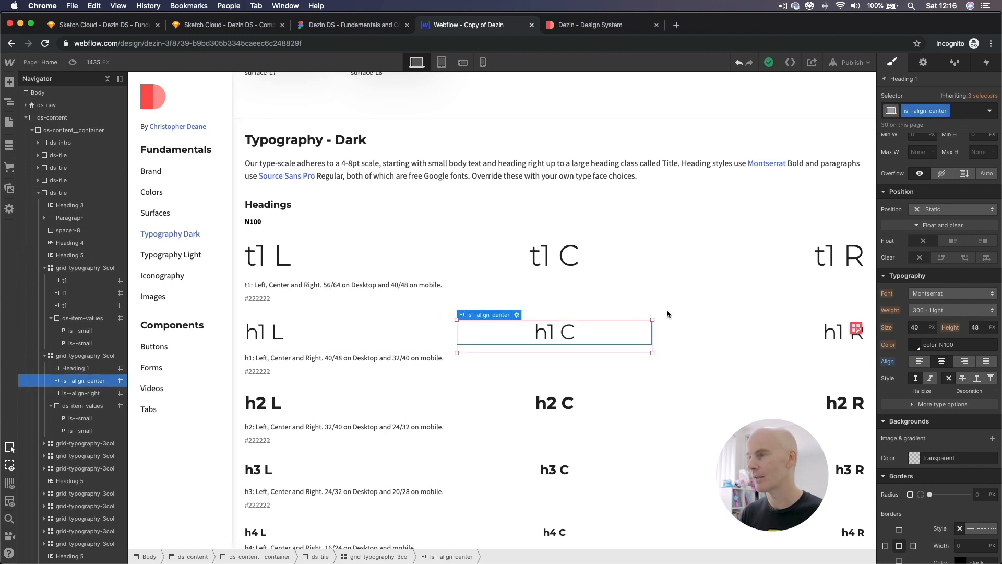
mouse_move(839, 154)
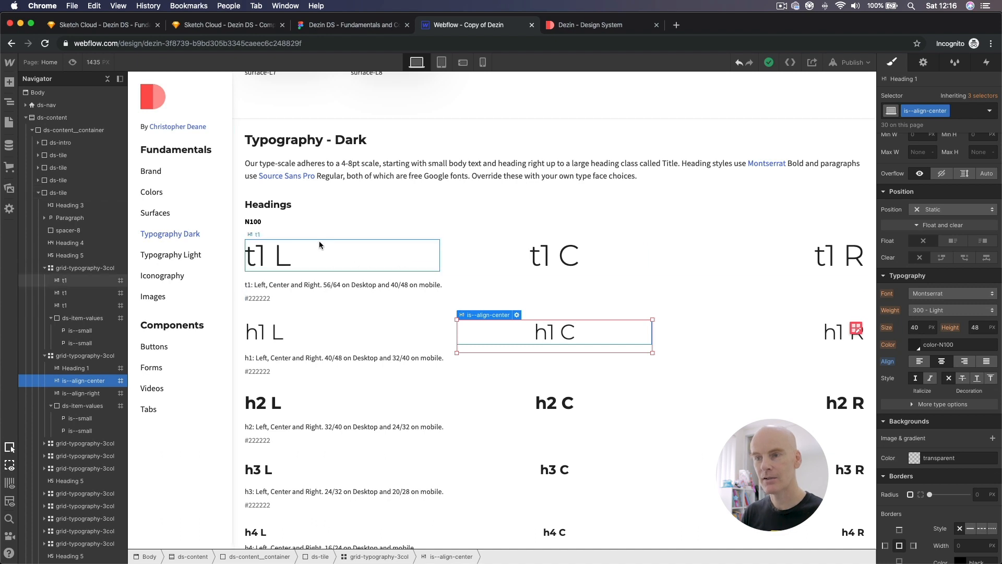
- Check the t1 L heading, then return to the new Home page showing the light heading
left_click(268, 254)
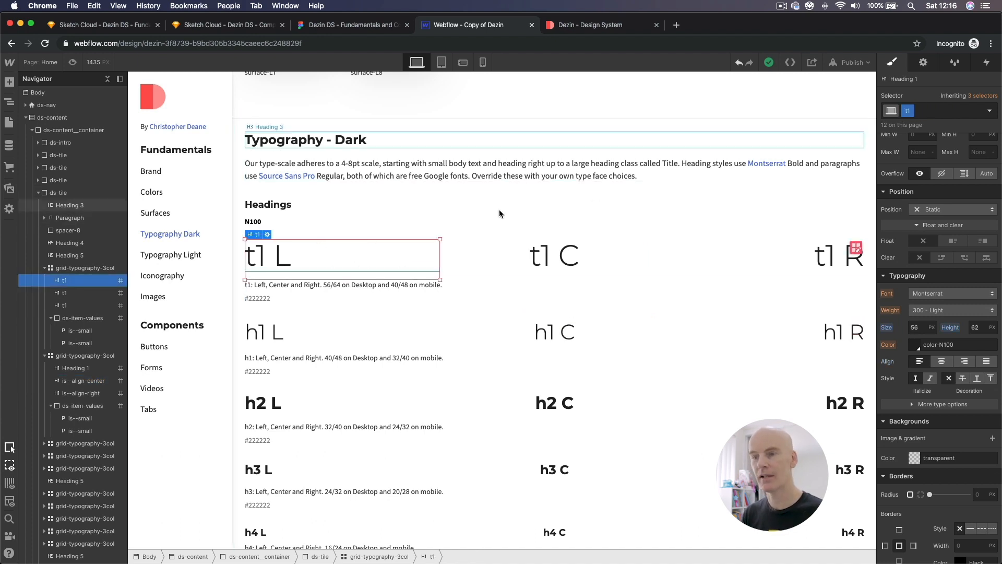
left_click(264, 331)
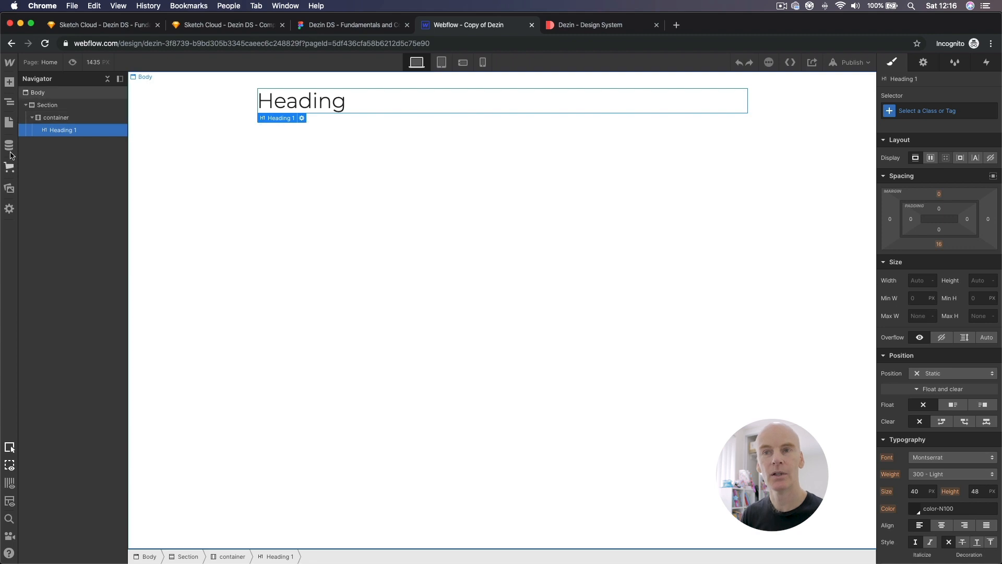
- Add a paragraph and a button under the heading, with the button moved inside the container
left_click(10, 82)
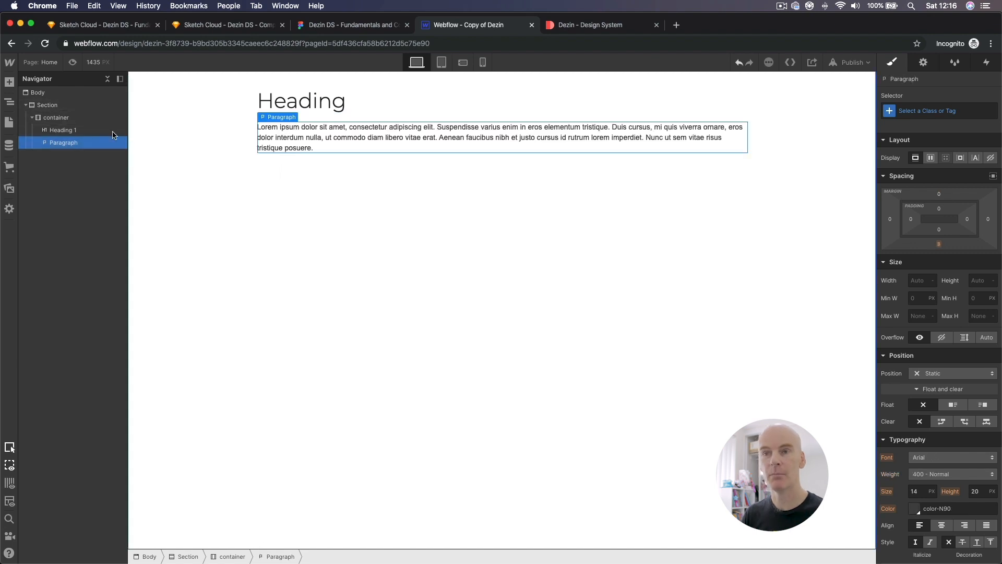
left_click(10, 81)
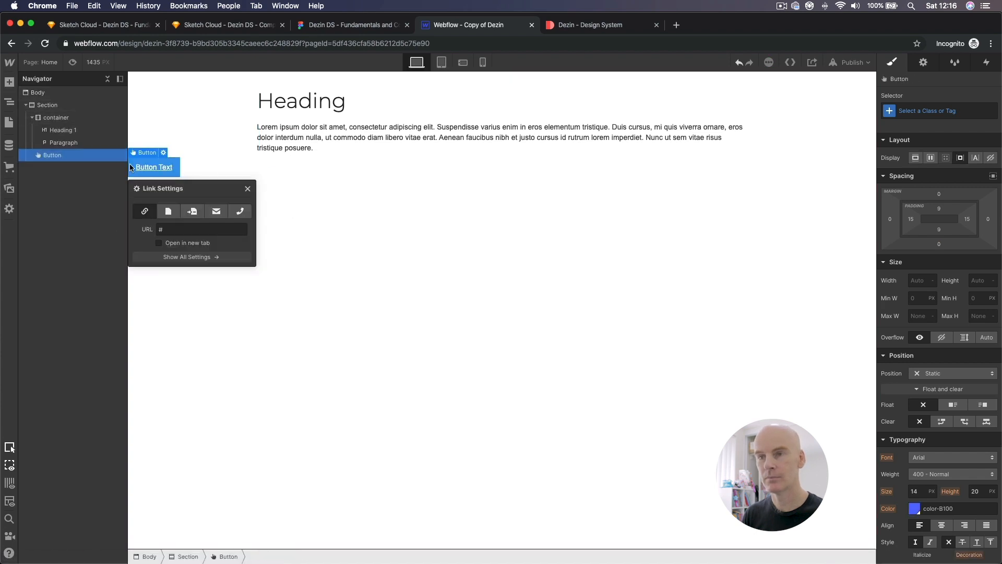
left_click(247, 188)
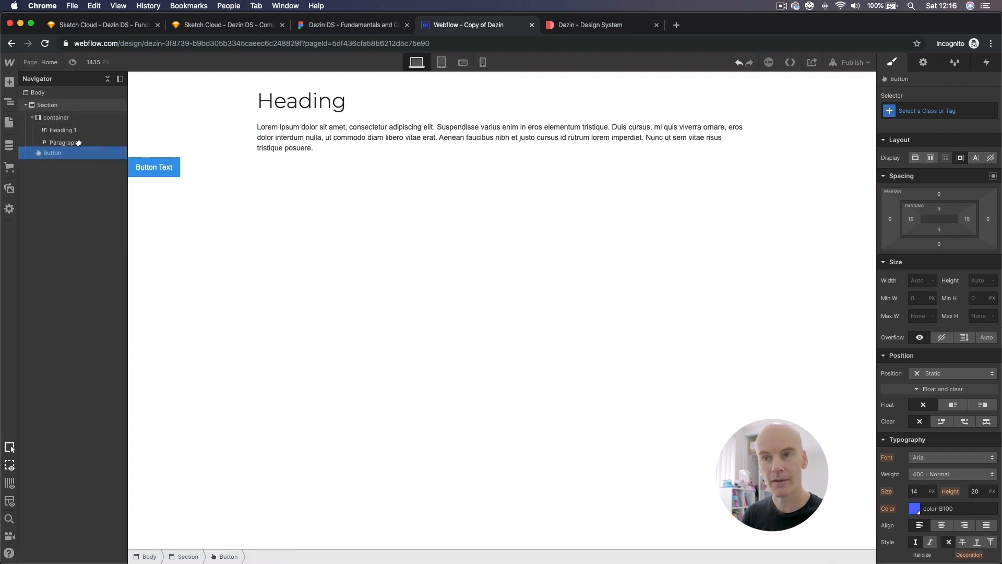
left_click(58, 154)
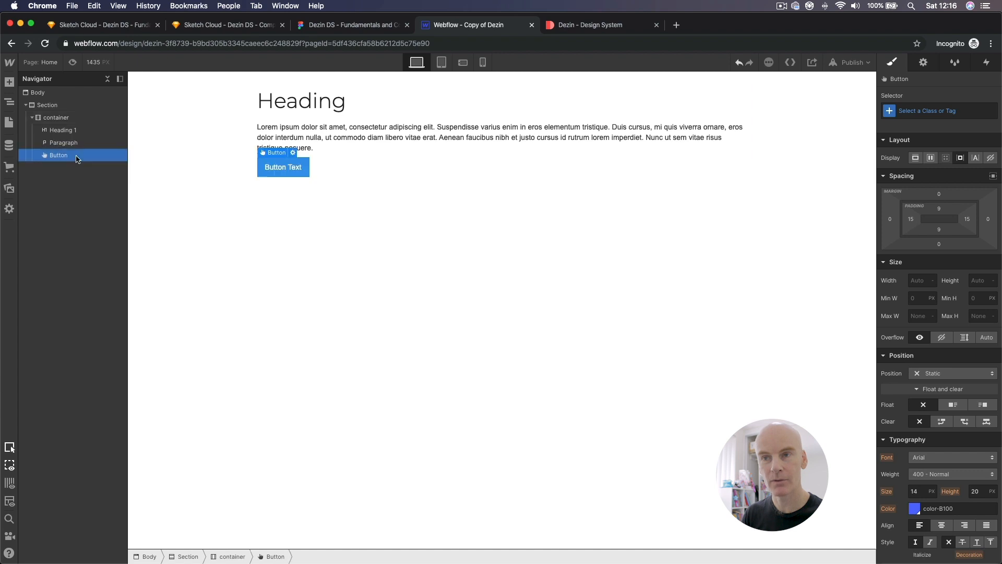
- Apply the btn class to make the button red and rounded, and check it at tablet and phone widths
left_click(927, 110)
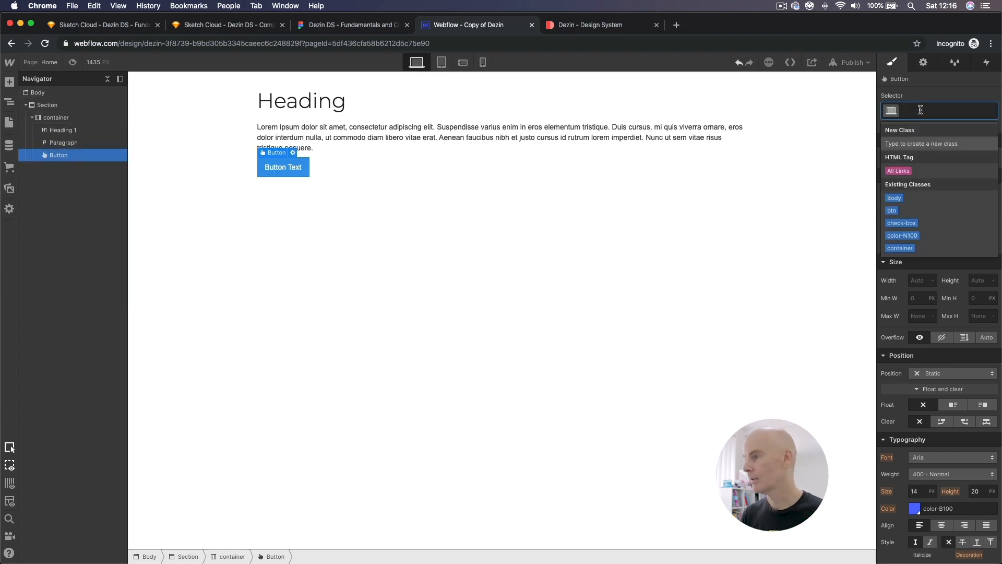
left_click(890, 210)
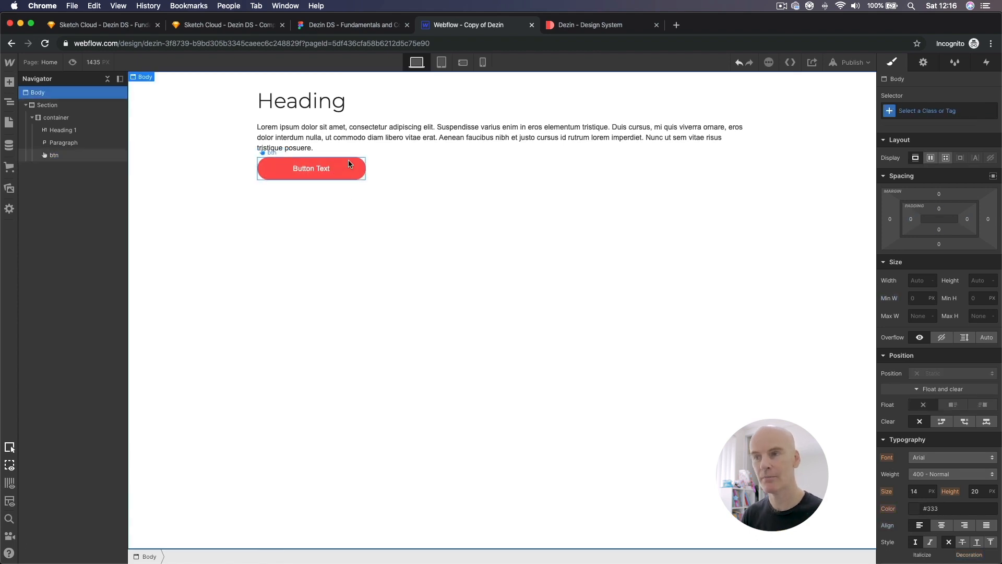
left_click(311, 168)
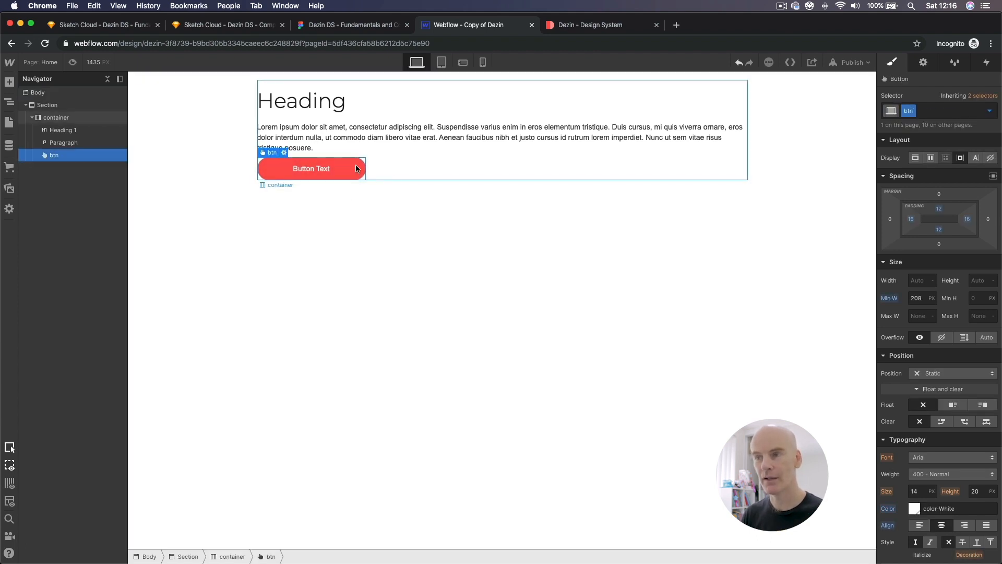
left_click(441, 62)
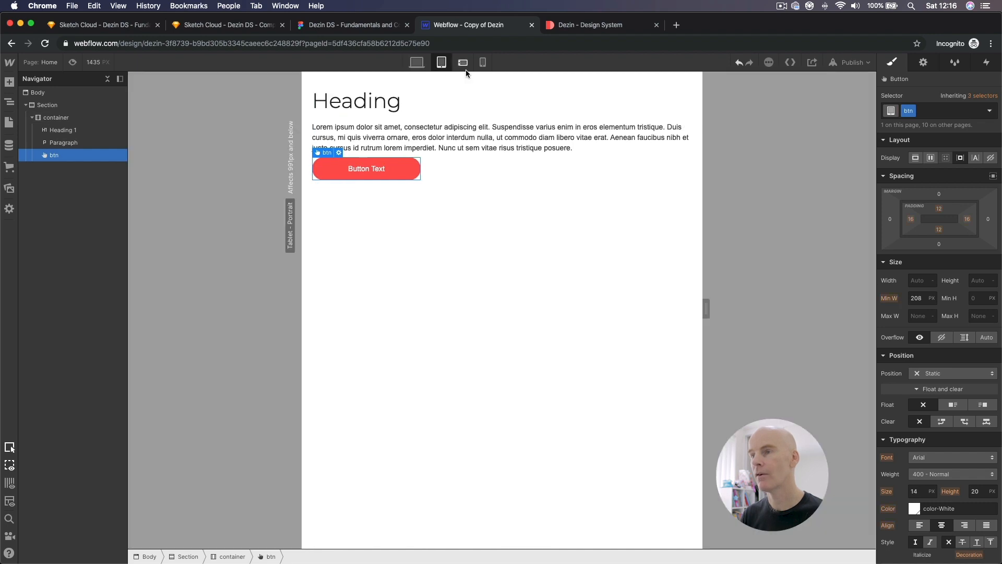
left_click(440, 61)
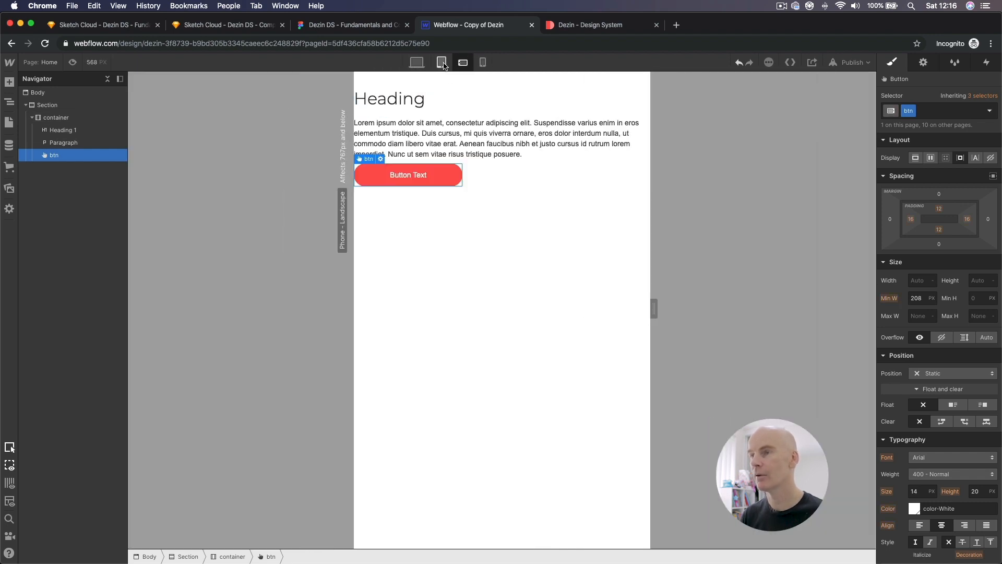
left_click(417, 62)
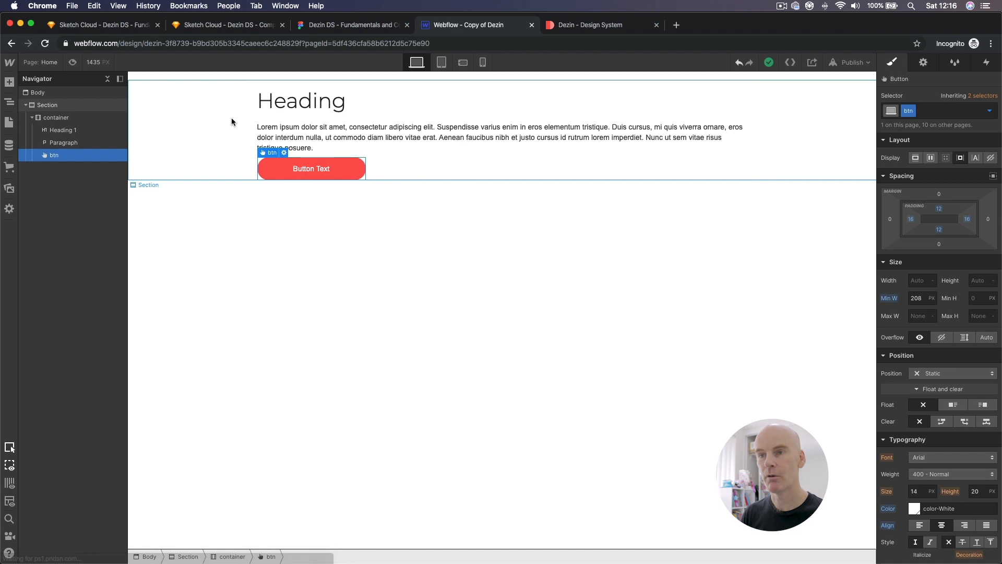
- Give the container 16 px left/right padding and check it at phone width
left_click(47, 104)
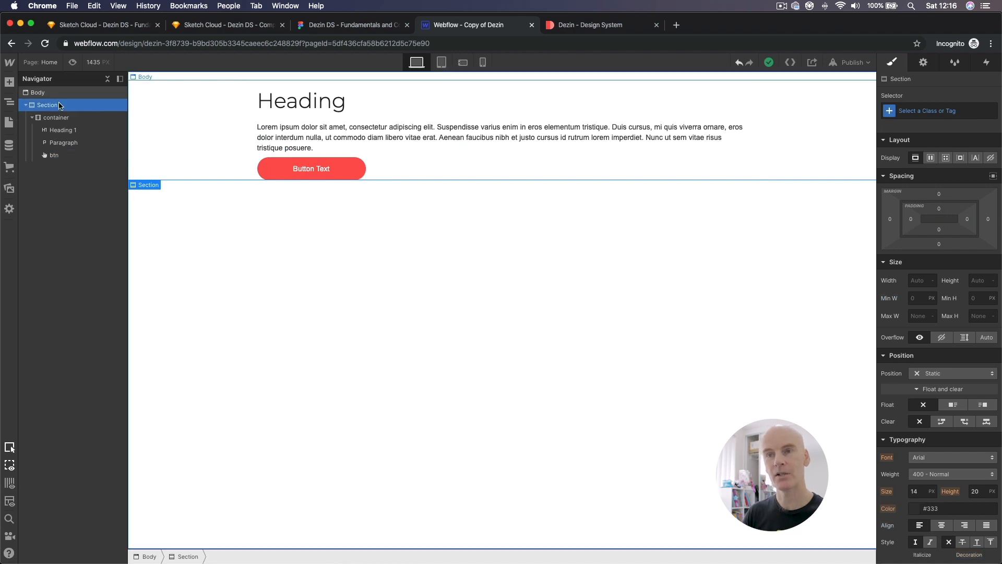
left_click(55, 118)
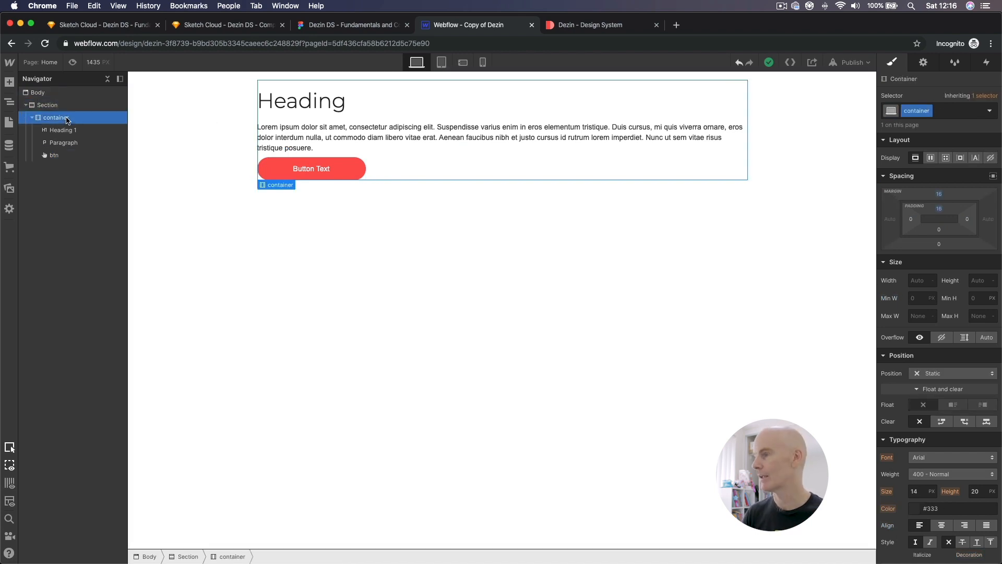
left_click(910, 218)
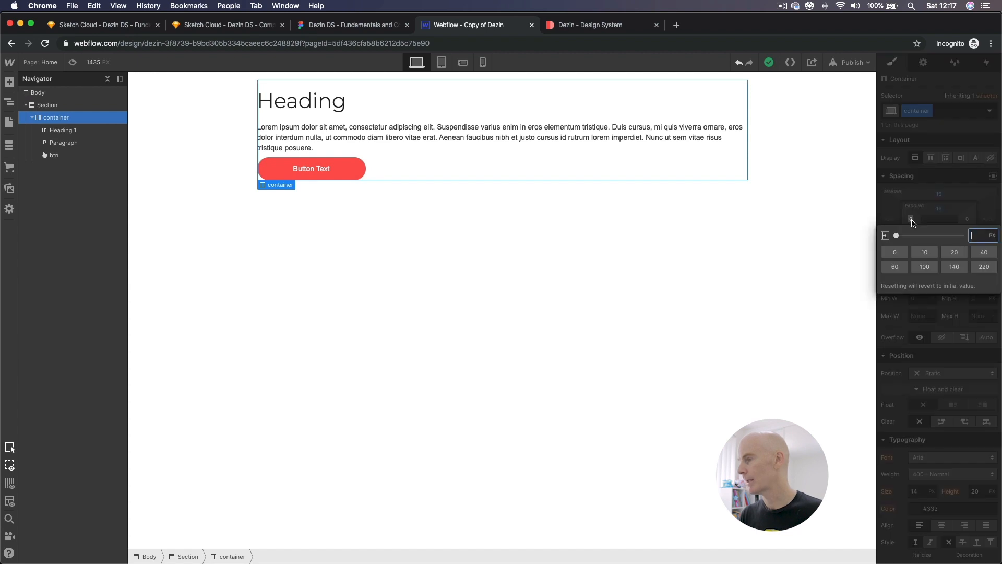
type("16")
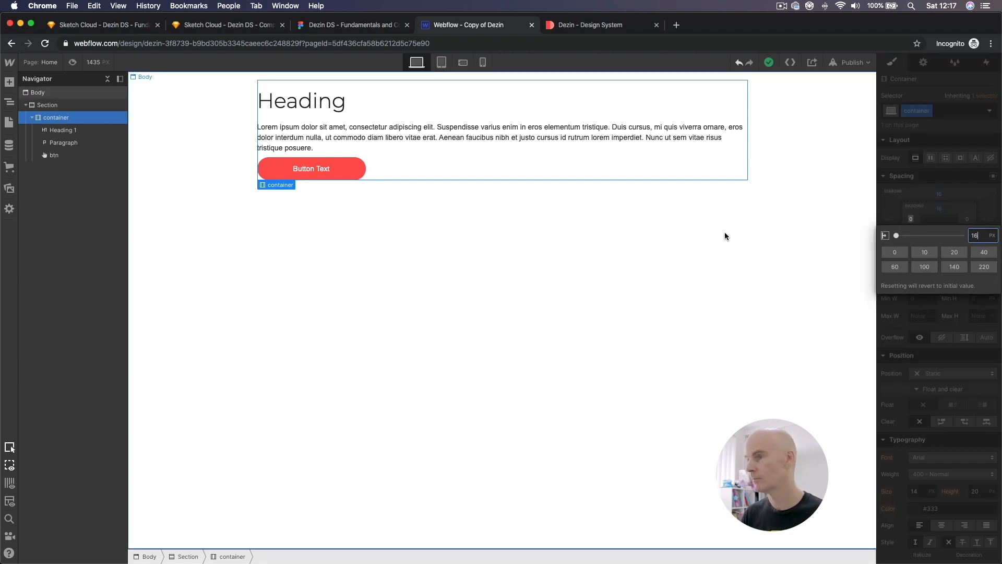
left_click(62, 142)
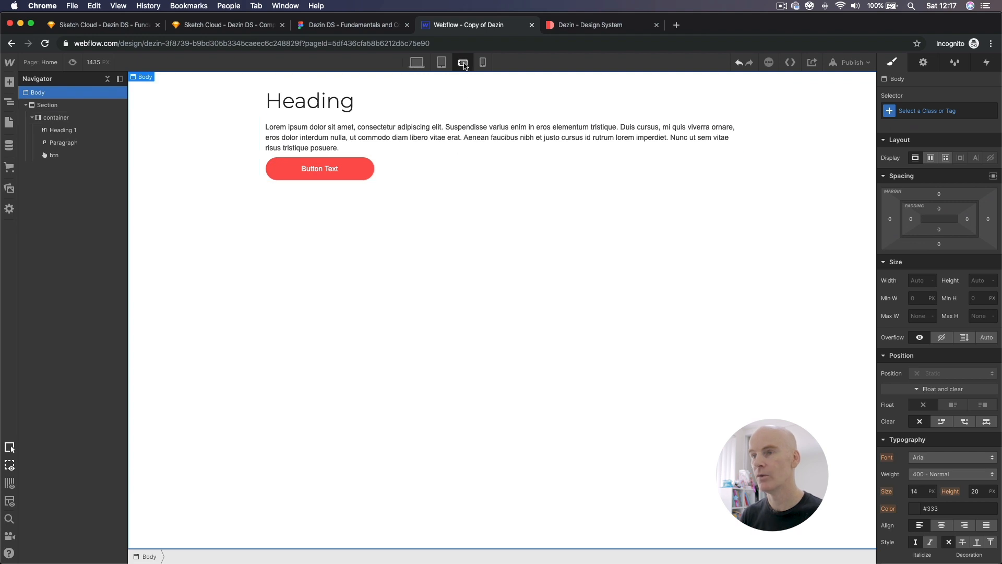
left_click(482, 61)
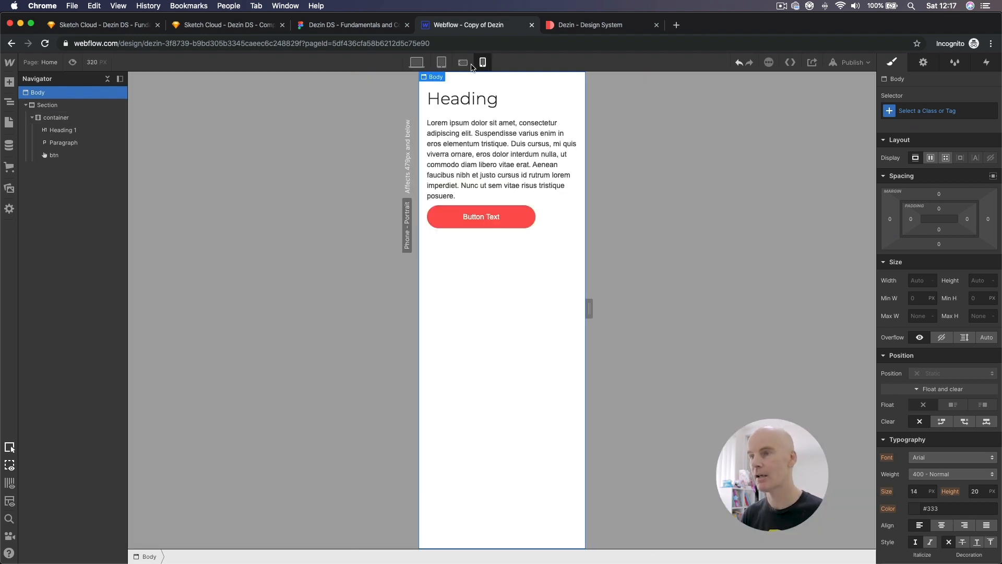
left_click(416, 62)
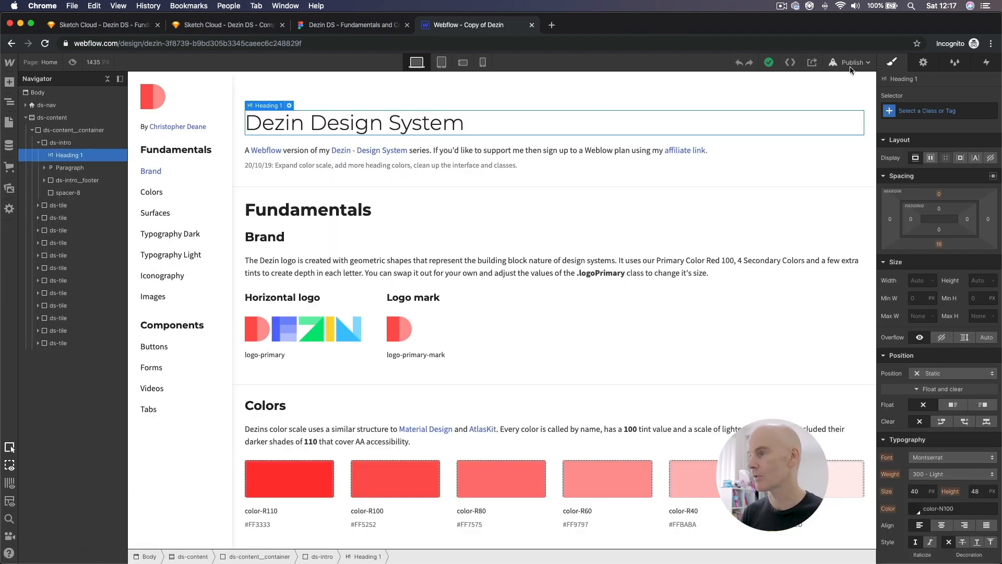
- Publish the Copy of Dezin site to its webflow.io domain
left_click(850, 61)
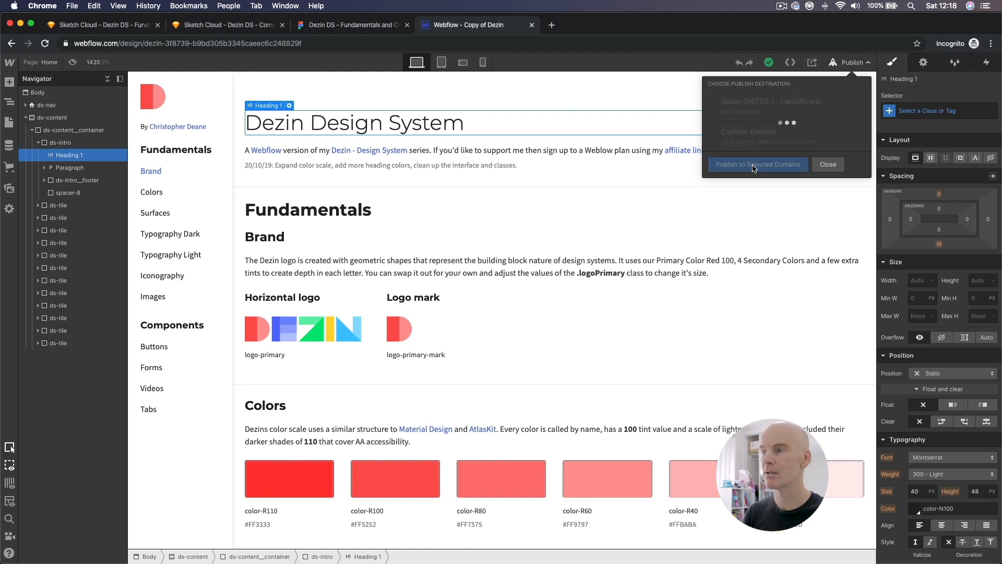
left_click(757, 164)
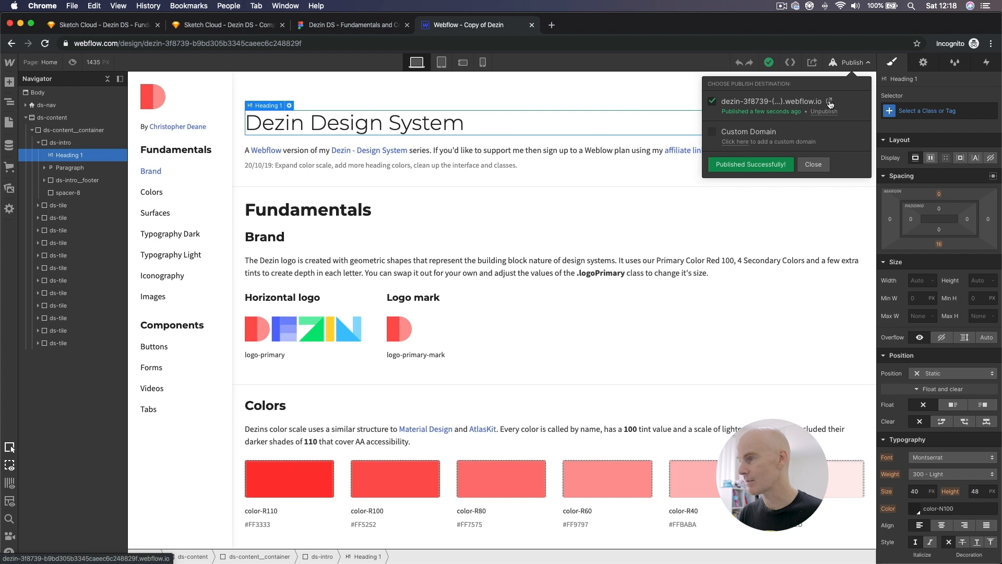